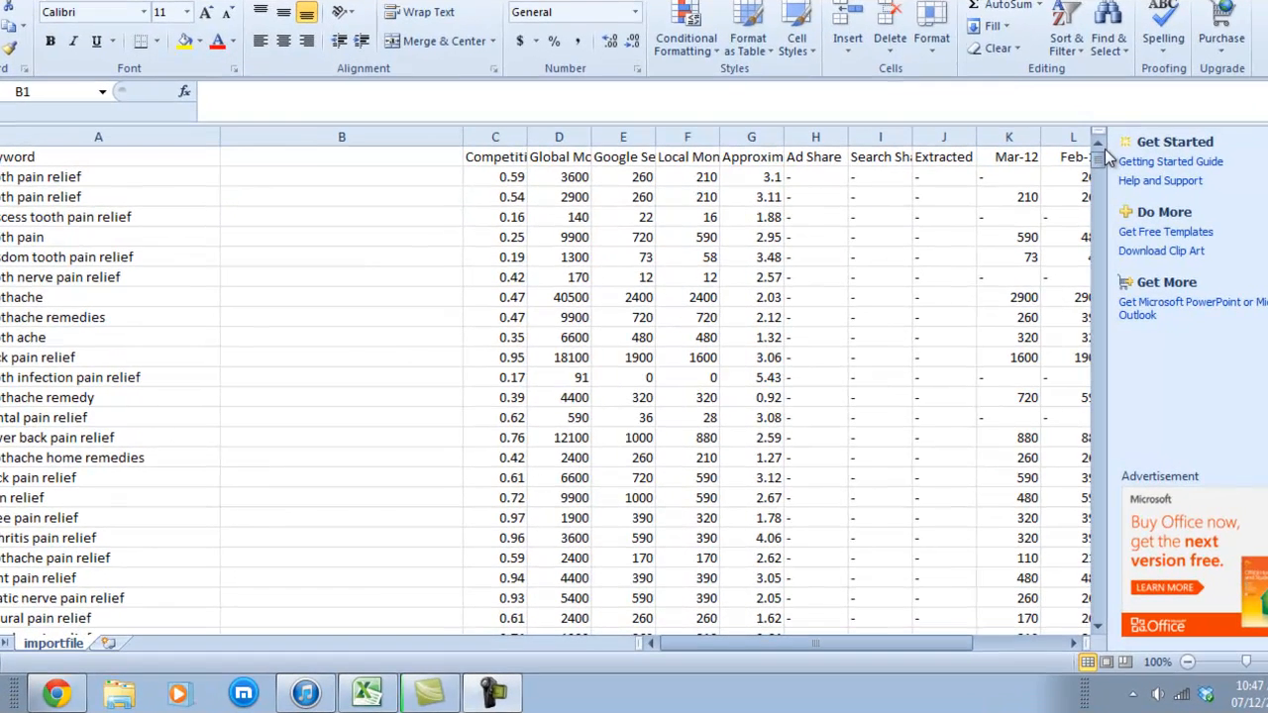
Step: Select B1 beside the Keyword header and scroll down through the keyword list
{"action": "left_click", "coordinate": [342, 157]}
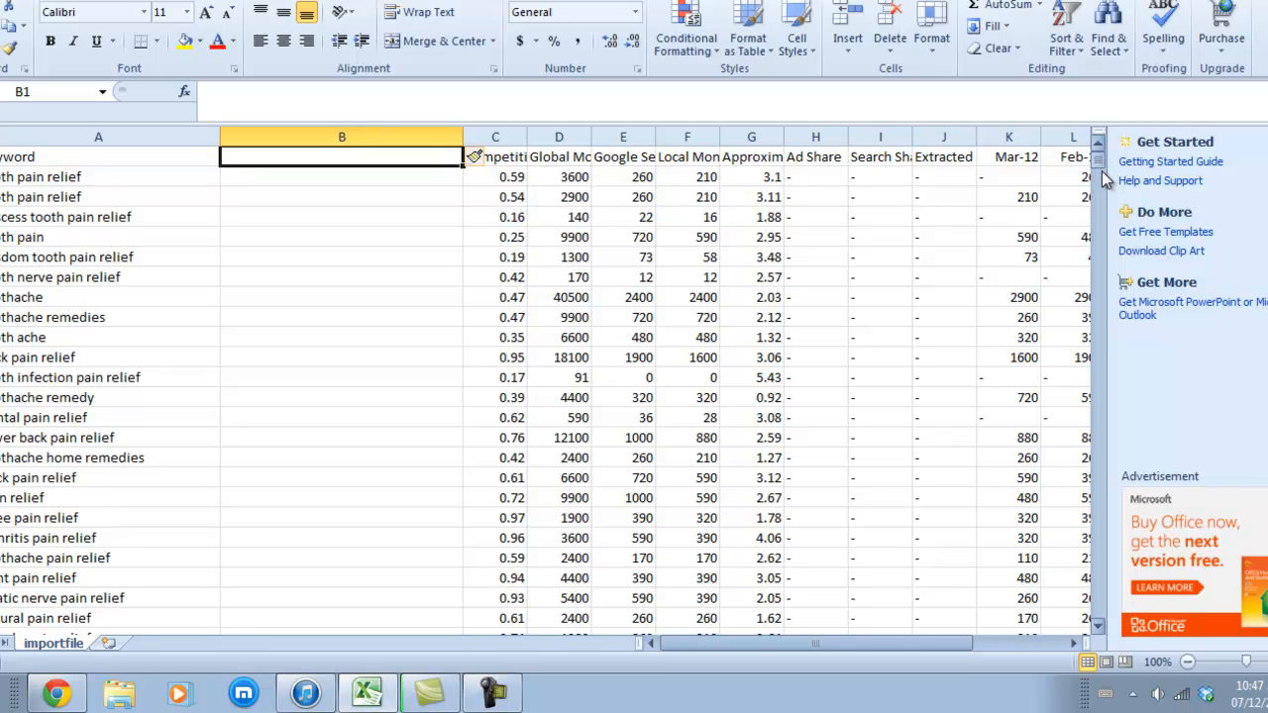
{"action": "left_click", "coordinate": [342, 377]}
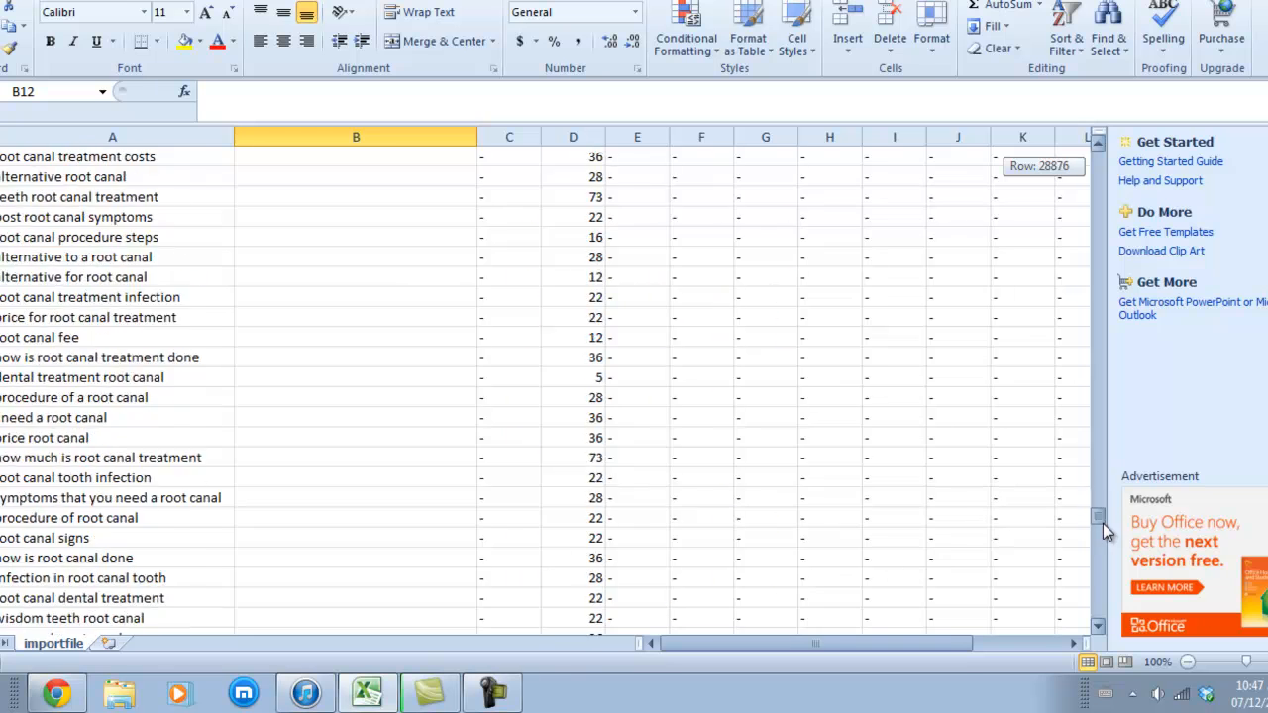
{"action": "scroll", "scroll_direction": "down", "scroll_amount": 3}
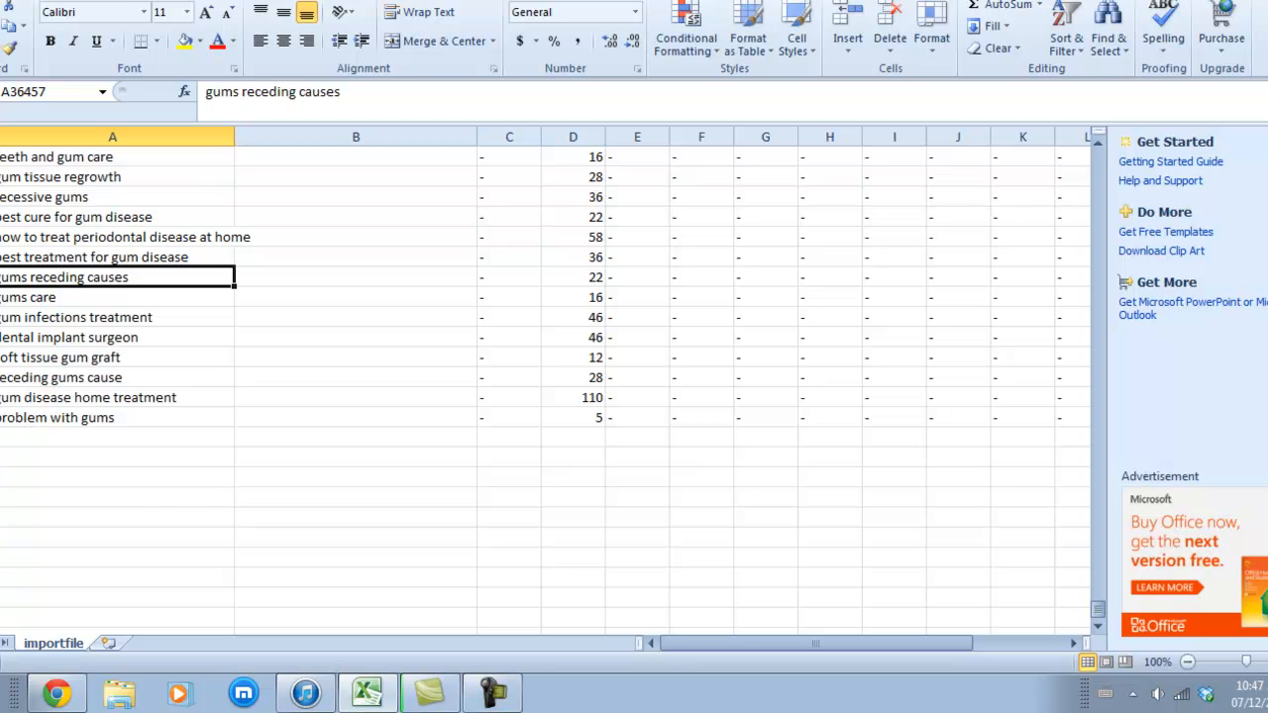
{"action": "scroll", "scroll_direction": "down", "scroll_amount": 3}
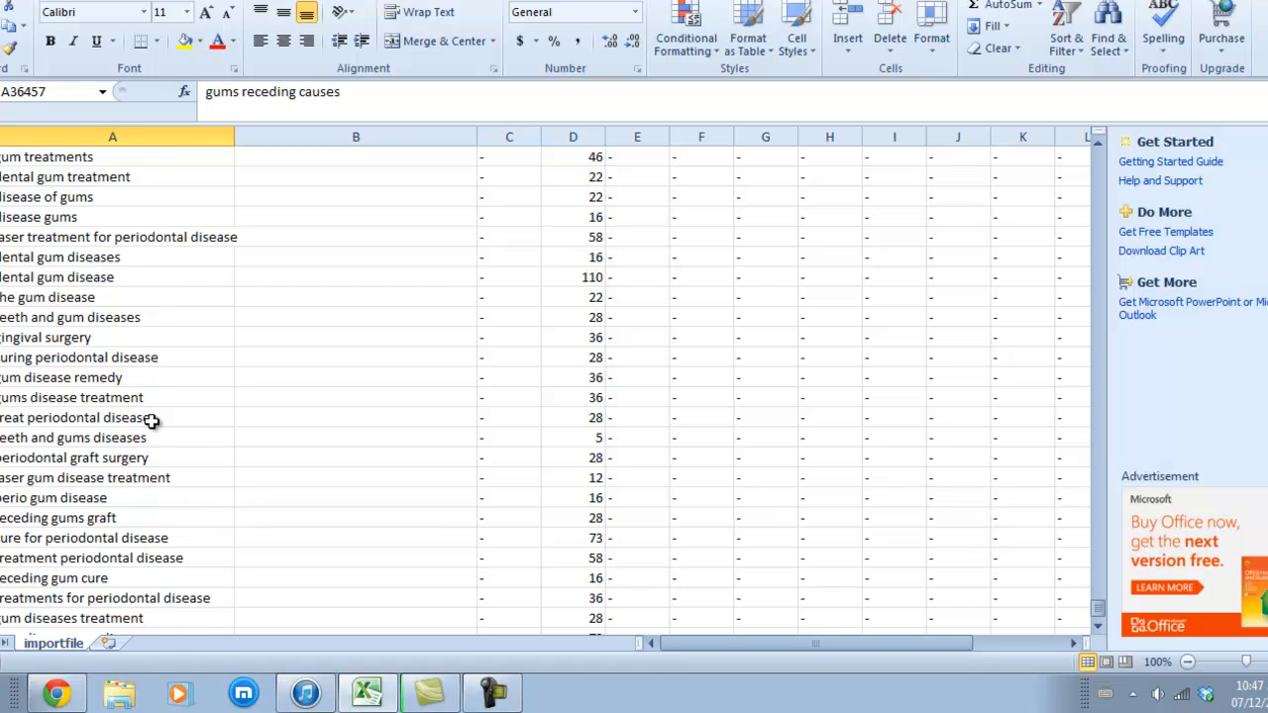
{"action": "scroll", "scroll_direction": "down", "scroll_amount": 3}
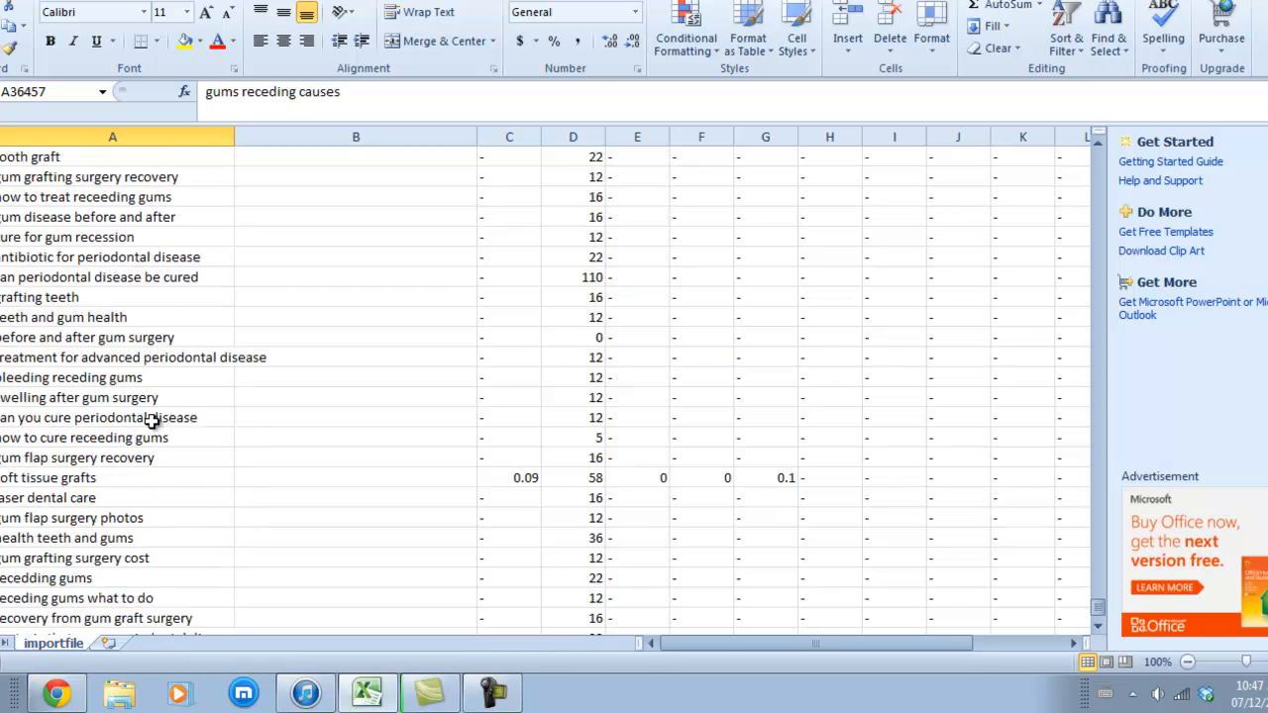
{"action": "scroll", "scroll_direction": "down", "scroll_amount": 3}
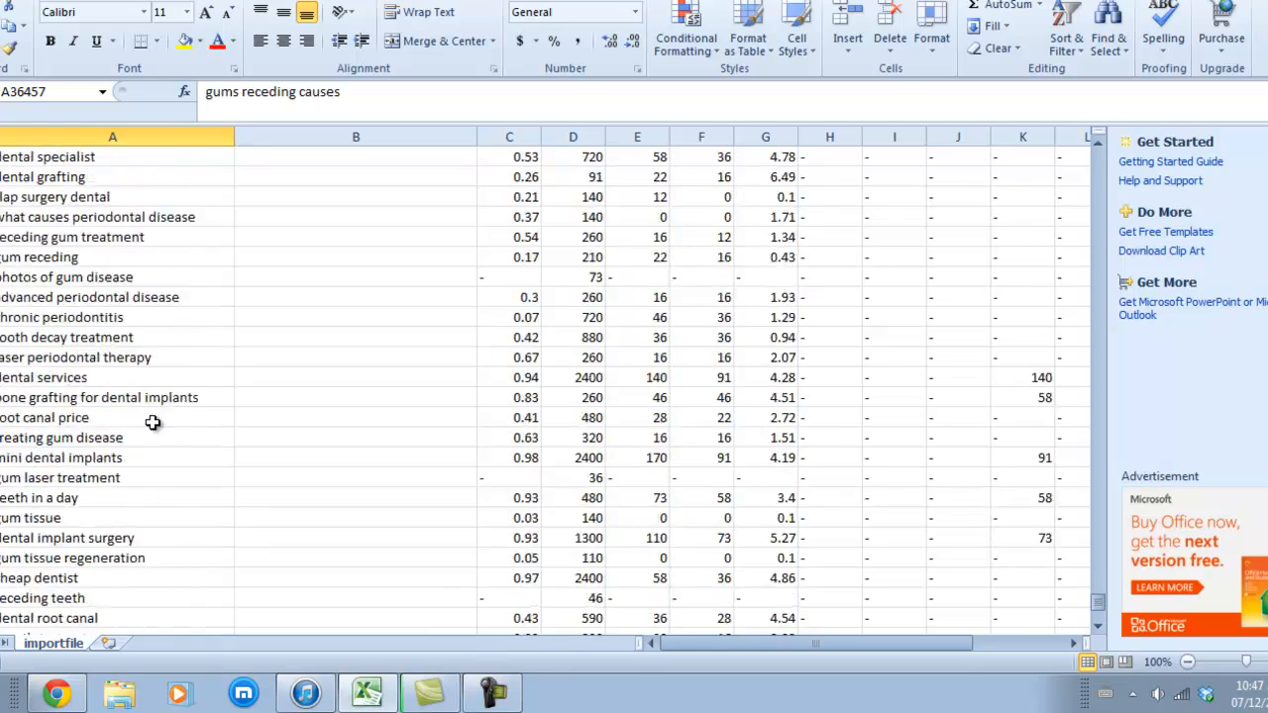
{"action": "scroll", "scroll_direction": "down", "scroll_amount": 3}
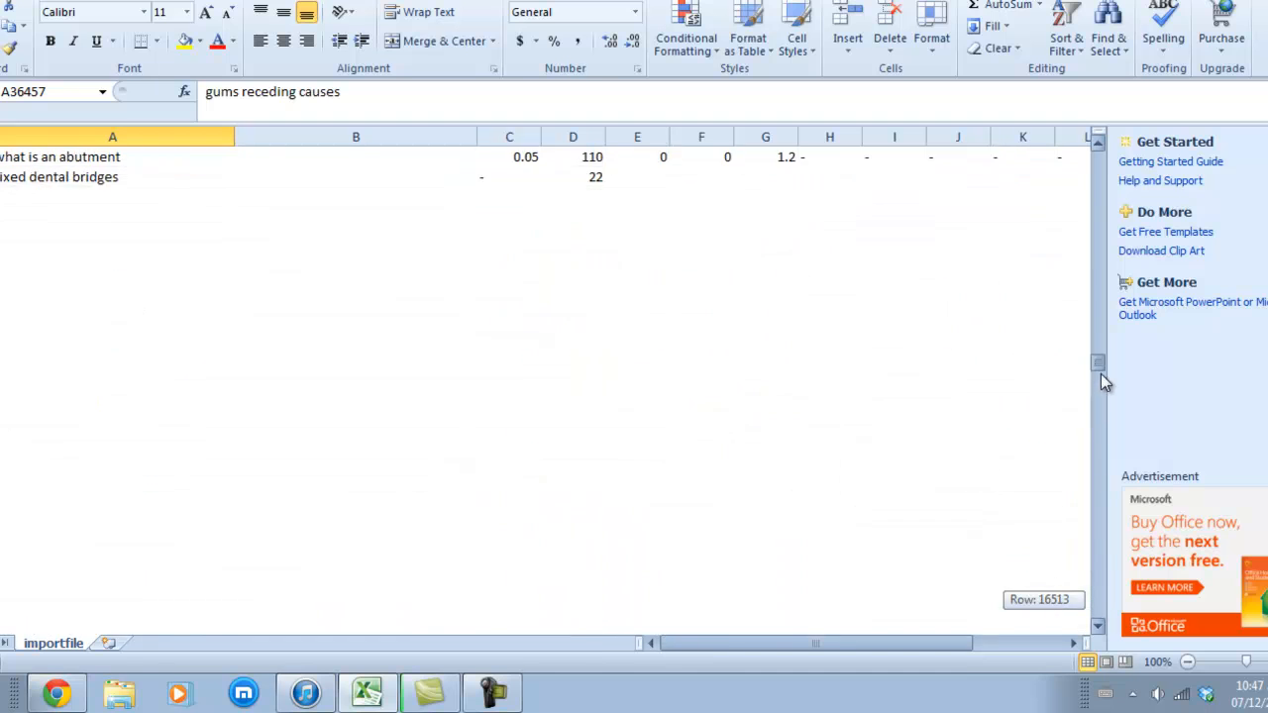
{"action": "scroll", "scroll_direction": "down", "scroll_amount": 3}
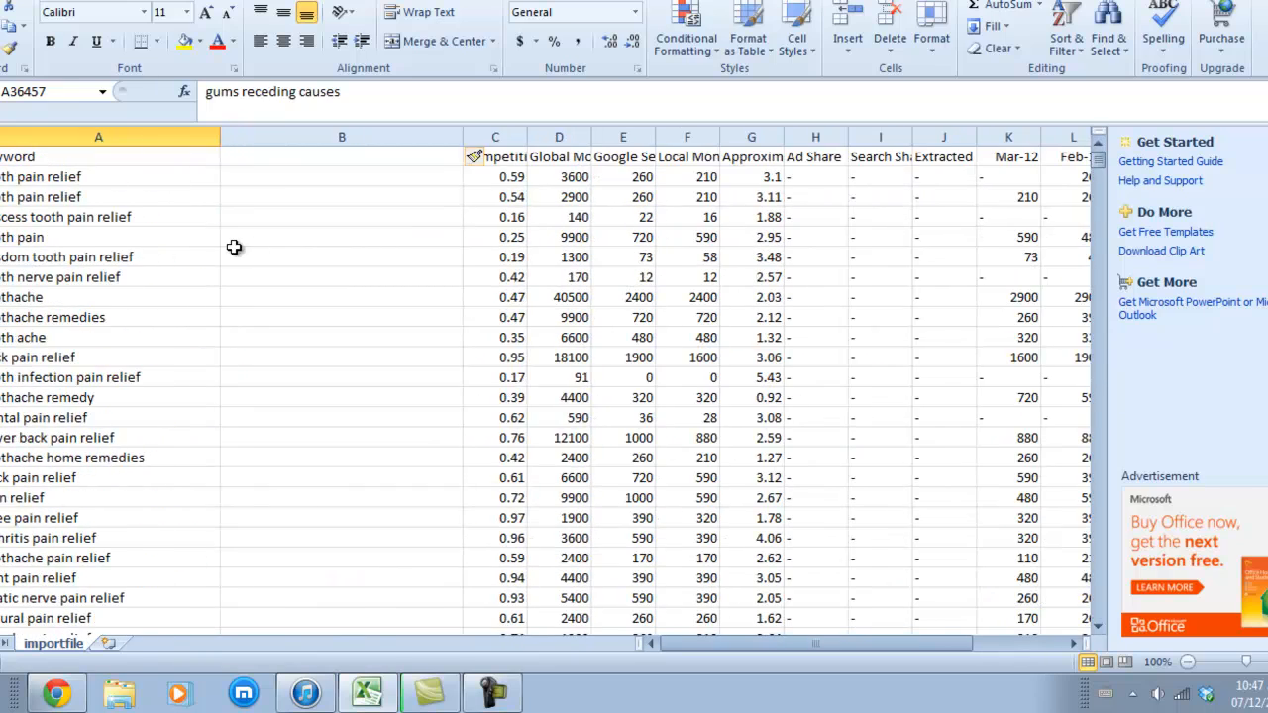
Step: Inspect the 'abscess tooth pain relief' and 'tooth nerve pain relief' keywords
{"action": "left_click", "coordinate": [99, 216]}
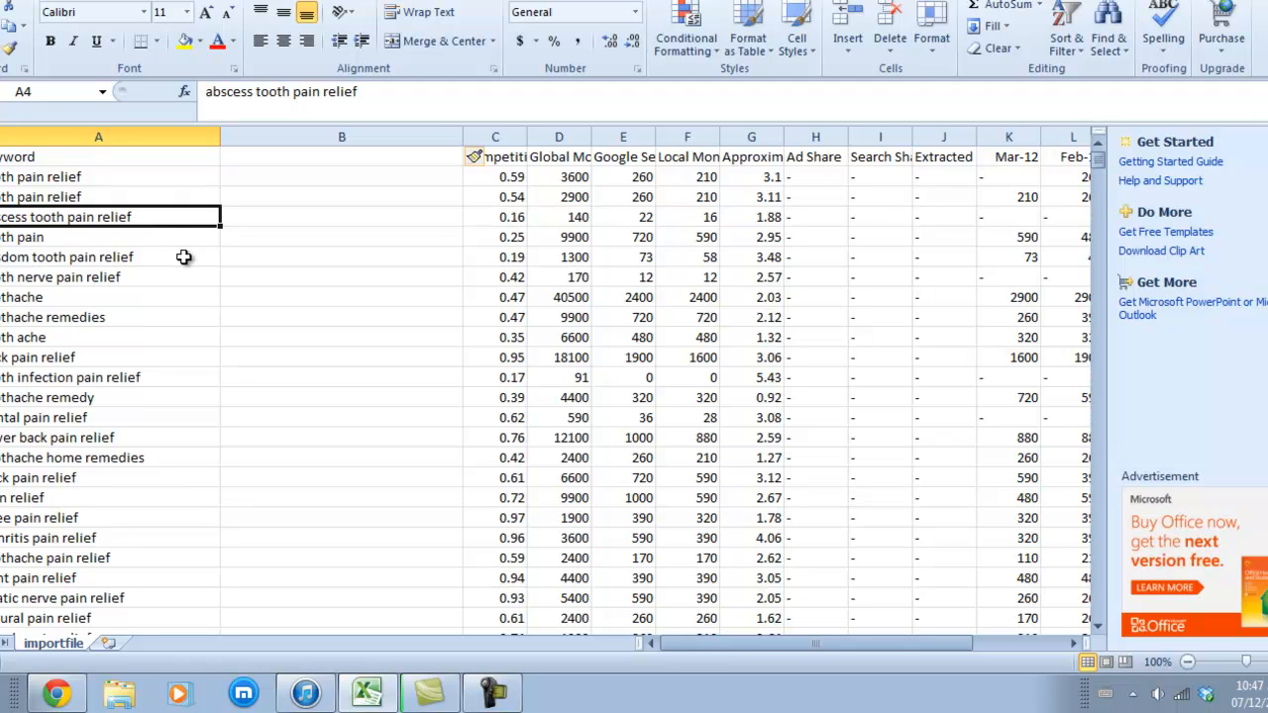
{"action": "mouse_move", "coordinate": [146, 267]}
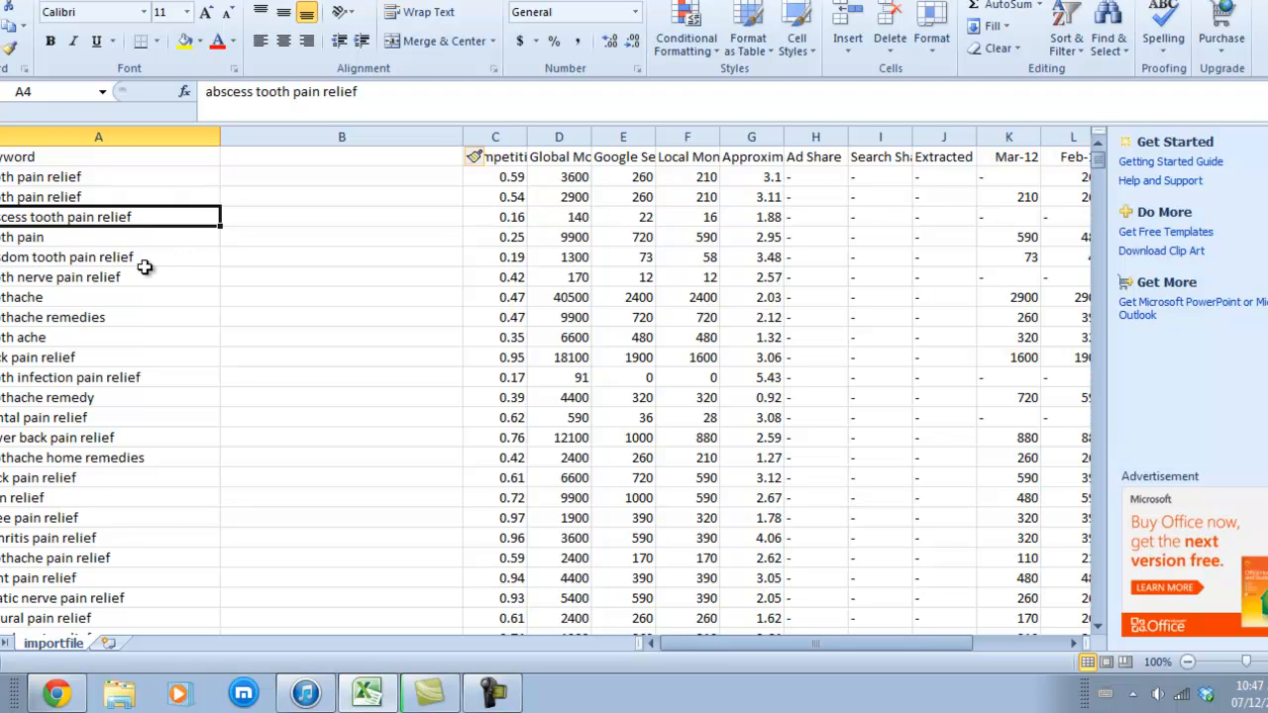
{"action": "left_click", "coordinate": [99, 278]}
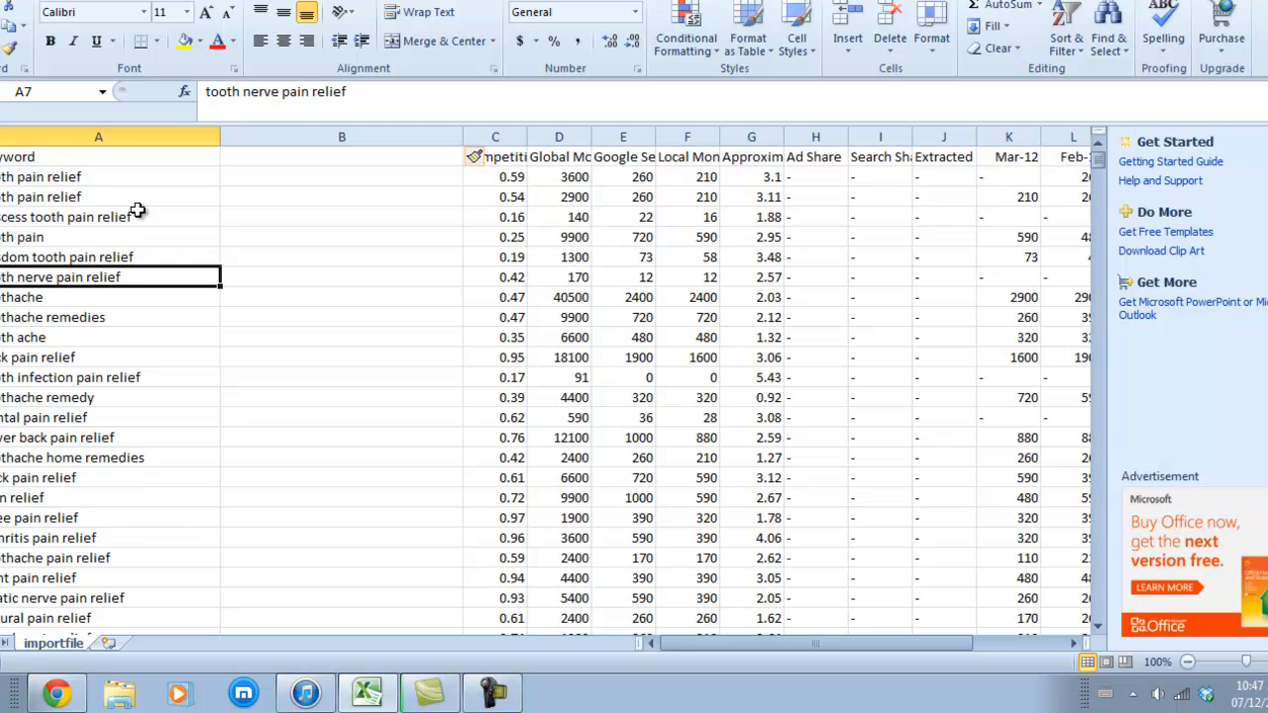
{"action": "left_click", "coordinate": [99, 217]}
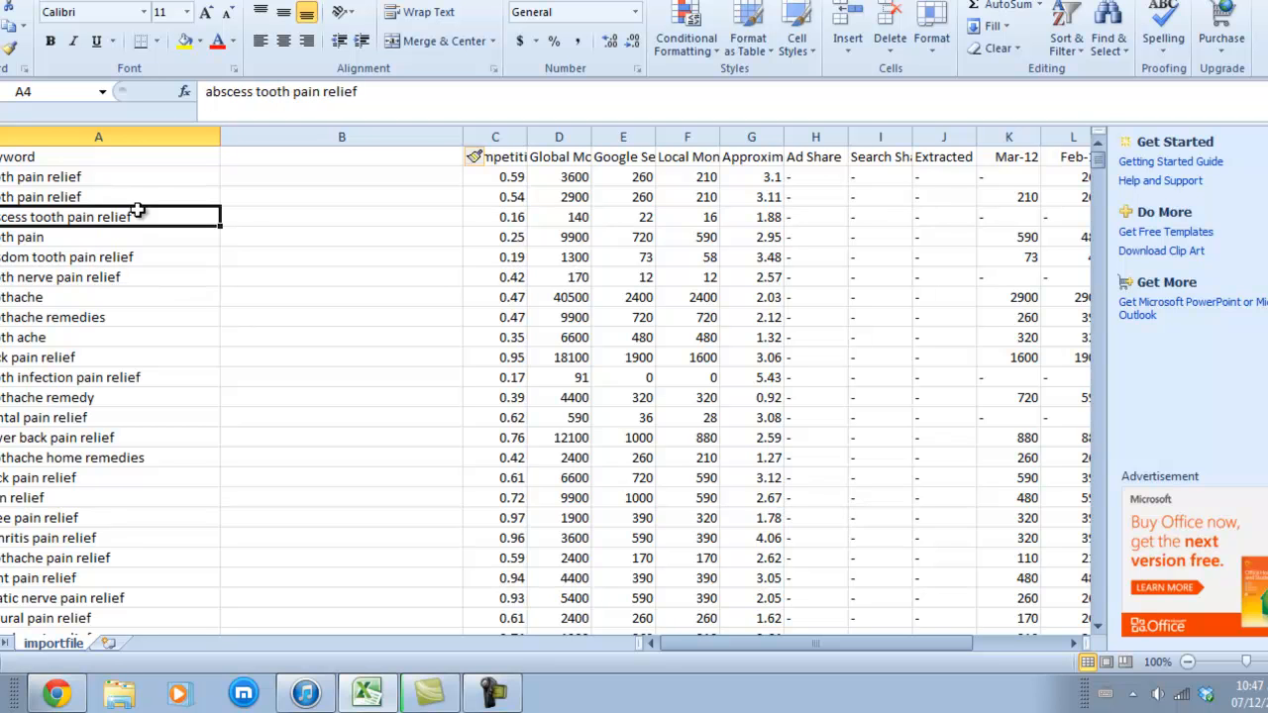
{"action": "left_click", "coordinate": [111, 276]}
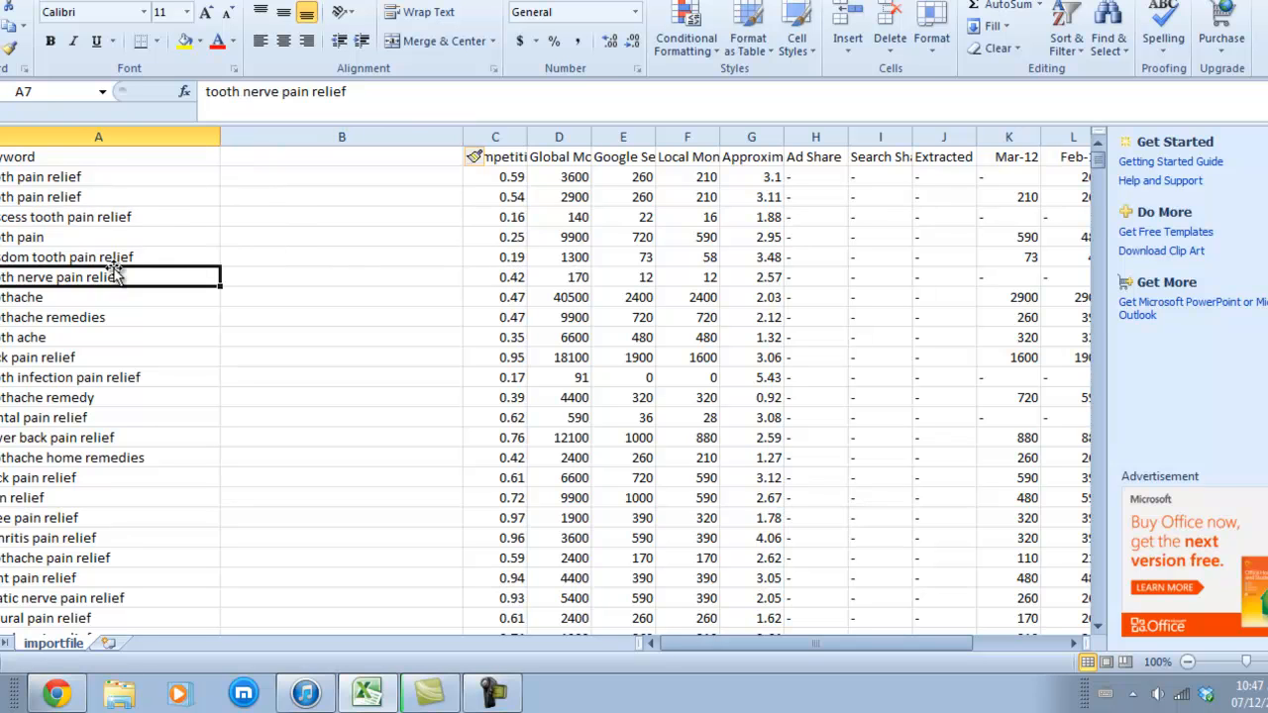
Step: Choose B1 for the word count, then select the help page's single-cell word-count formula to copy
{"action": "left_click", "coordinate": [342, 157]}
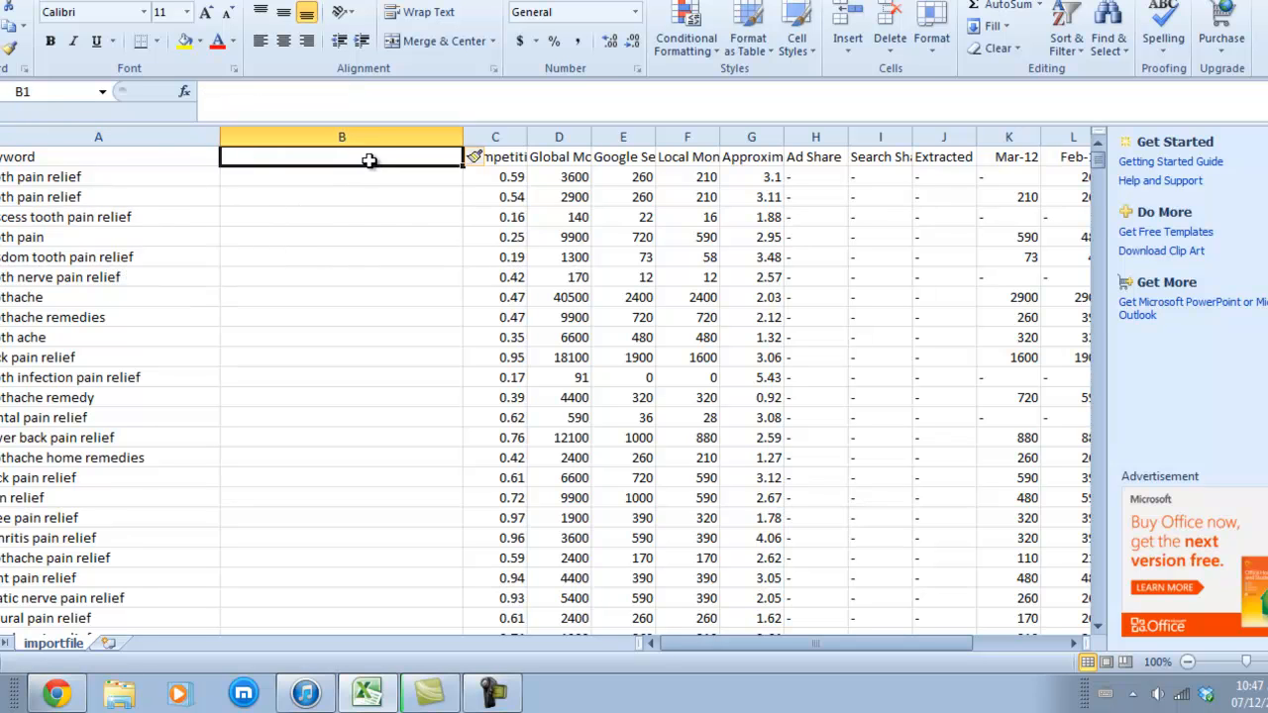
{"action": "mouse_move", "coordinate": [230, 313]}
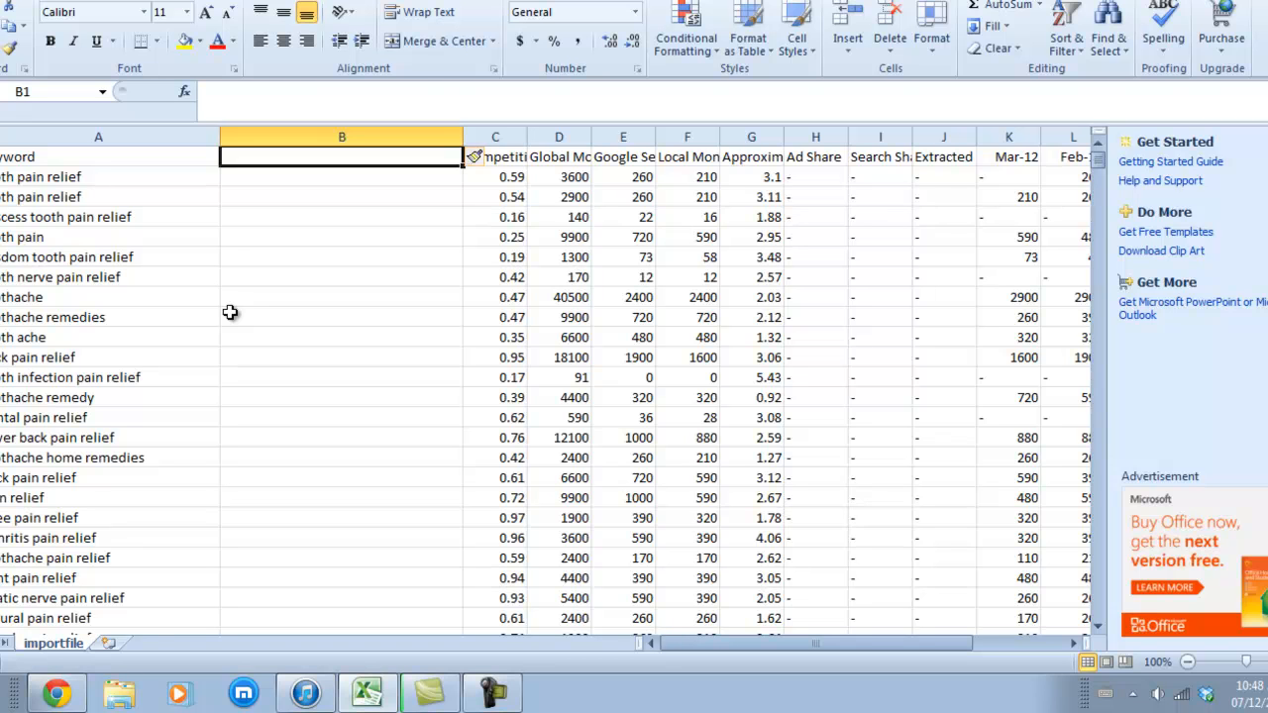
{"action": "mouse_move", "coordinate": [203, 437]}
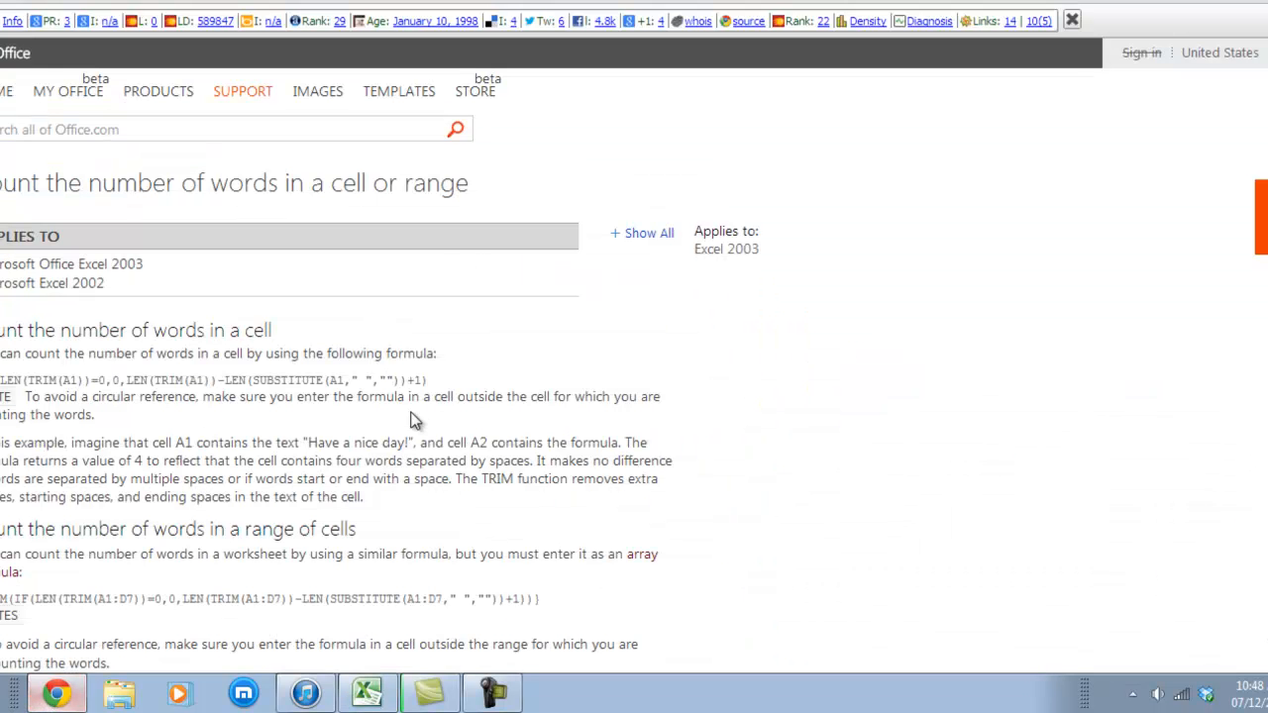
{"action": "mouse_move", "coordinate": [283, 315]}
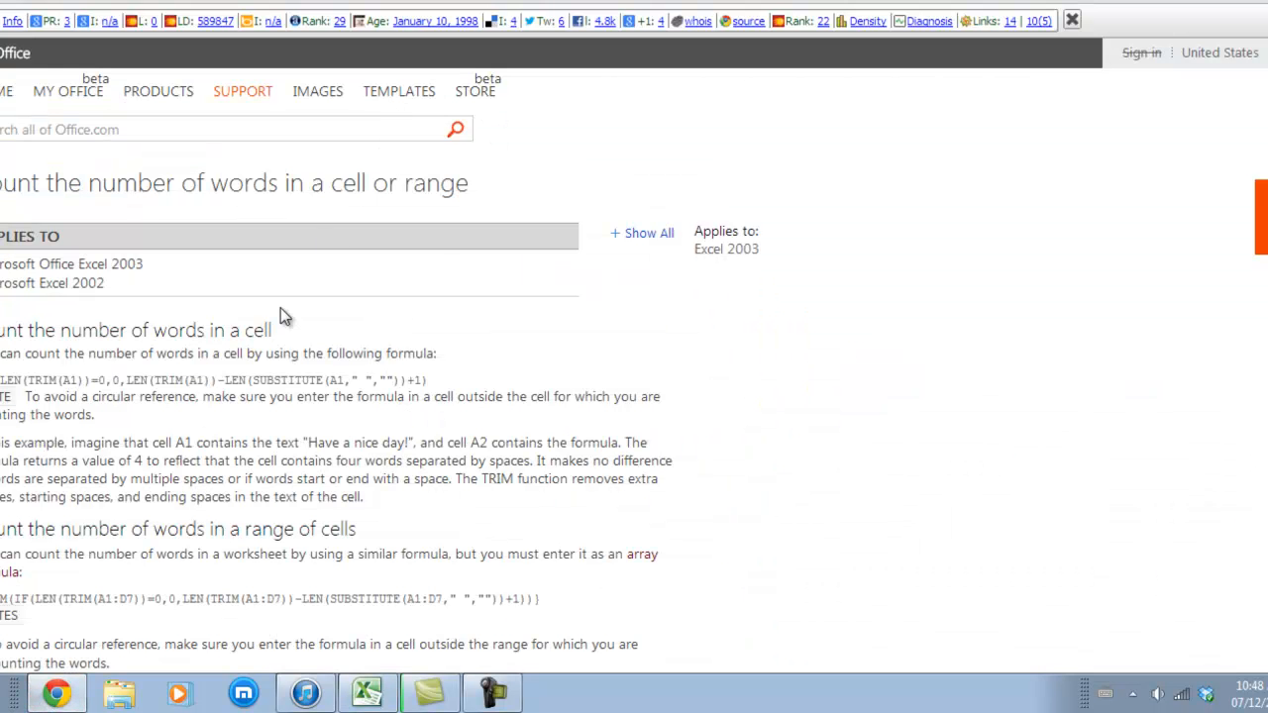
{"action": "scroll", "scroll_direction": "down", "scroll_amount": 3}
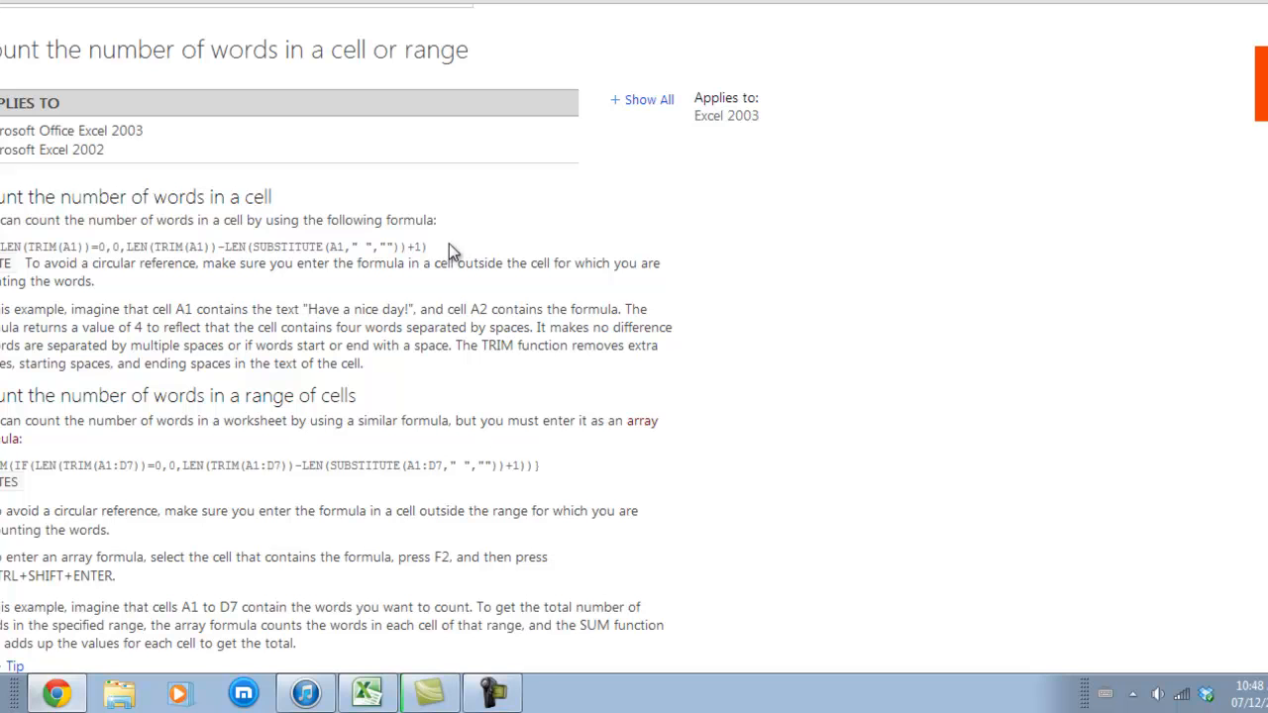
{"action": "left_click_drag", "start_coordinate": [109, 220], "coordinate": [426, 247]}
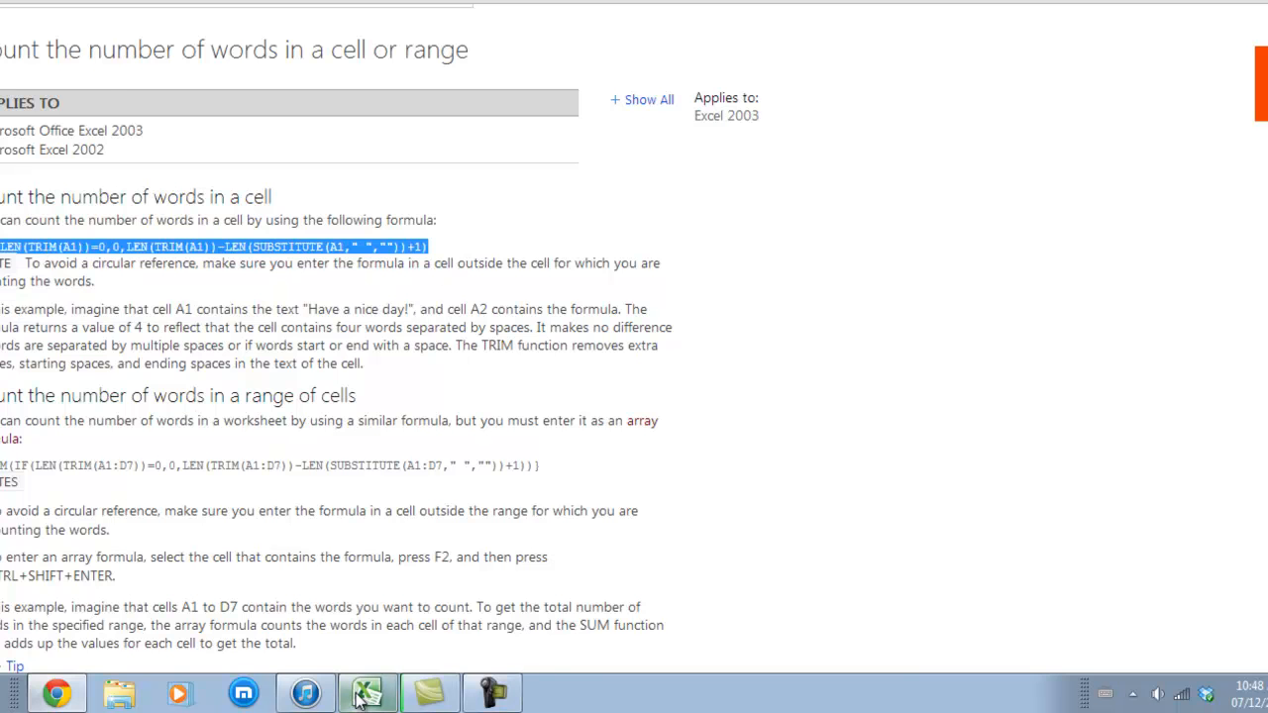
Step: Enter =IF(LEN(TRIM(A1))=0,0,LEN(TRIM(A1))-LEN(SUBSTITUTE(A1," ",""))+1) in B1, returning 1 for the header
{"action": "left_click", "coordinate": [367, 693]}
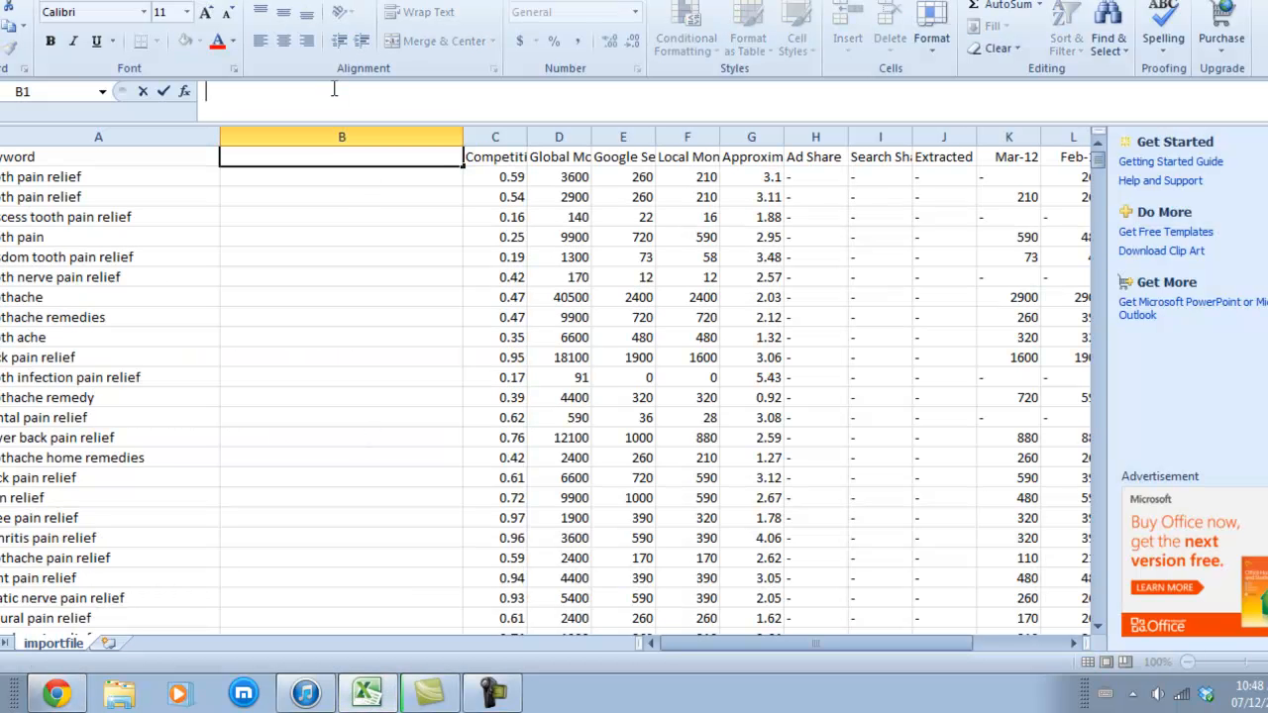
{"action": "type", "text": "=IF(LEN(TRIM(A1))=0,0,LEN(TRIM(A1))-LEN(SUBSTITUTE(A1,\" \",\"\"))+1)"}
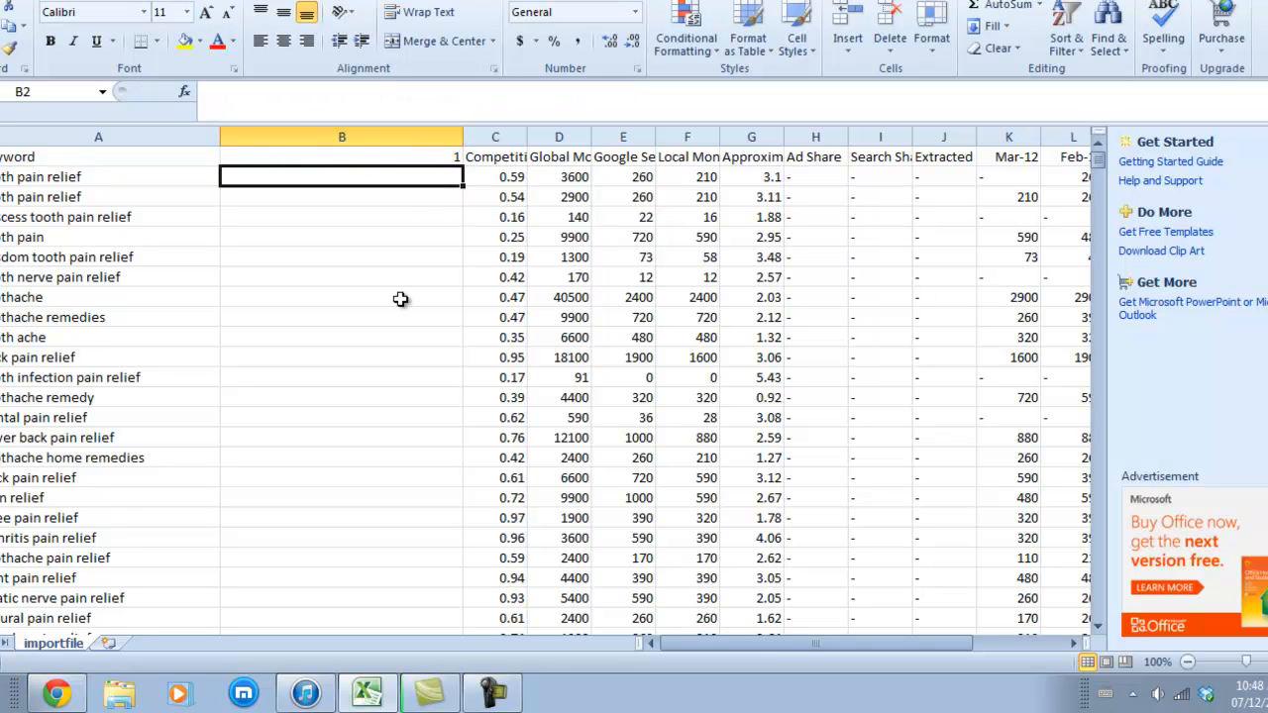
{"action": "mouse_move", "coordinate": [459, 155]}
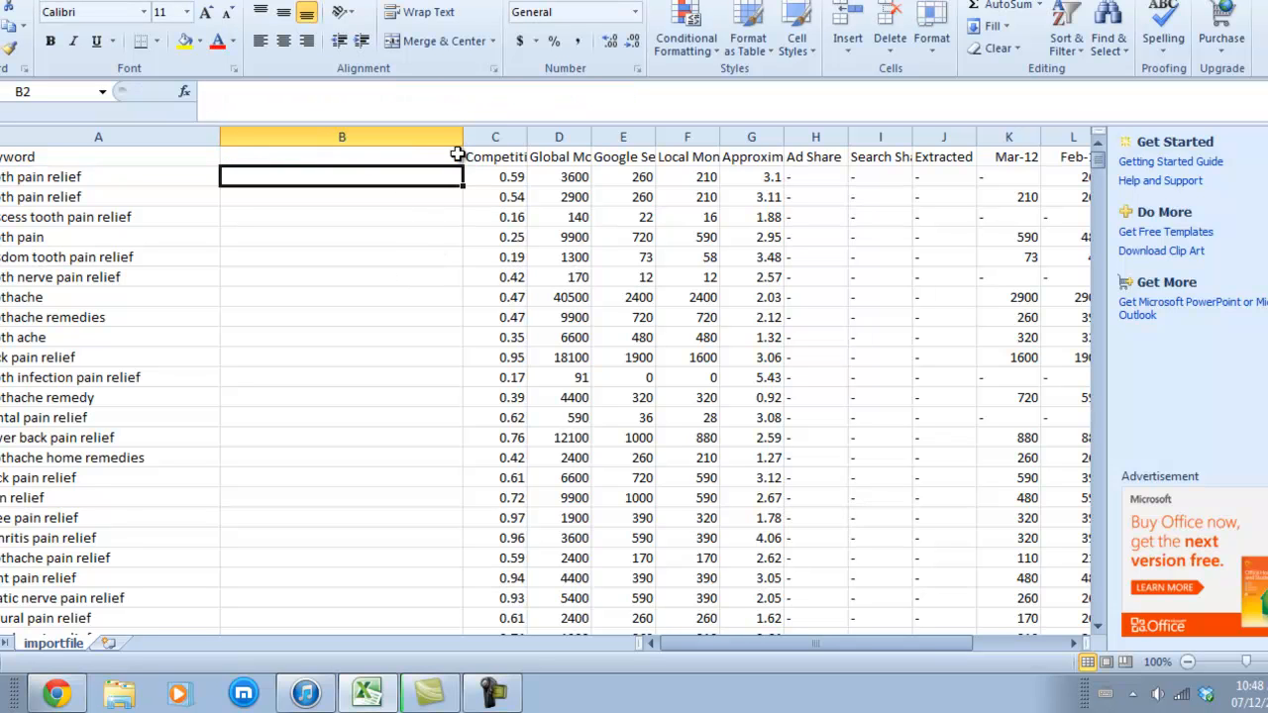
{"action": "left_click", "coordinate": [98, 137]}
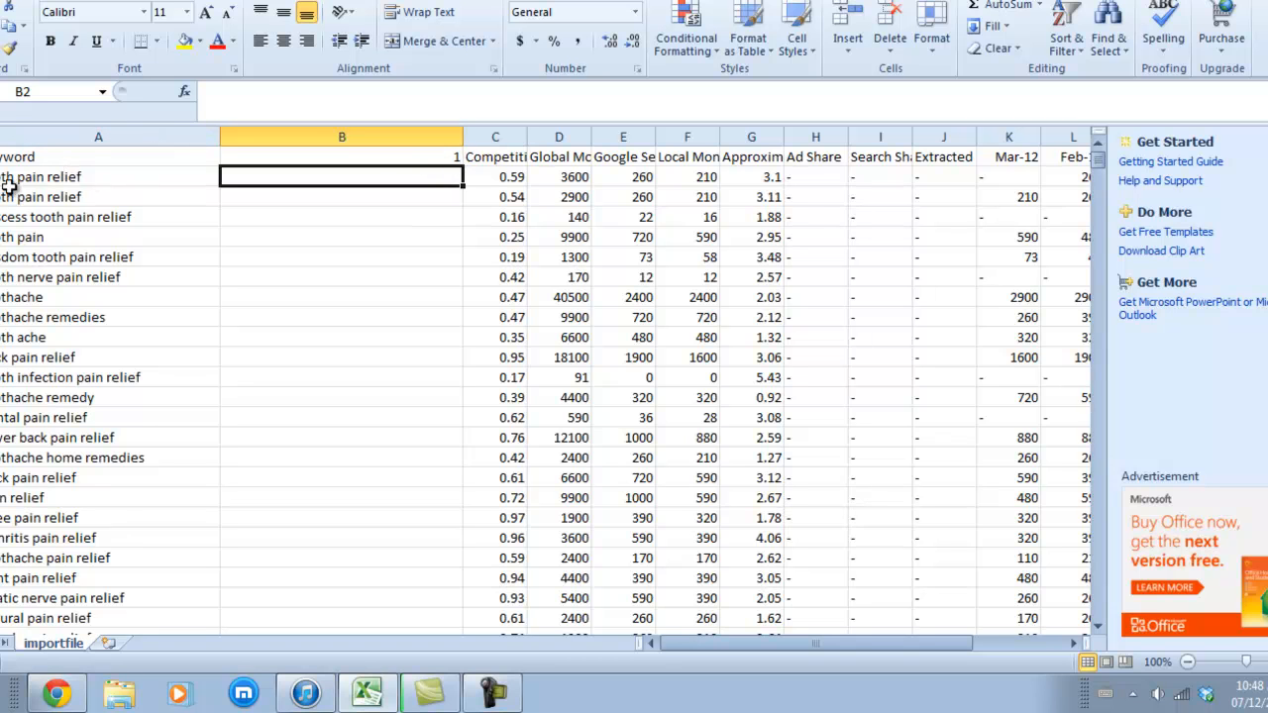
{"action": "mouse_move", "coordinate": [72, 346]}
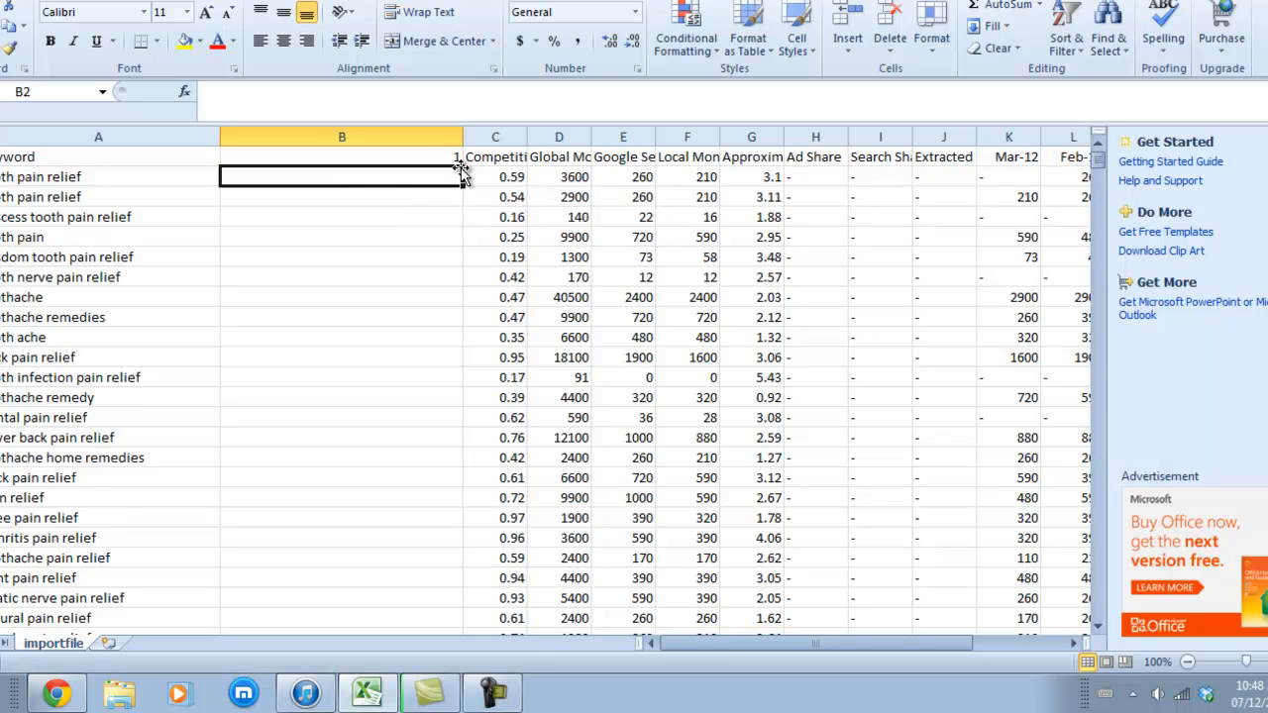
{"action": "left_click", "coordinate": [342, 157]}
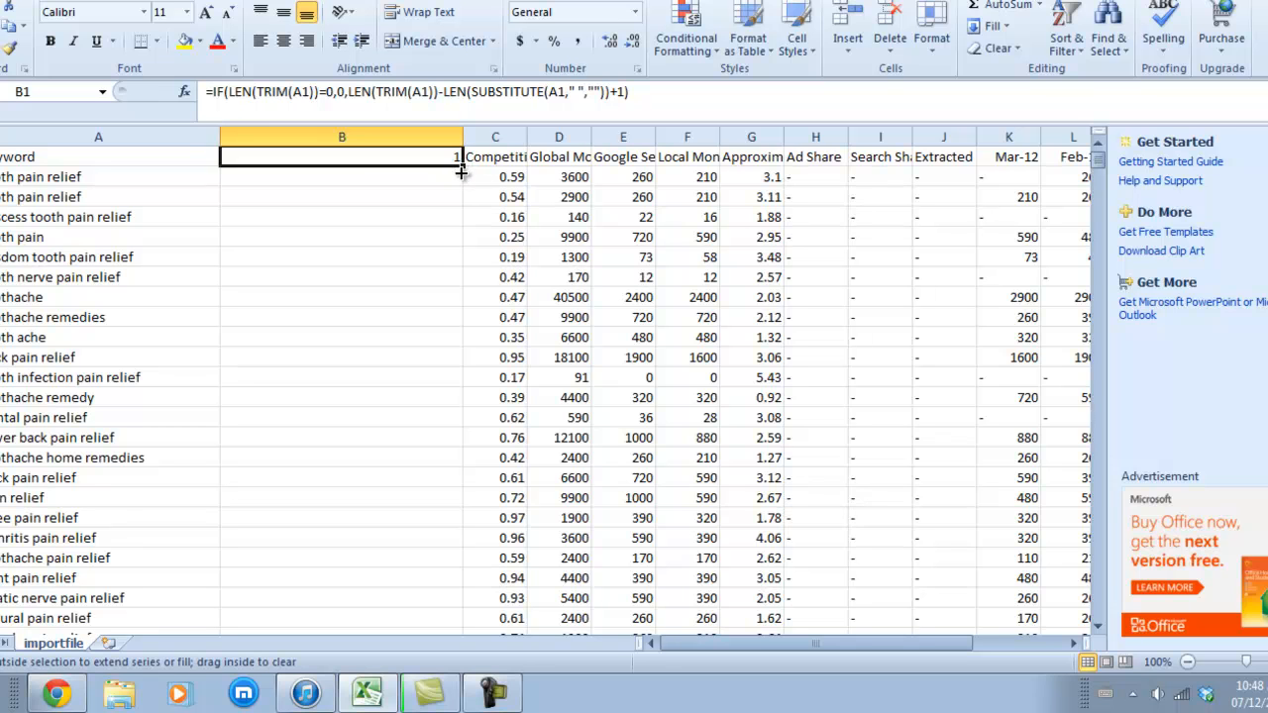
Step: Fill the word-count formula from B1 down column B to the last keyword row
{"action": "left_click_drag", "start_coordinate": [457, 165], "coordinate": [454, 230]}
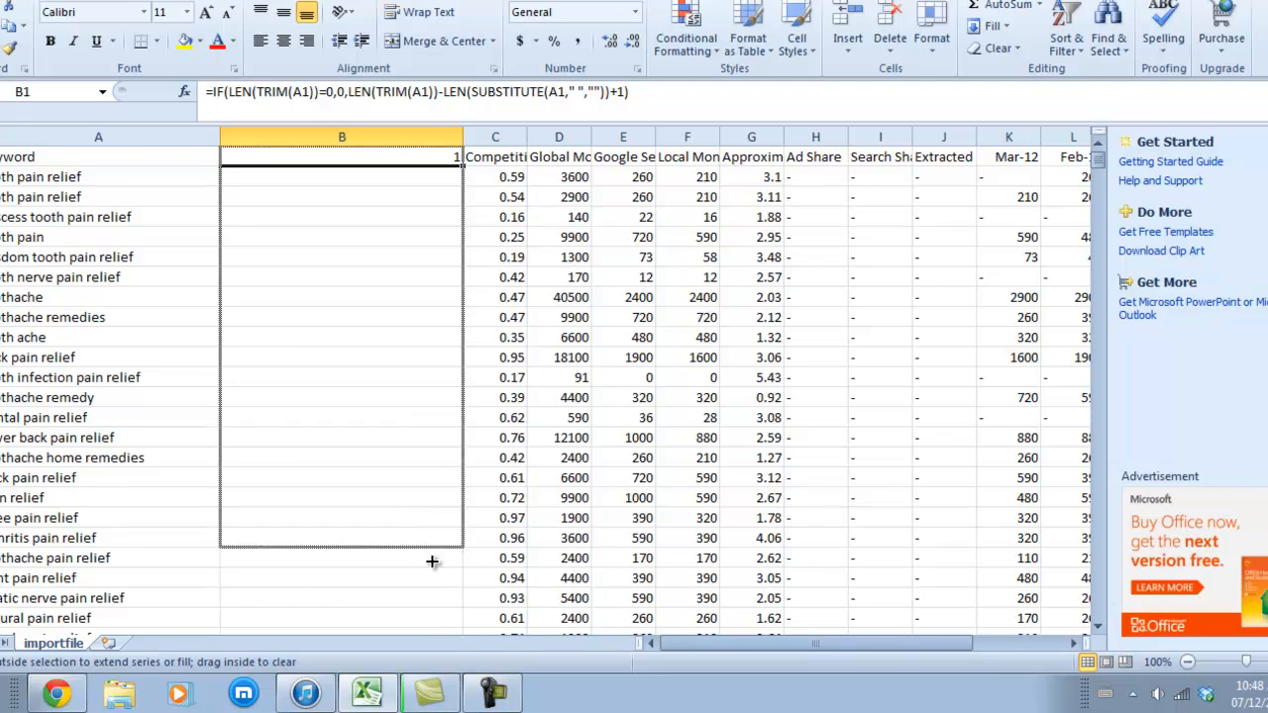
{"action": "scroll", "scroll_direction": "down", "scroll_amount": 3}
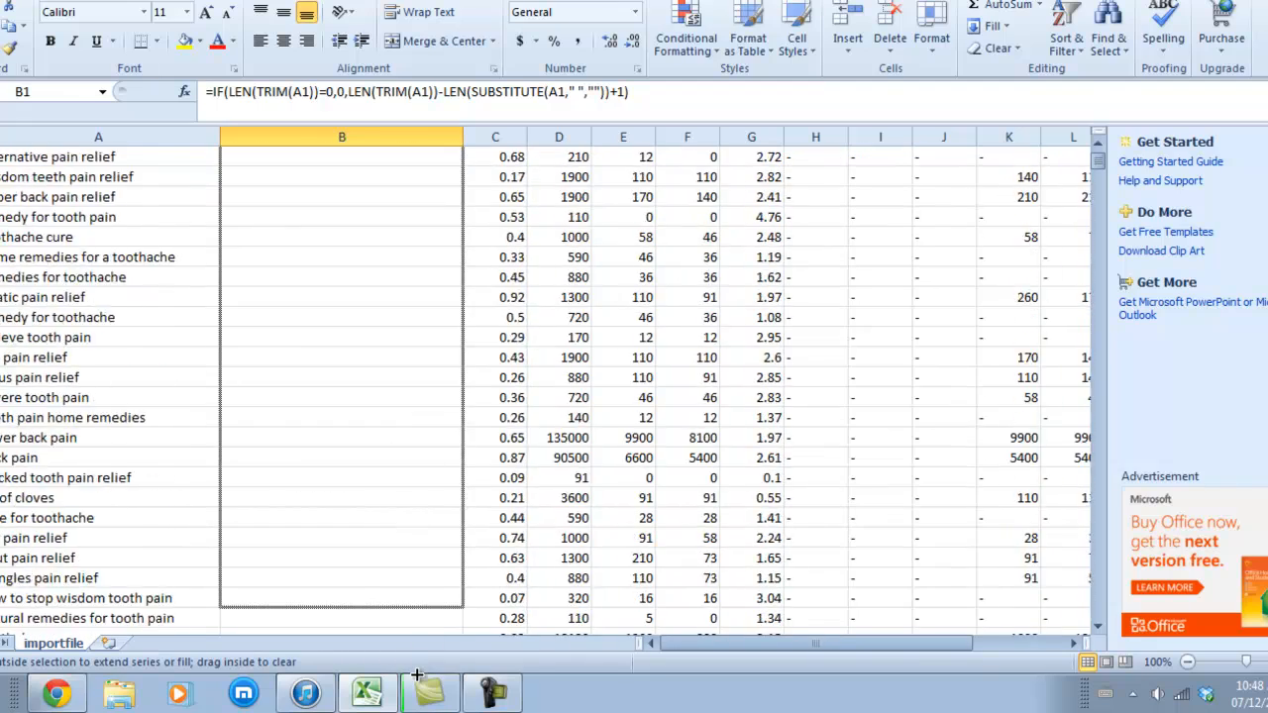
{"action": "scroll", "scroll_direction": "down", "scroll_amount": 3}
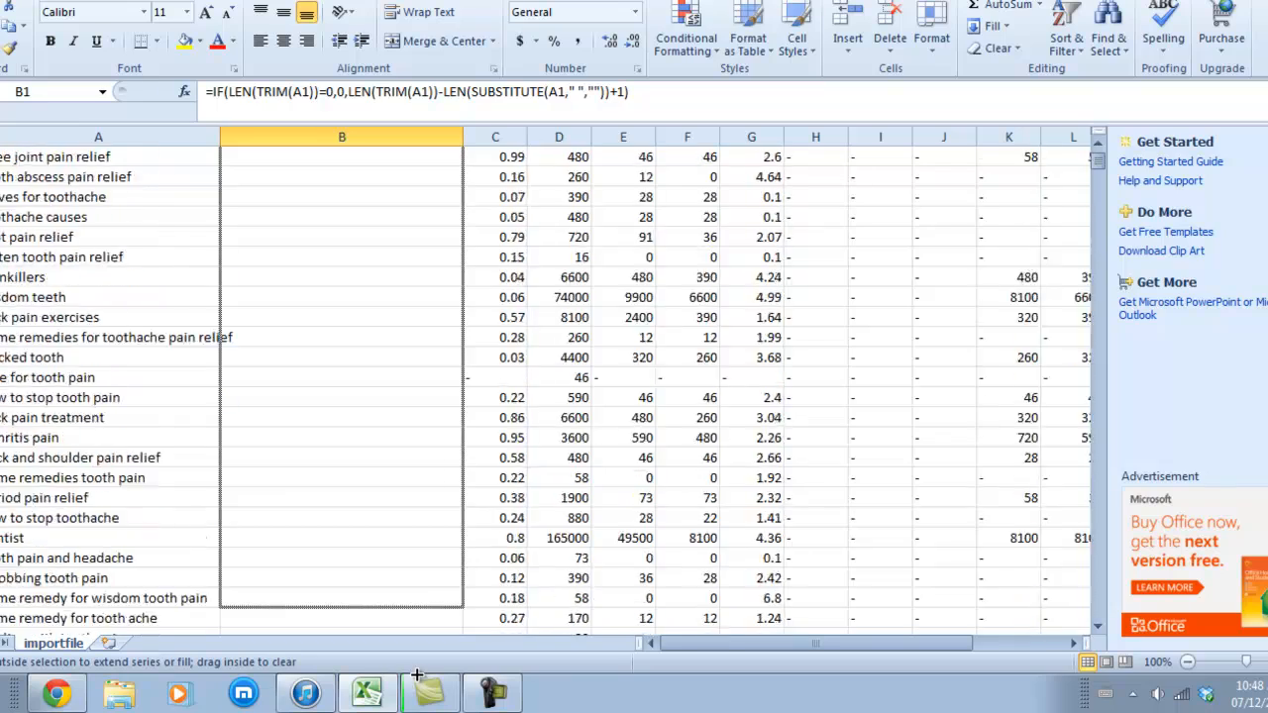
{"action": "scroll", "scroll_direction": "down", "scroll_amount": 3}
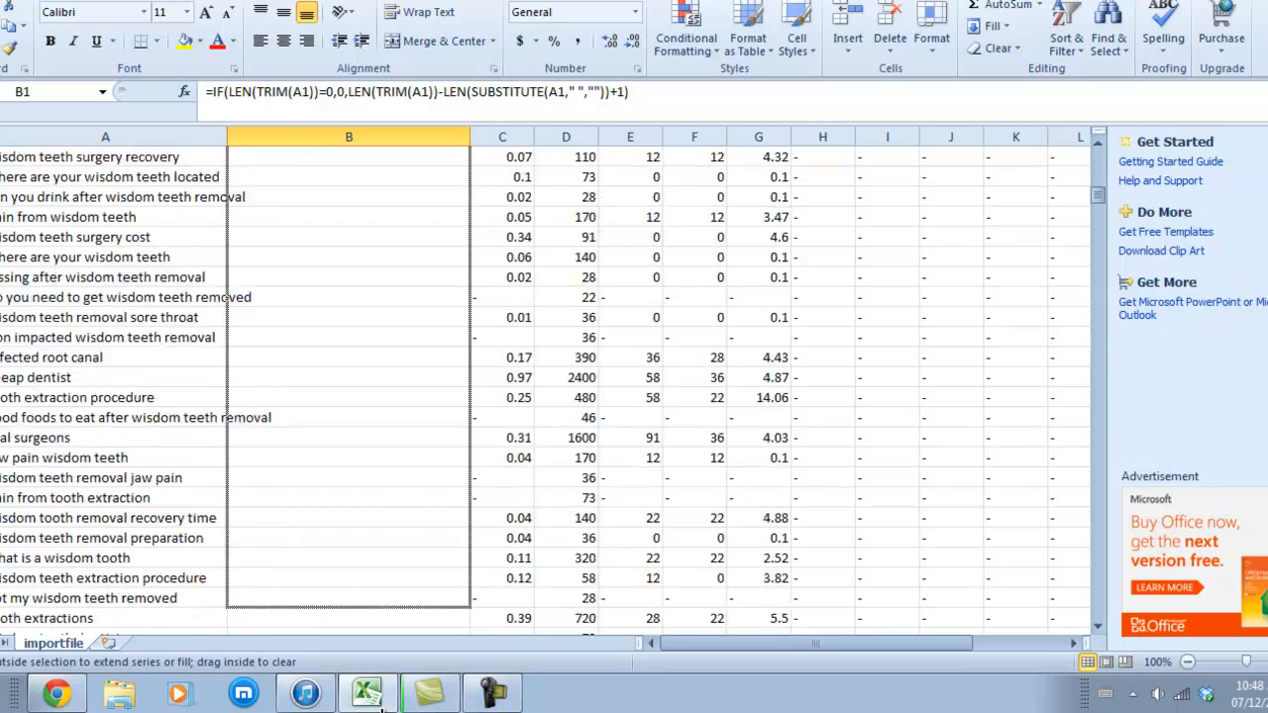
{"action": "scroll", "scroll_direction": "down", "scroll_amount": 3}
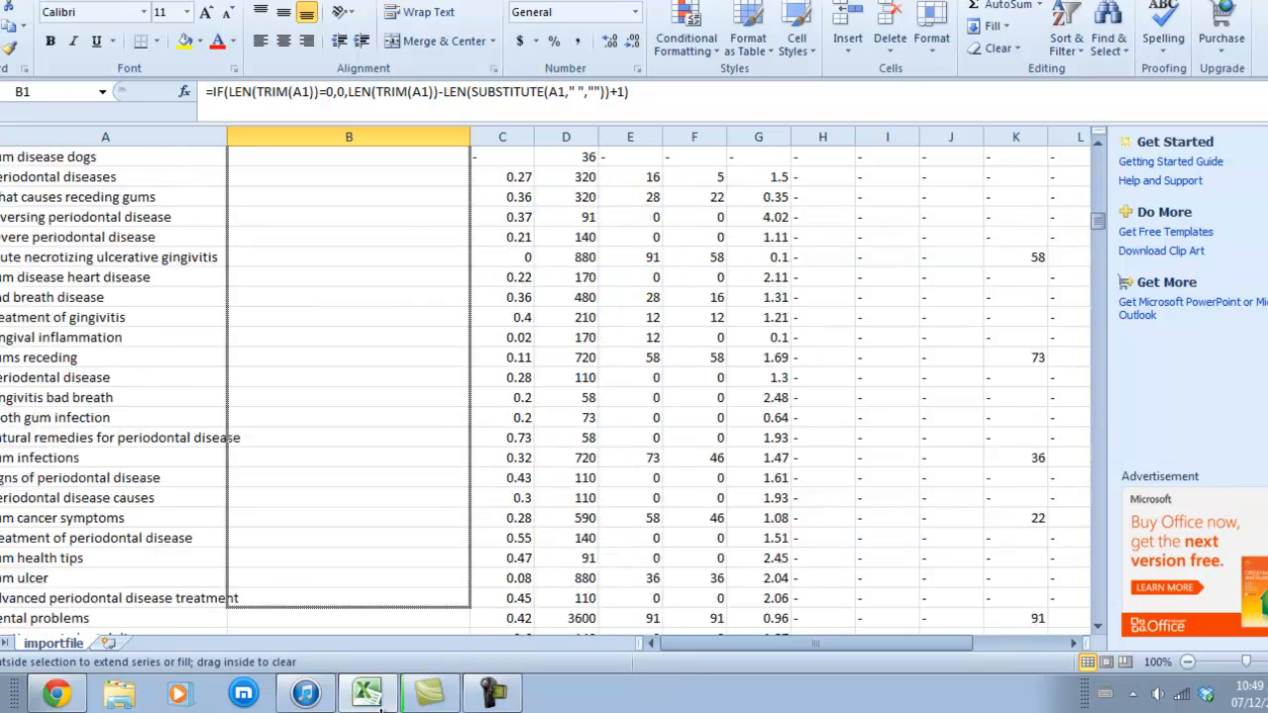
{"action": "scroll", "scroll_direction": "down", "scroll_amount": 3}
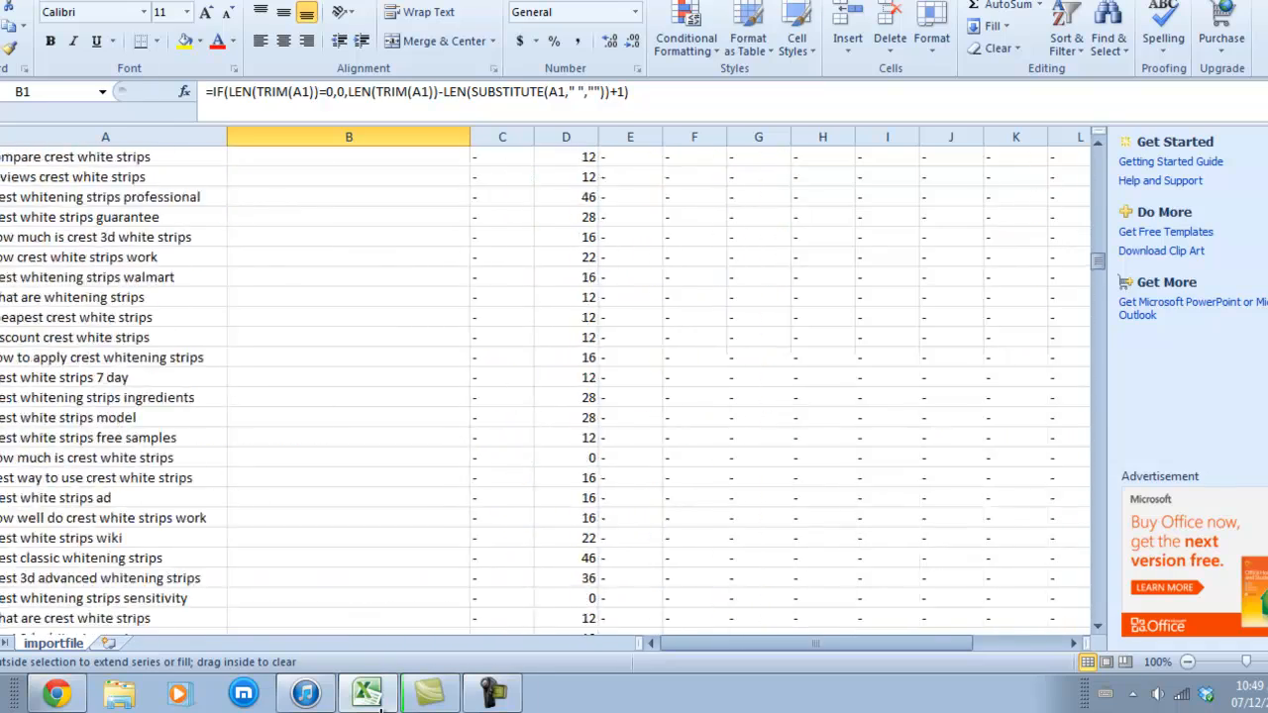
{"action": "scroll", "scroll_direction": "down", "scroll_amount": 3}
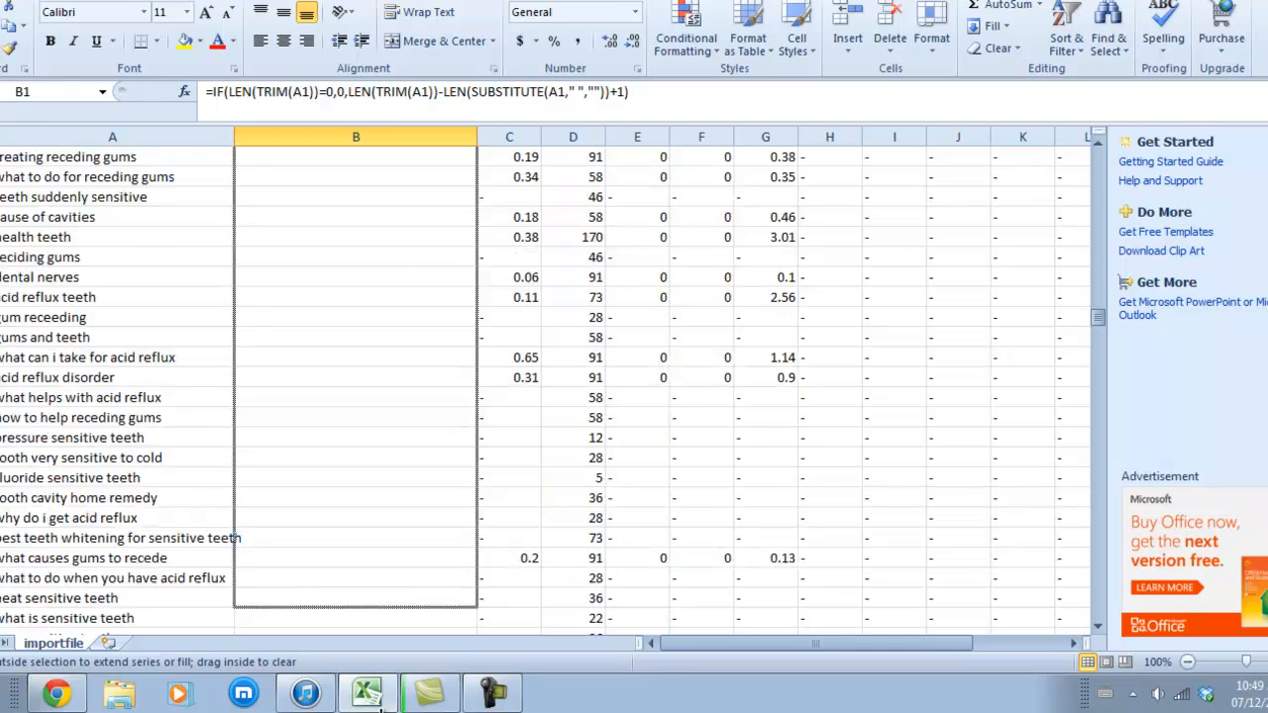
{"action": "scroll", "scroll_direction": "down", "scroll_amount": 3}
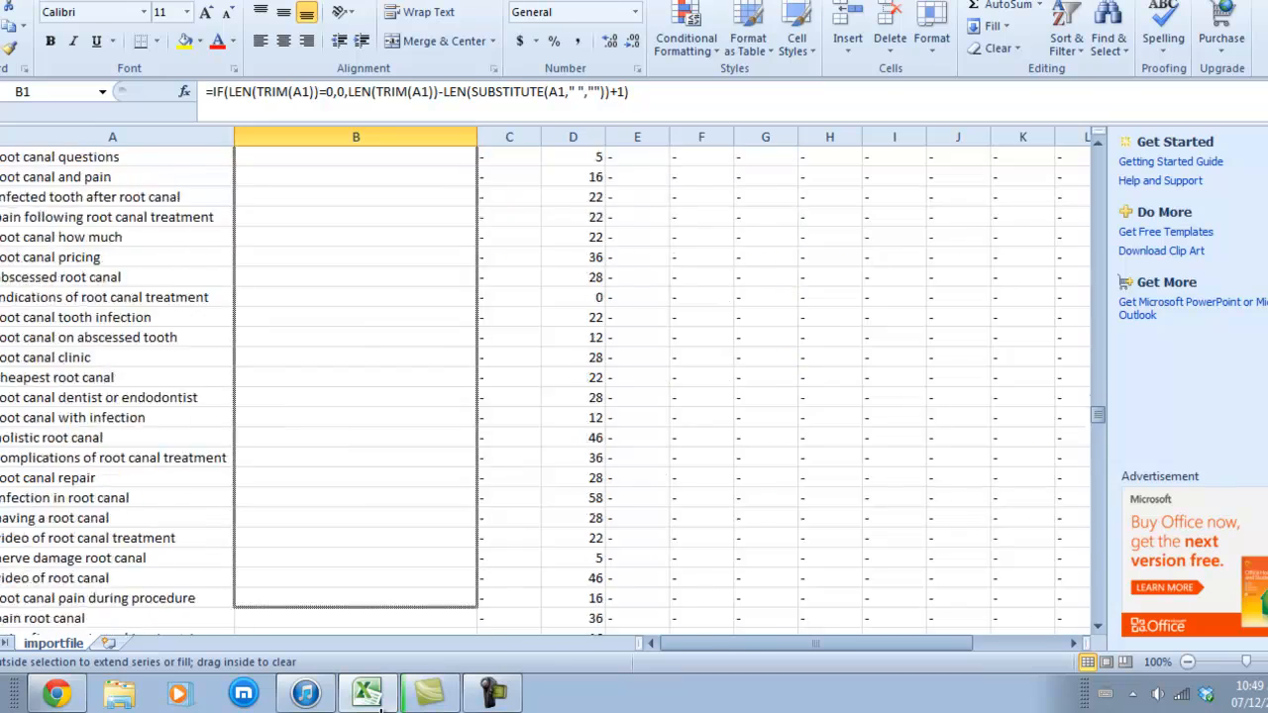
{"action": "scroll", "scroll_direction": "down", "scroll_amount": 3}
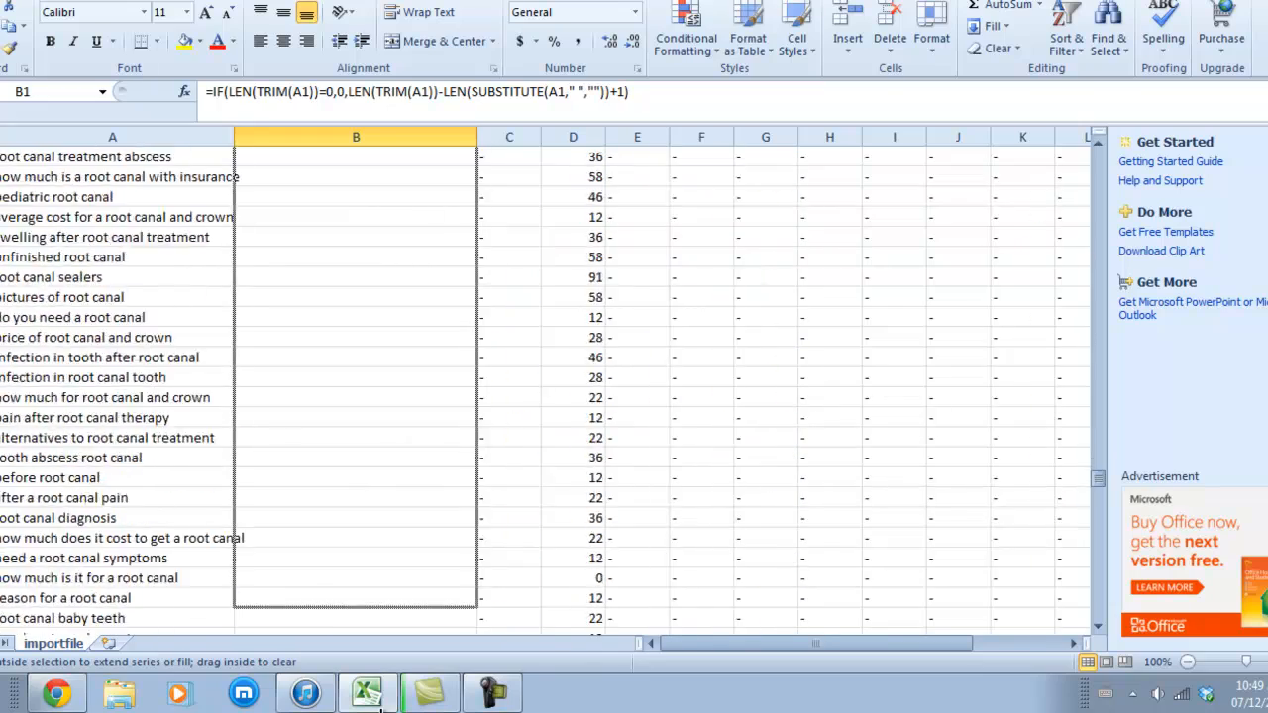
{"action": "scroll", "scroll_direction": "down", "scroll_amount": 3}
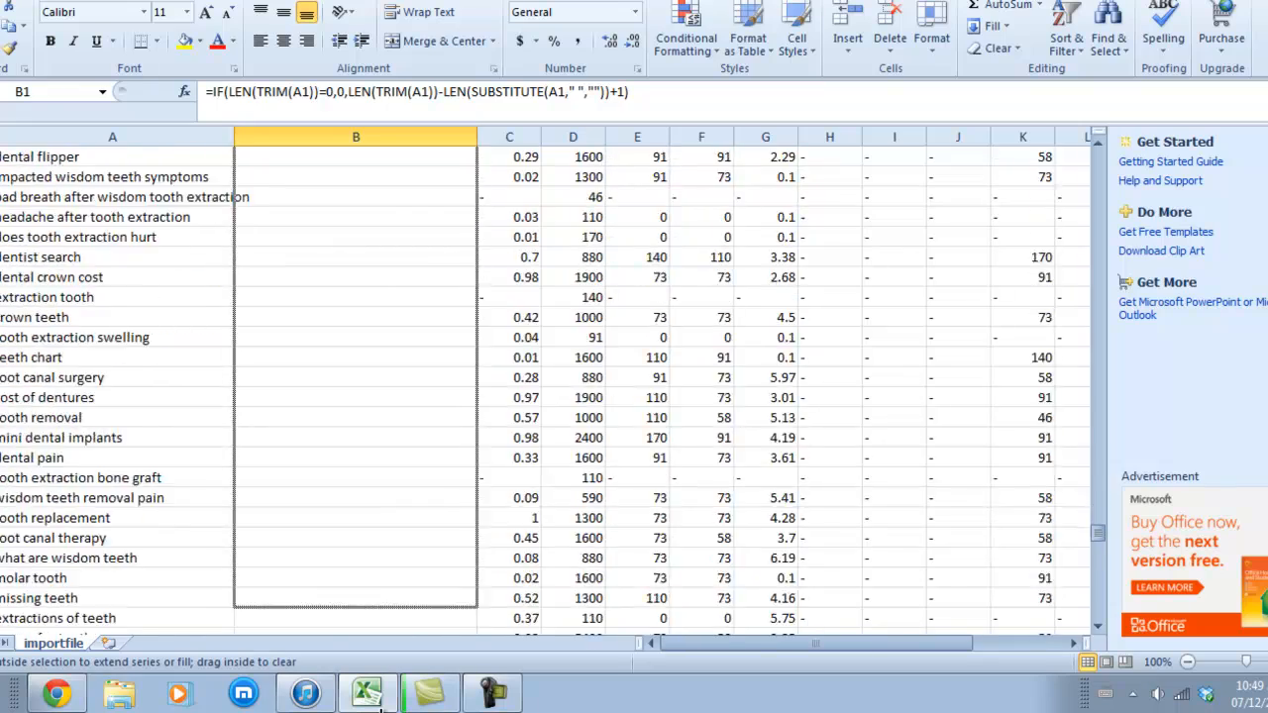
{"action": "scroll", "scroll_direction": "down", "scroll_amount": 3}
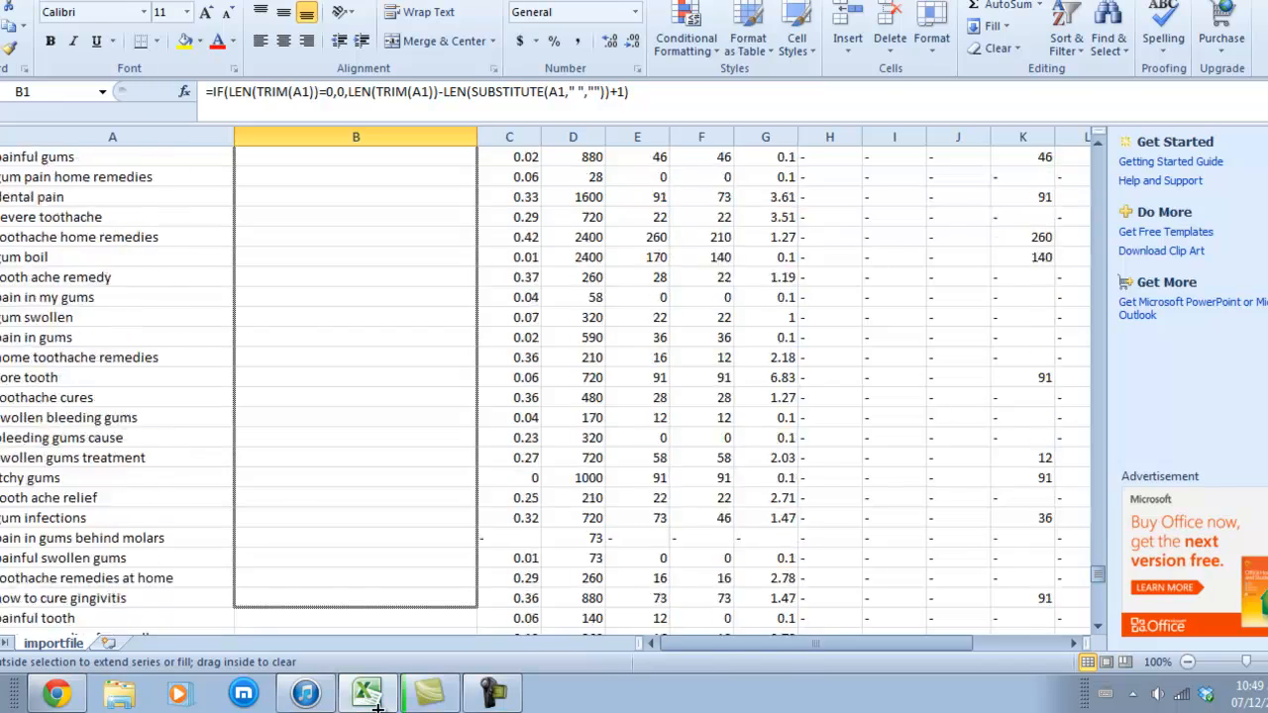
{"action": "scroll", "scroll_direction": "down", "scroll_amount": 3}
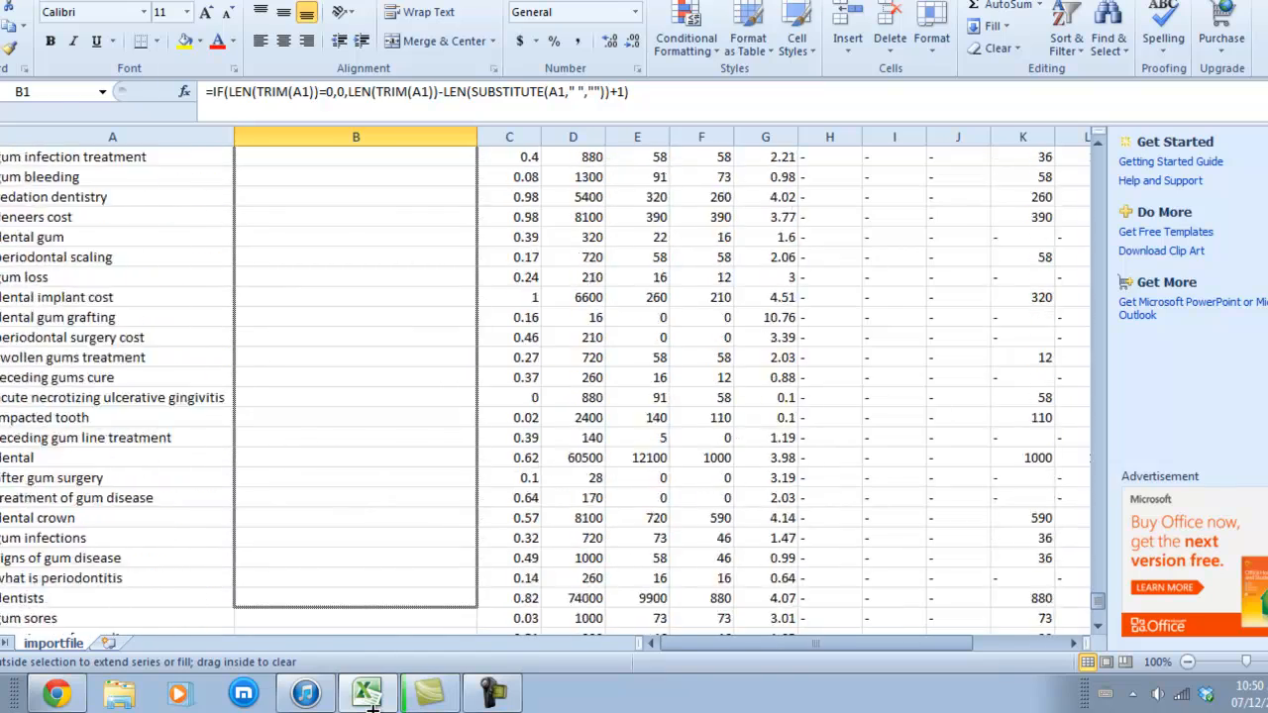
{"action": "scroll", "scroll_direction": "down", "scroll_amount": 3}
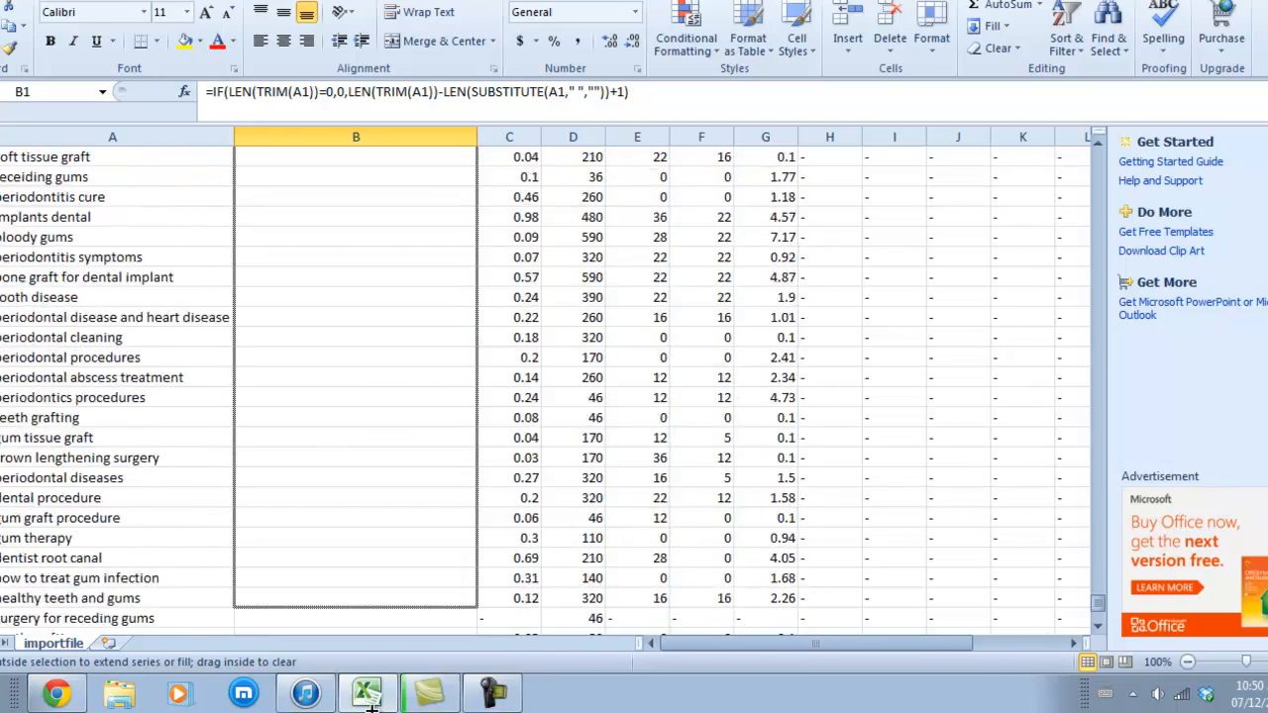
{"action": "scroll", "scroll_direction": "down", "scroll_amount": 3}
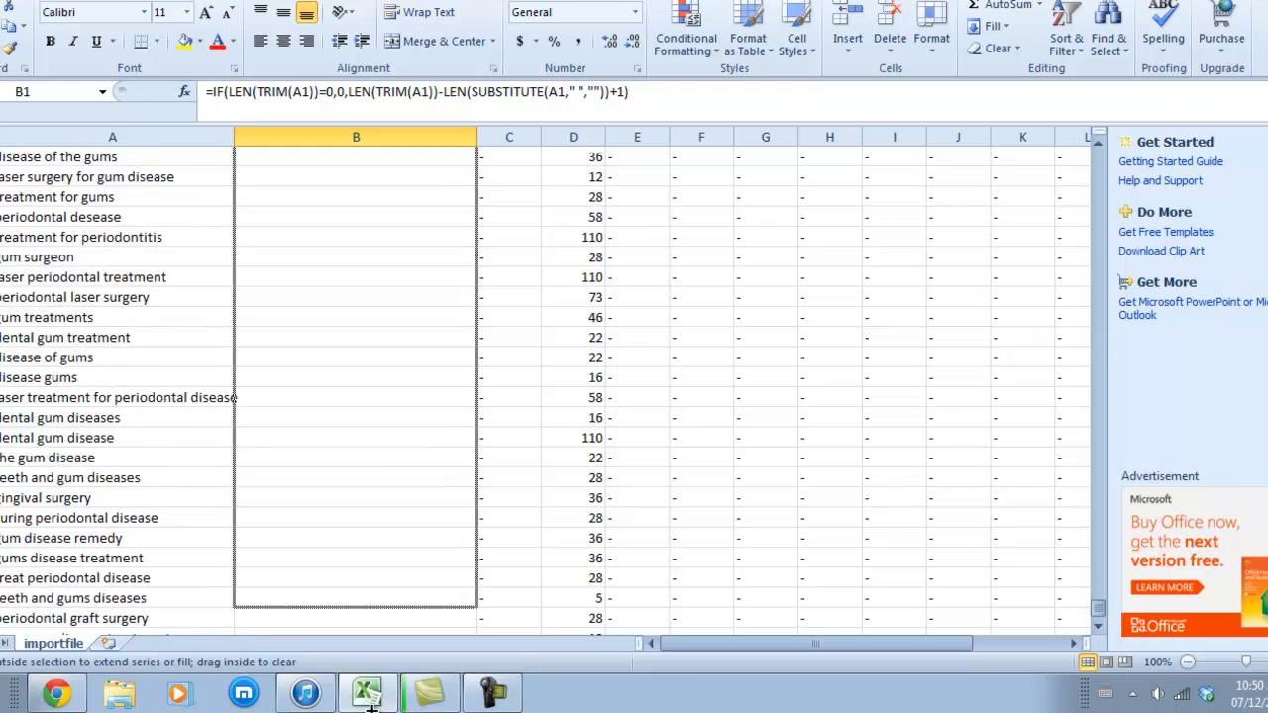
{"action": "scroll", "scroll_direction": "down", "scroll_amount": 3}
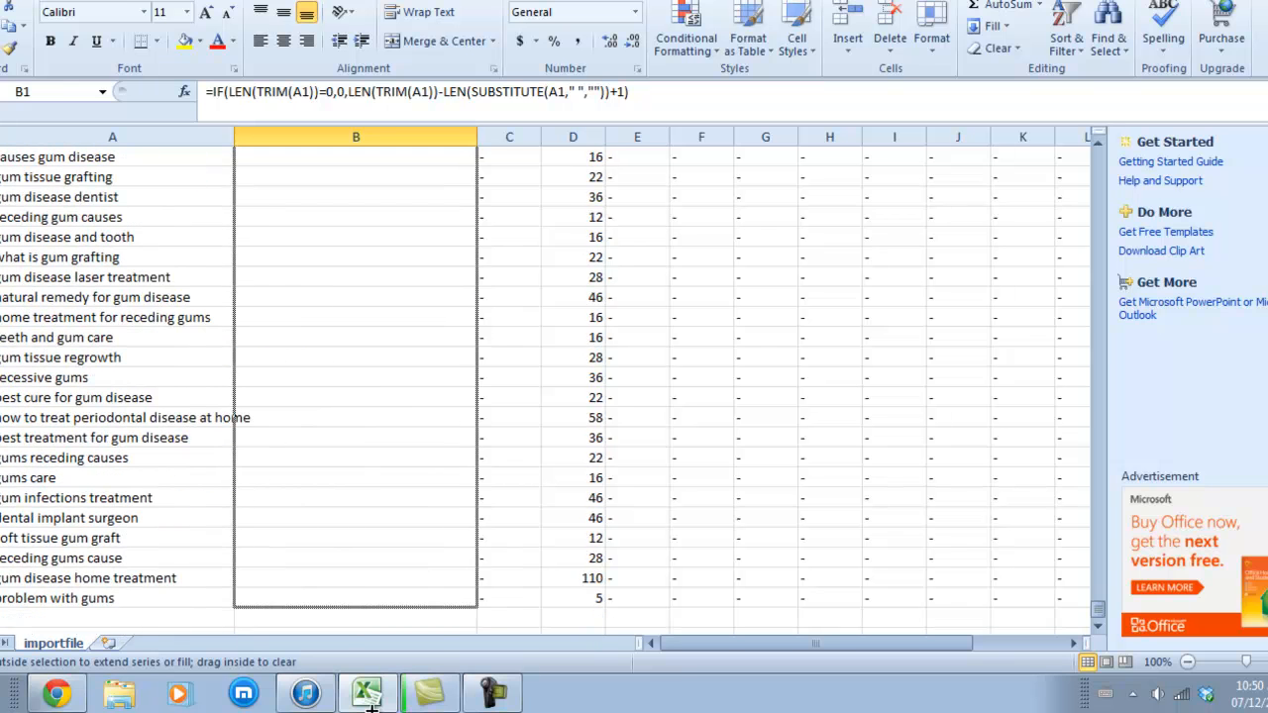
{"action": "left_click_drag", "start_coordinate": [356, 156], "coordinate": [355, 597]}
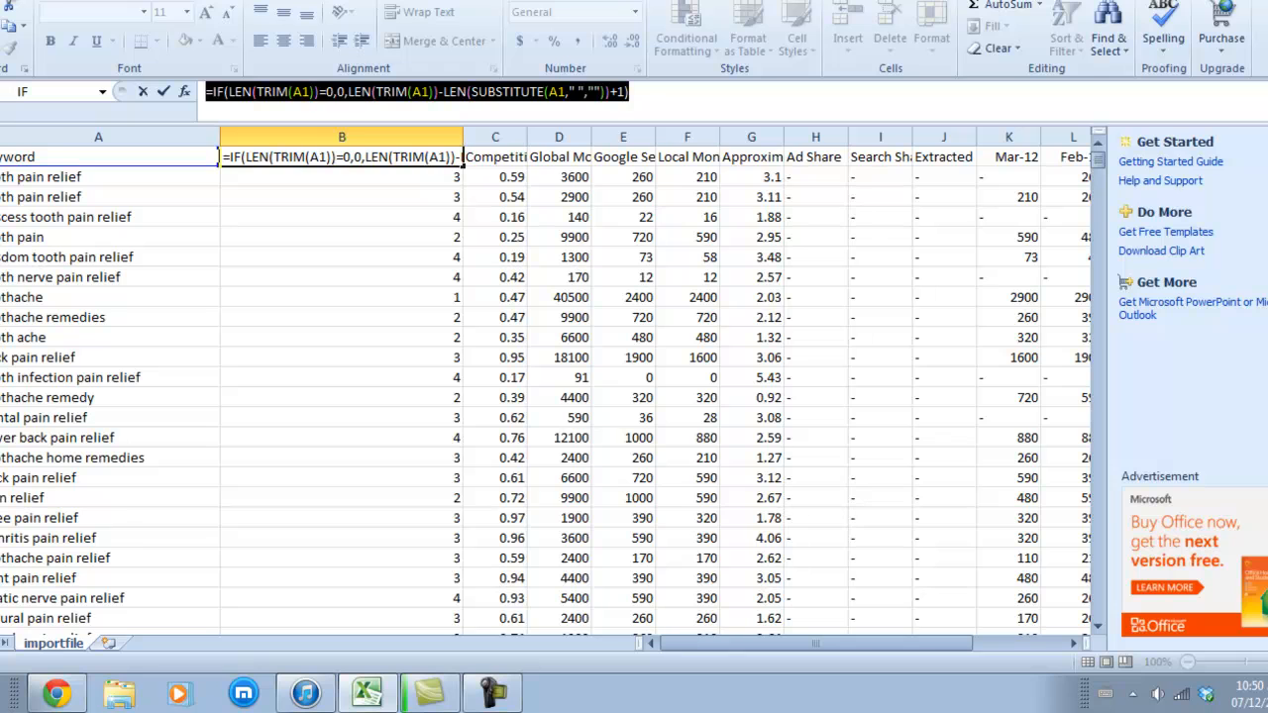
{"action": "type", "text": "Number of"}
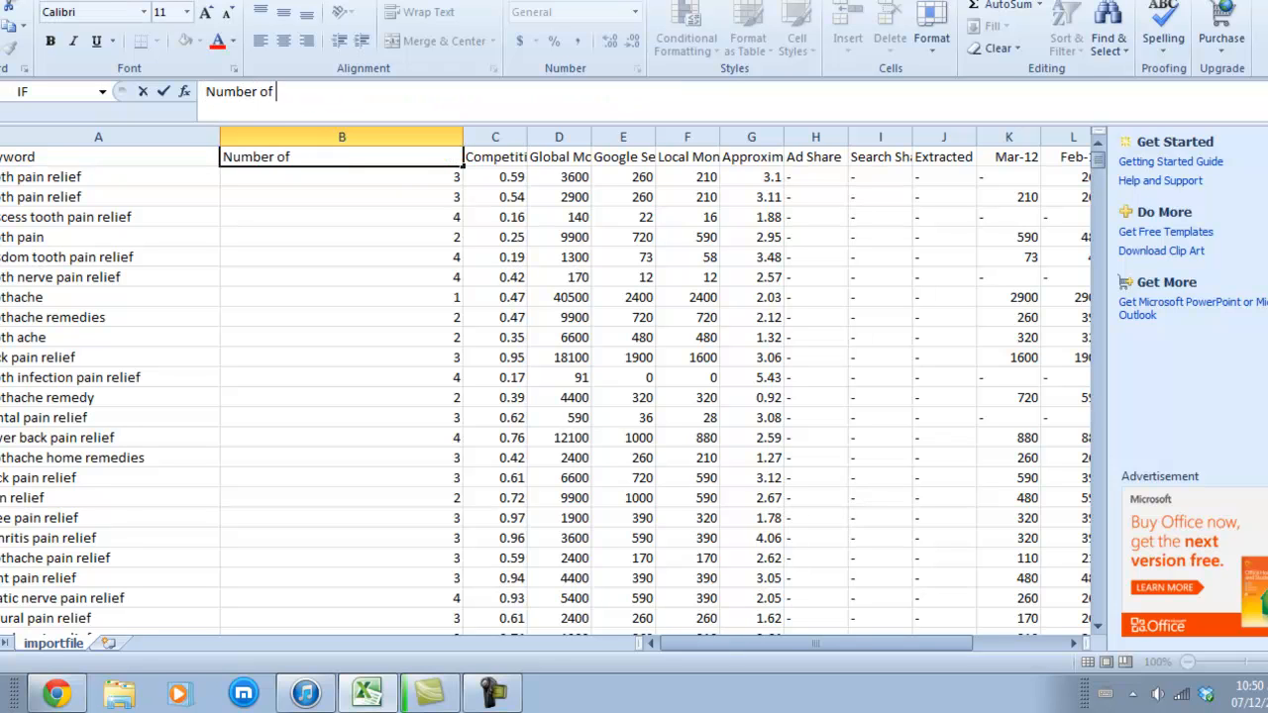
{"action": "type", "text": "Words"}
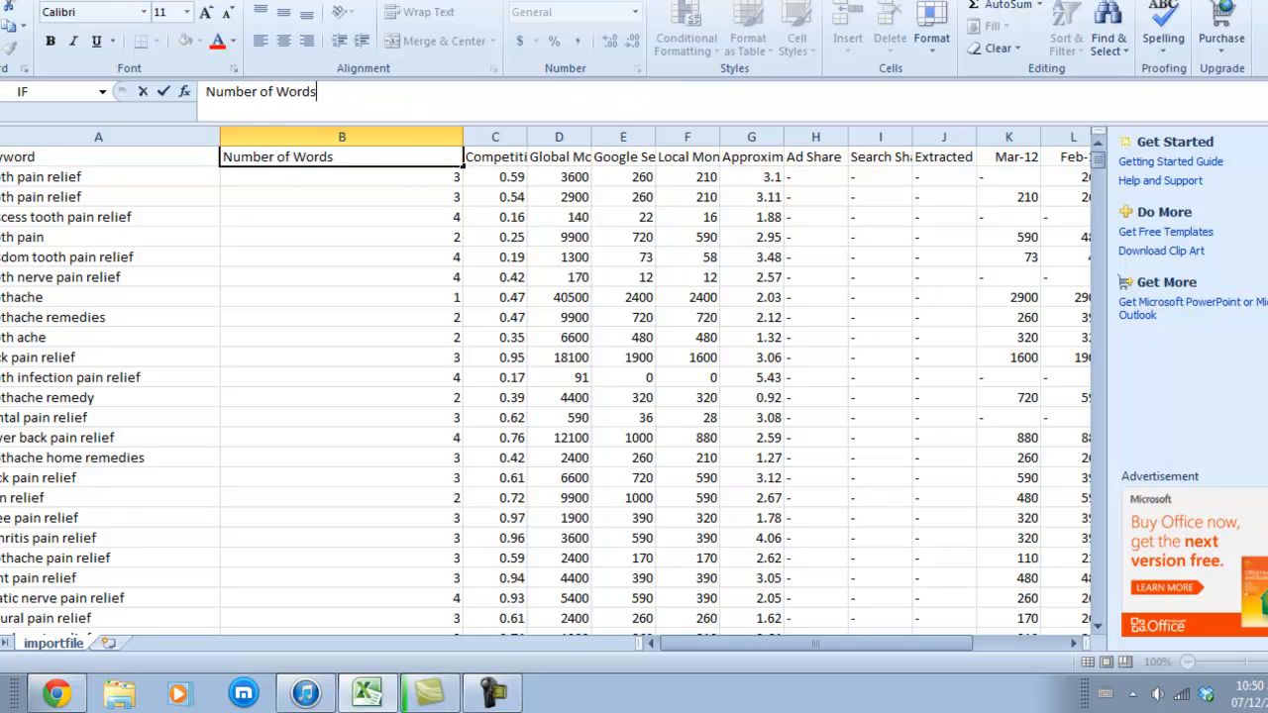
{"action": "left_click", "coordinate": [341, 177]}
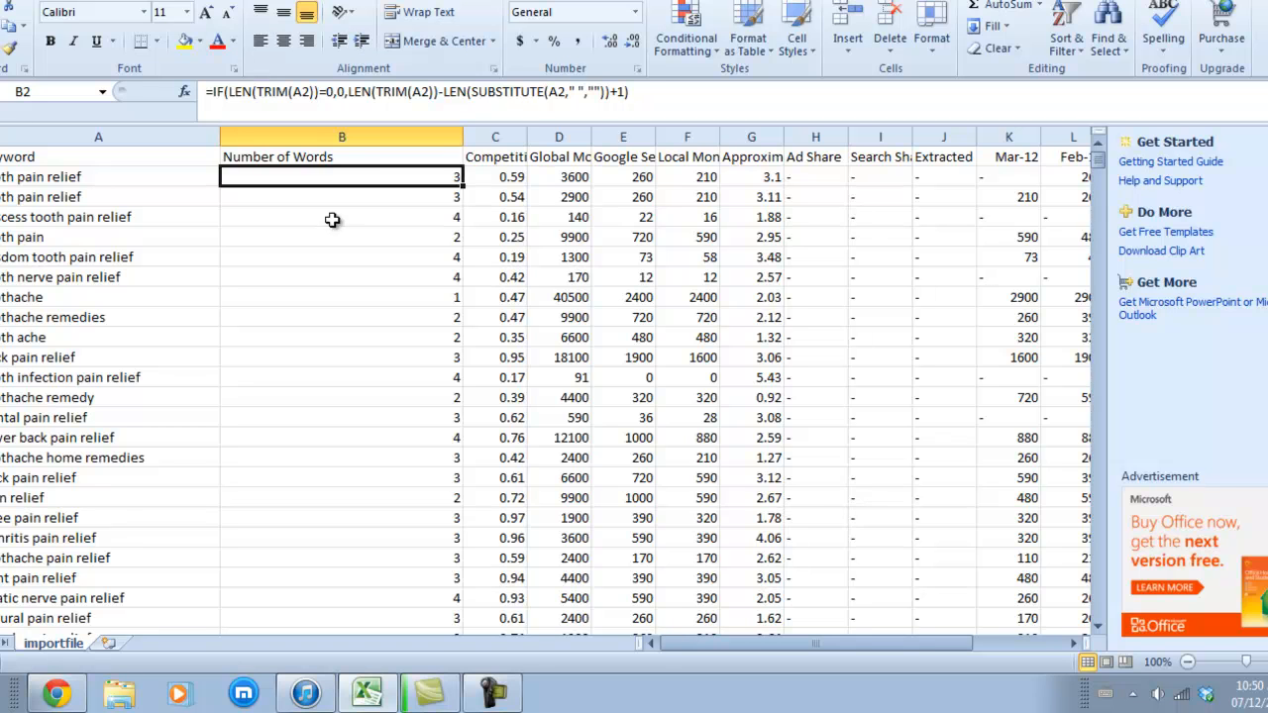
{"action": "left_click", "coordinate": [341, 417]}
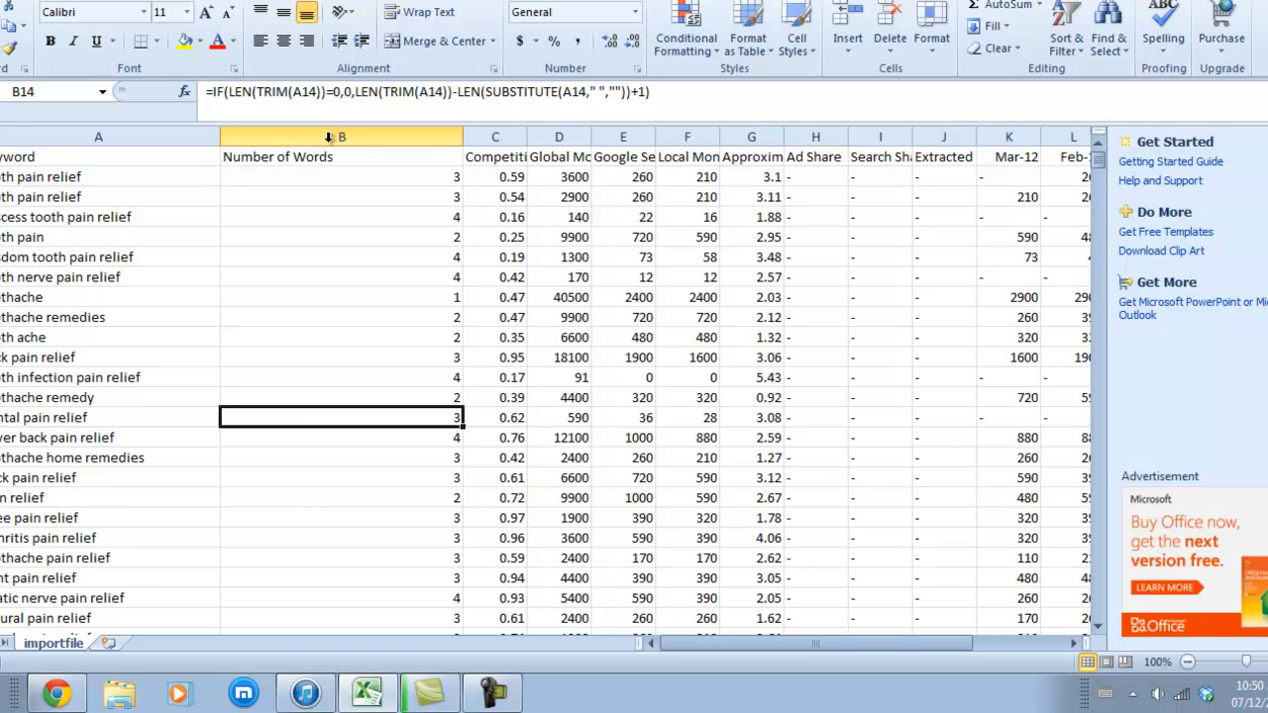
{"action": "left_click", "coordinate": [342, 196]}
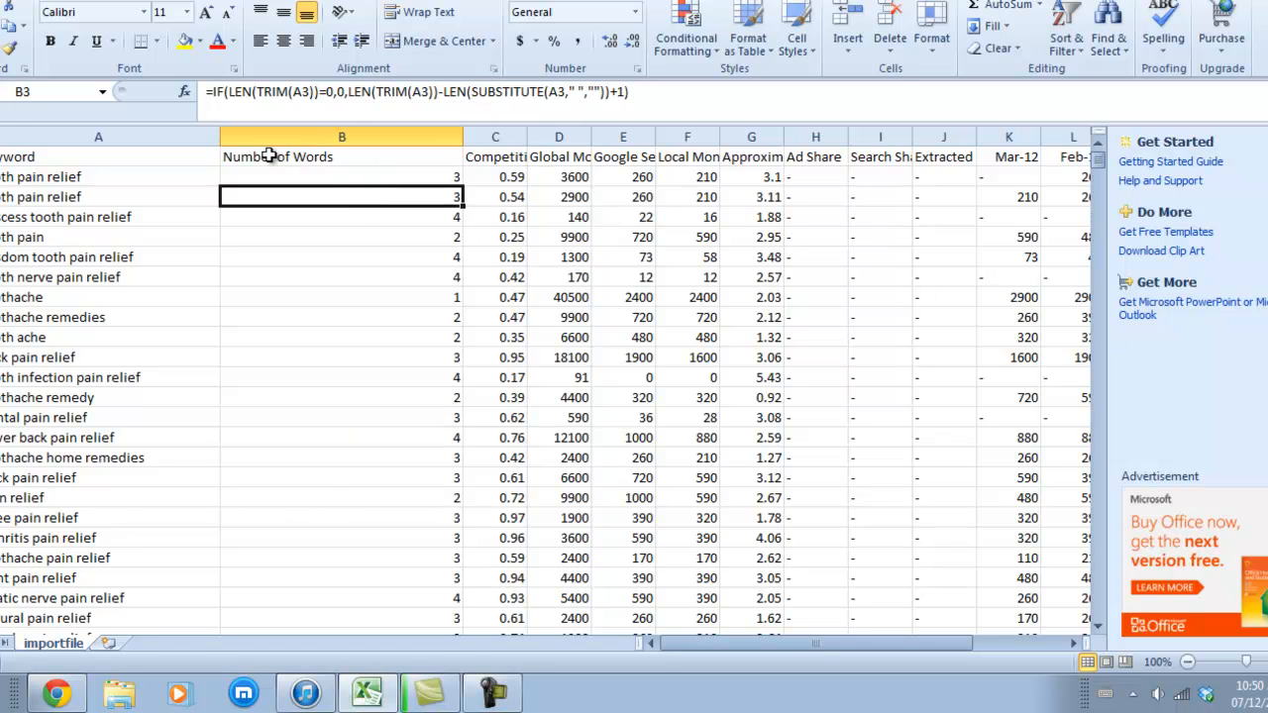
{"action": "mouse_move", "coordinate": [372, 337]}
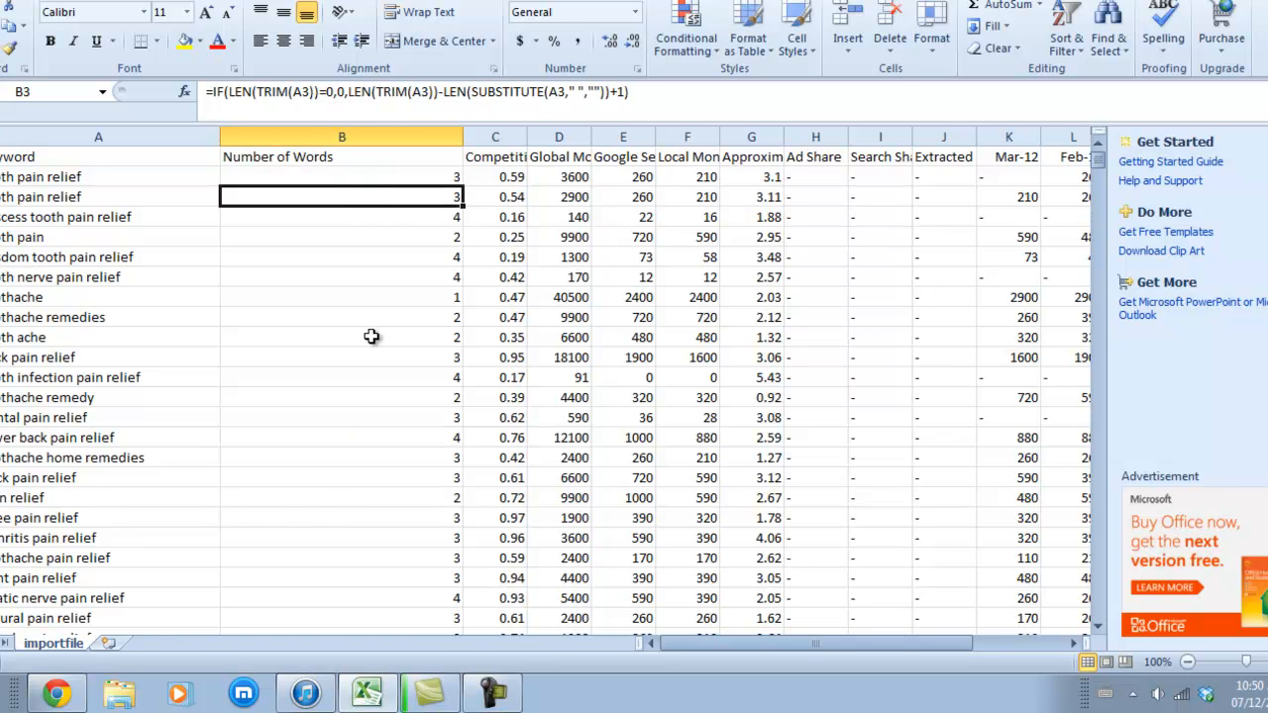
{"action": "mouse_move", "coordinate": [439, 337]}
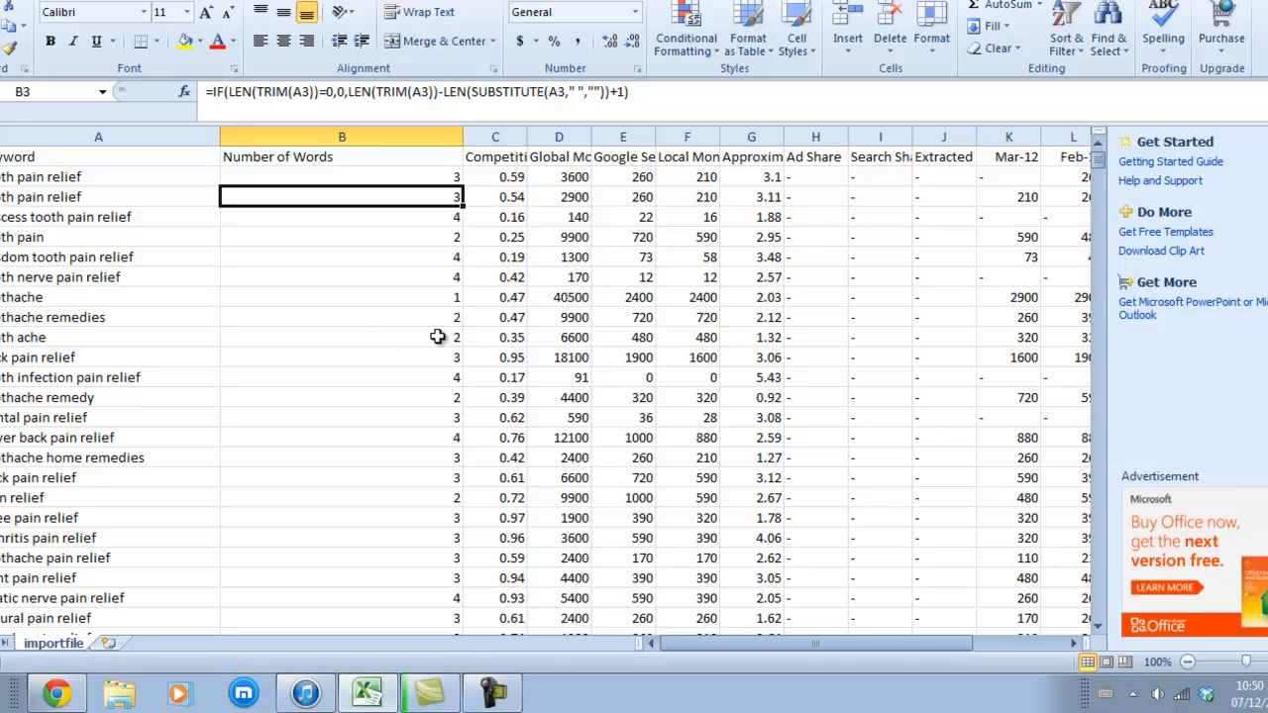
{"action": "mouse_move", "coordinate": [449, 396]}
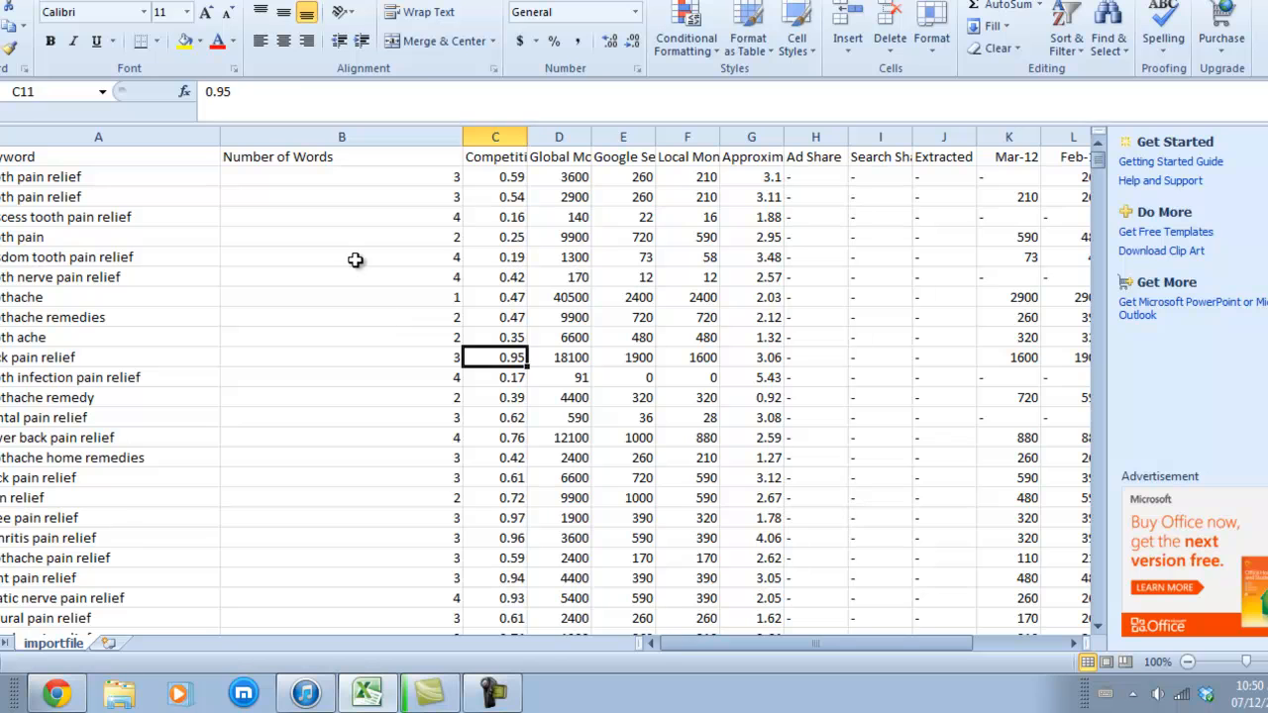
{"action": "left_click", "coordinate": [342, 256]}
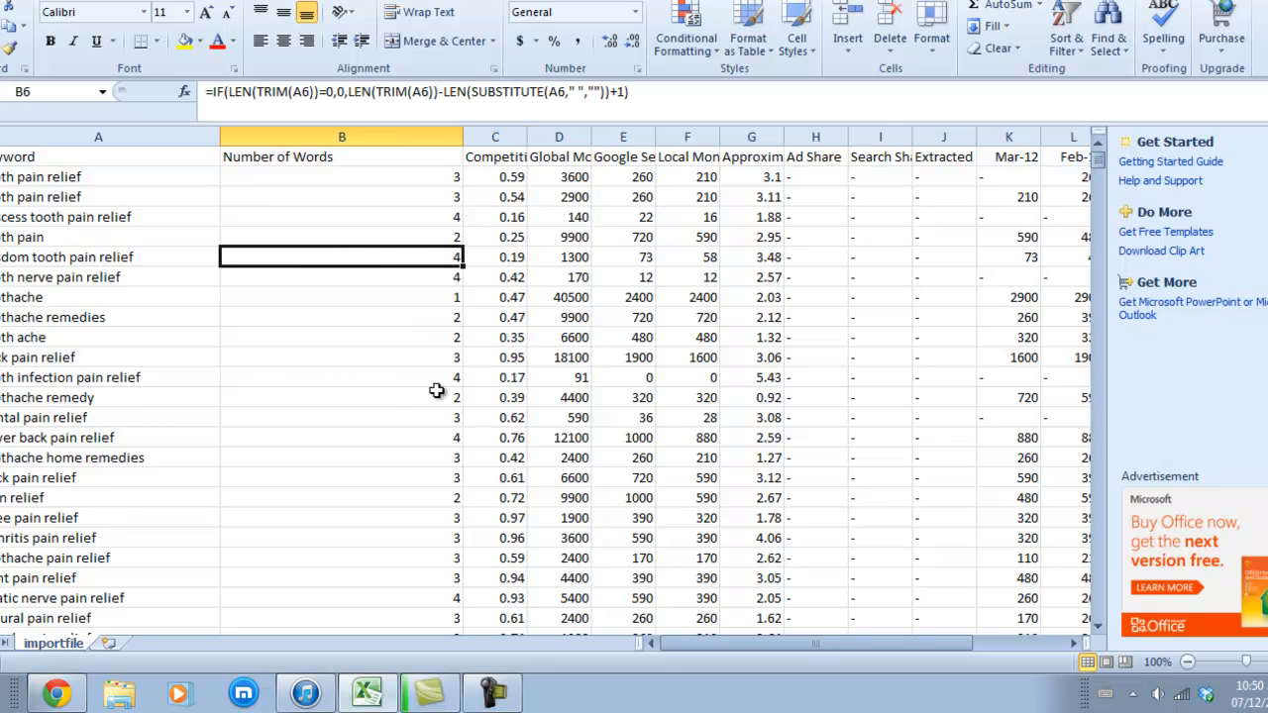
{"action": "mouse_move", "coordinate": [362, 414]}
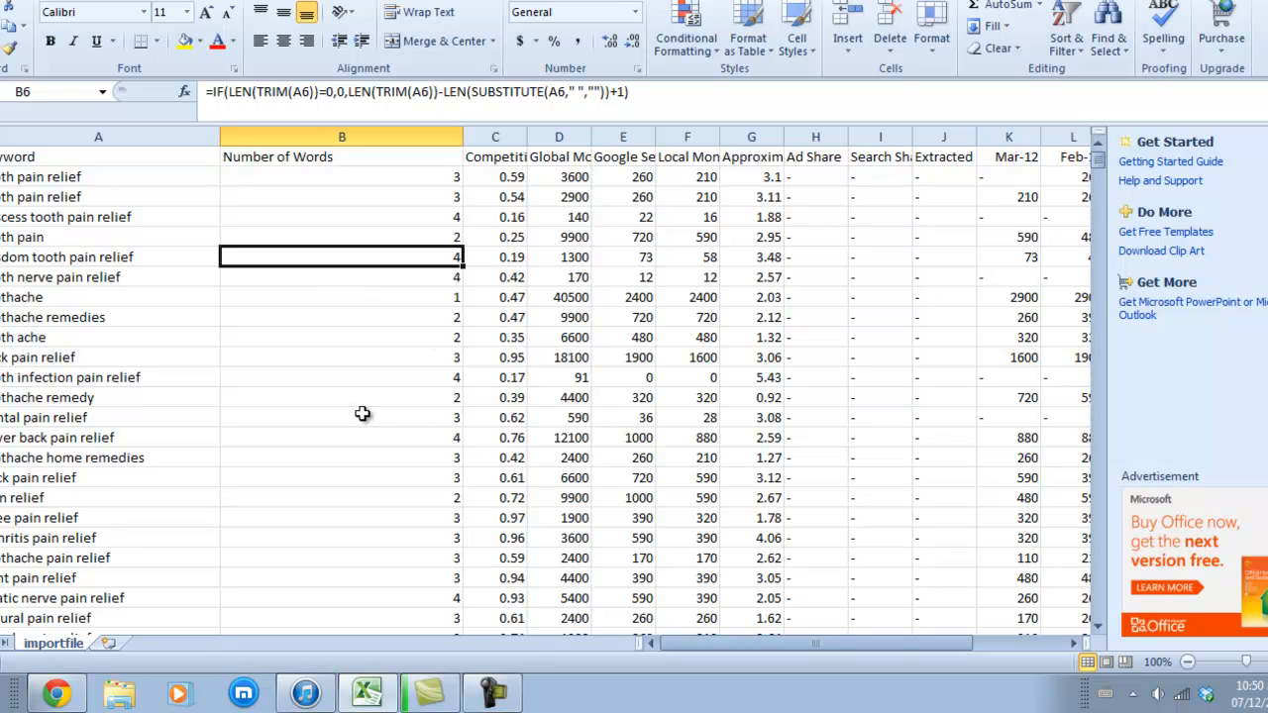
{"action": "mouse_move", "coordinate": [287, 341]}
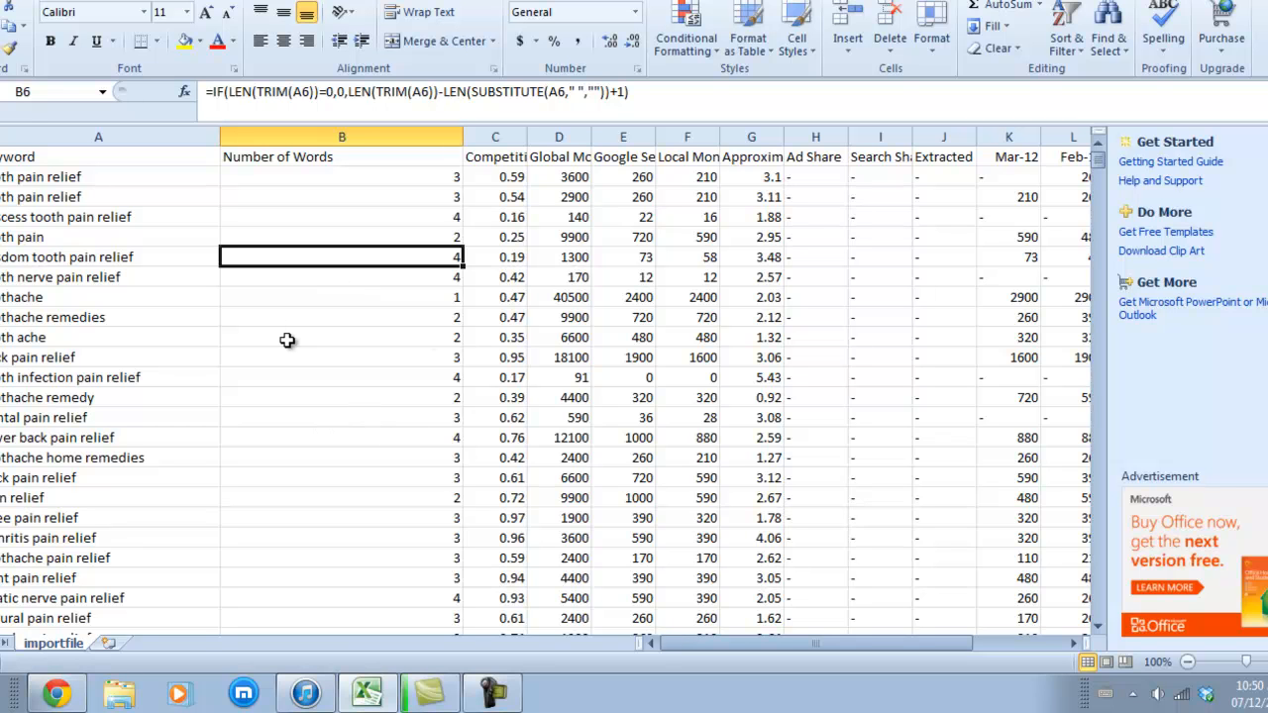
{"action": "mouse_move", "coordinate": [271, 305]}
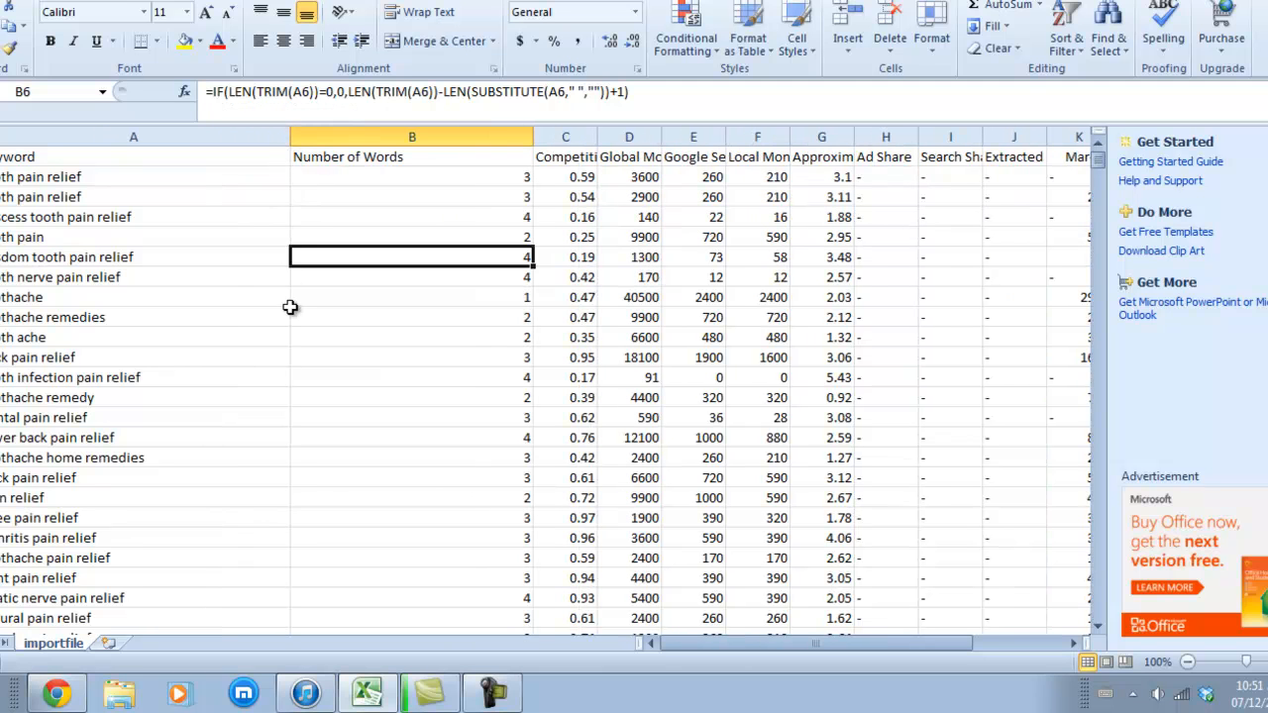
{"action": "left_click", "coordinate": [206, 237]}
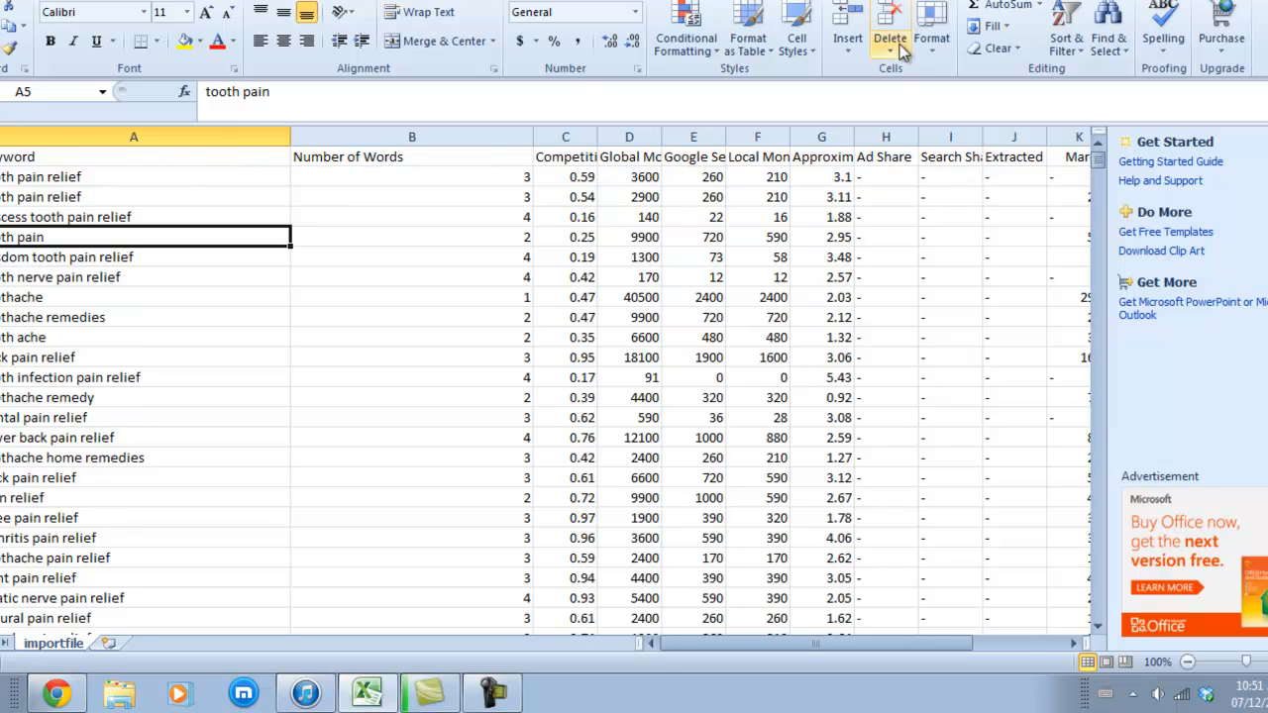
Step: Turn on filtering for the keyword table from Home > Sort & Filter
{"action": "left_click", "coordinate": [995, 26]}
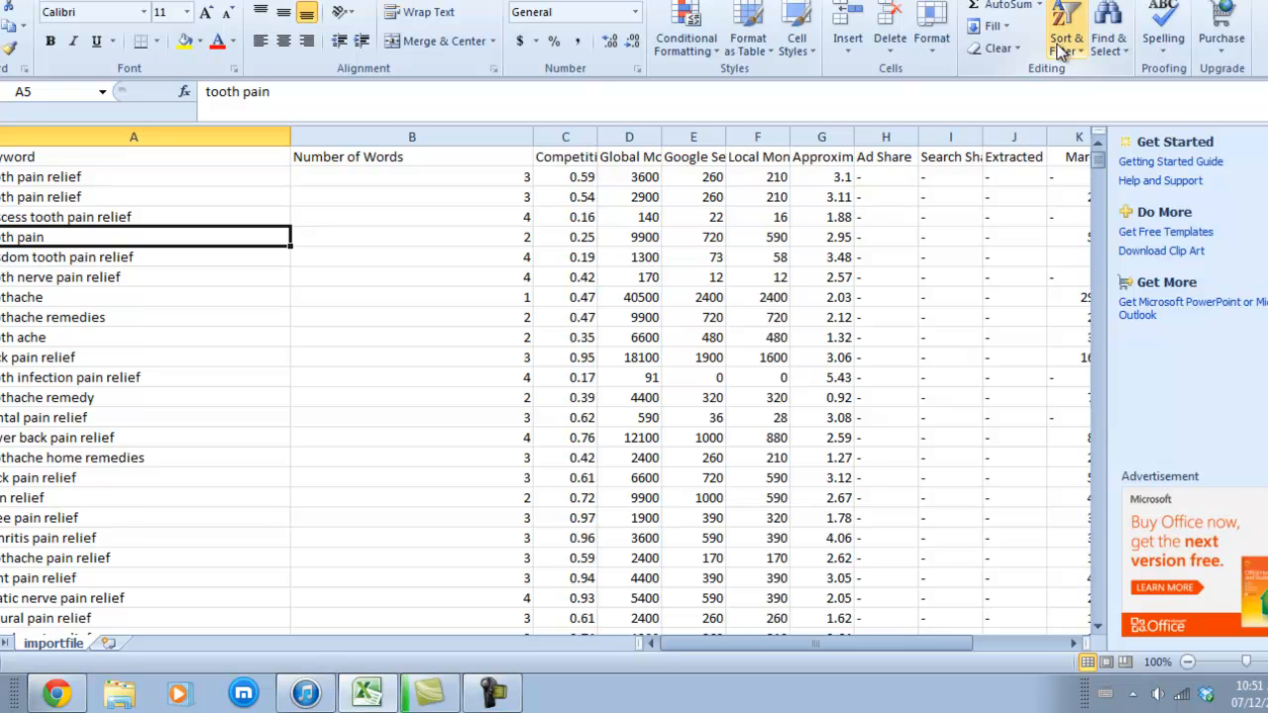
{"action": "left_click", "coordinate": [1066, 20]}
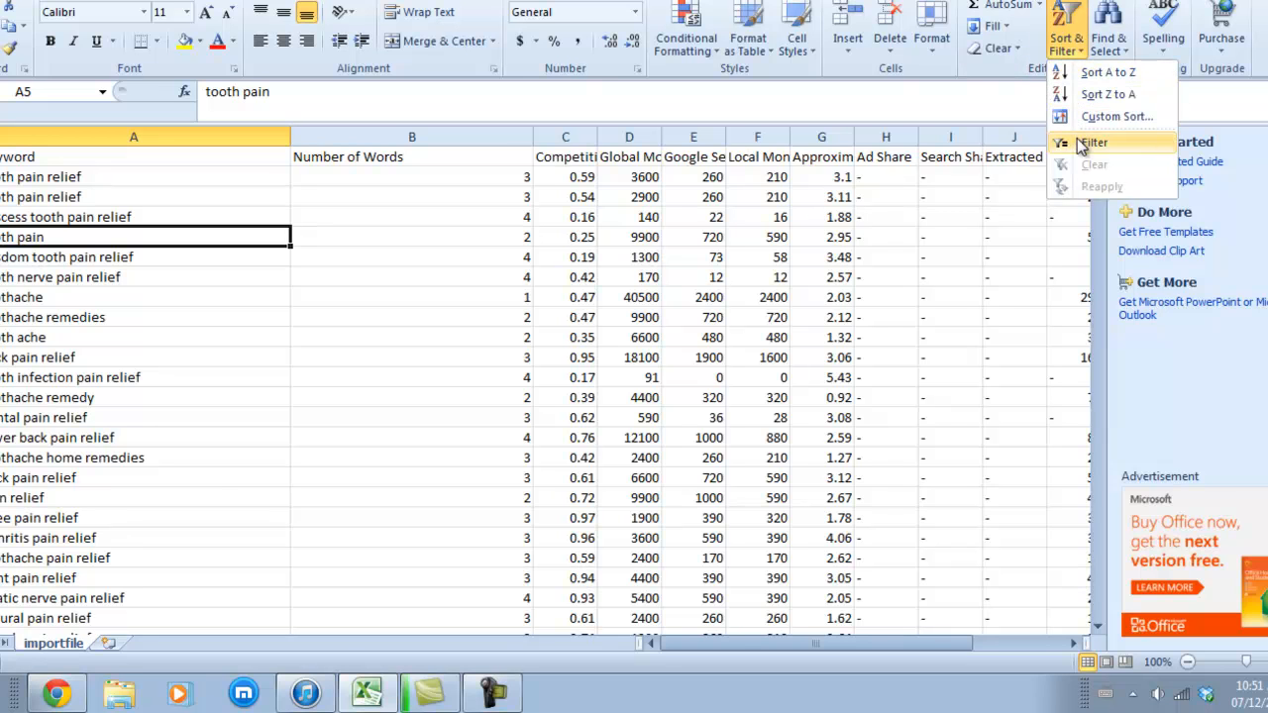
{"action": "left_click", "coordinate": [1093, 141]}
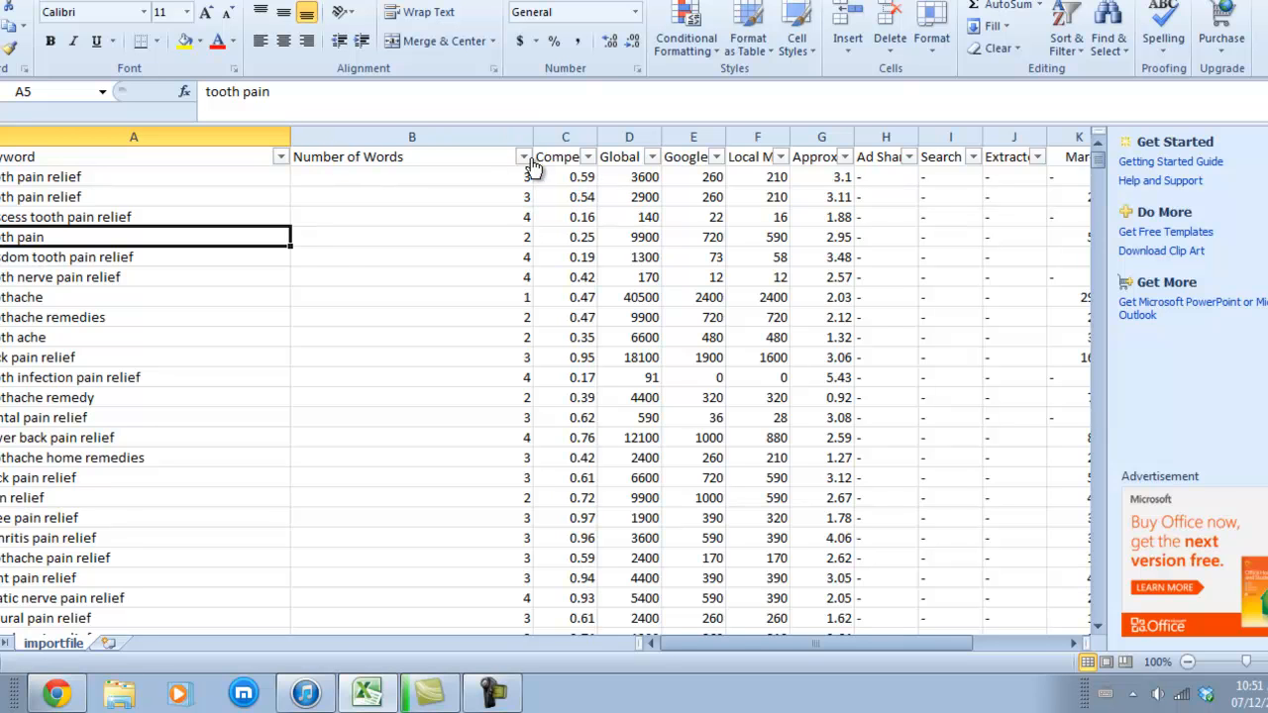
Step: Filter Number of Words to exclude 1, 2, 3 and 4, leaving 7444 of 36463 five-plus-word keywords
{"action": "left_click", "coordinate": [523, 157]}
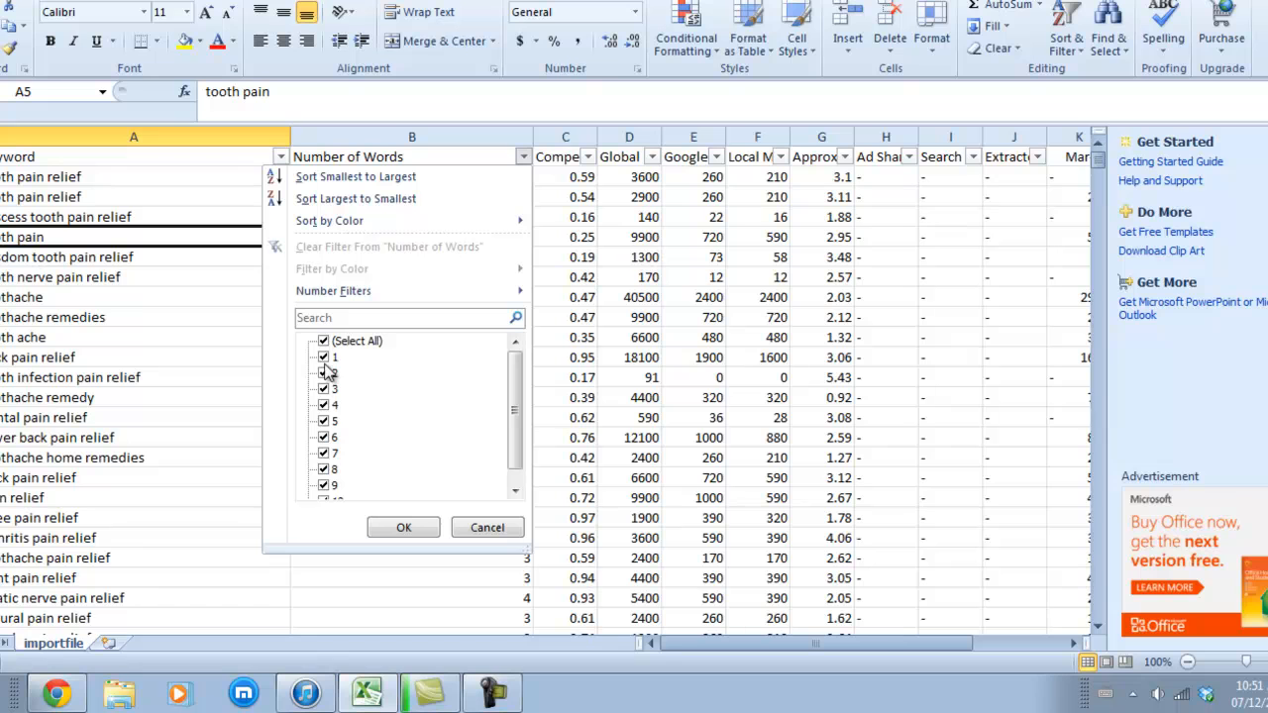
{"action": "left_click", "coordinate": [323, 357]}
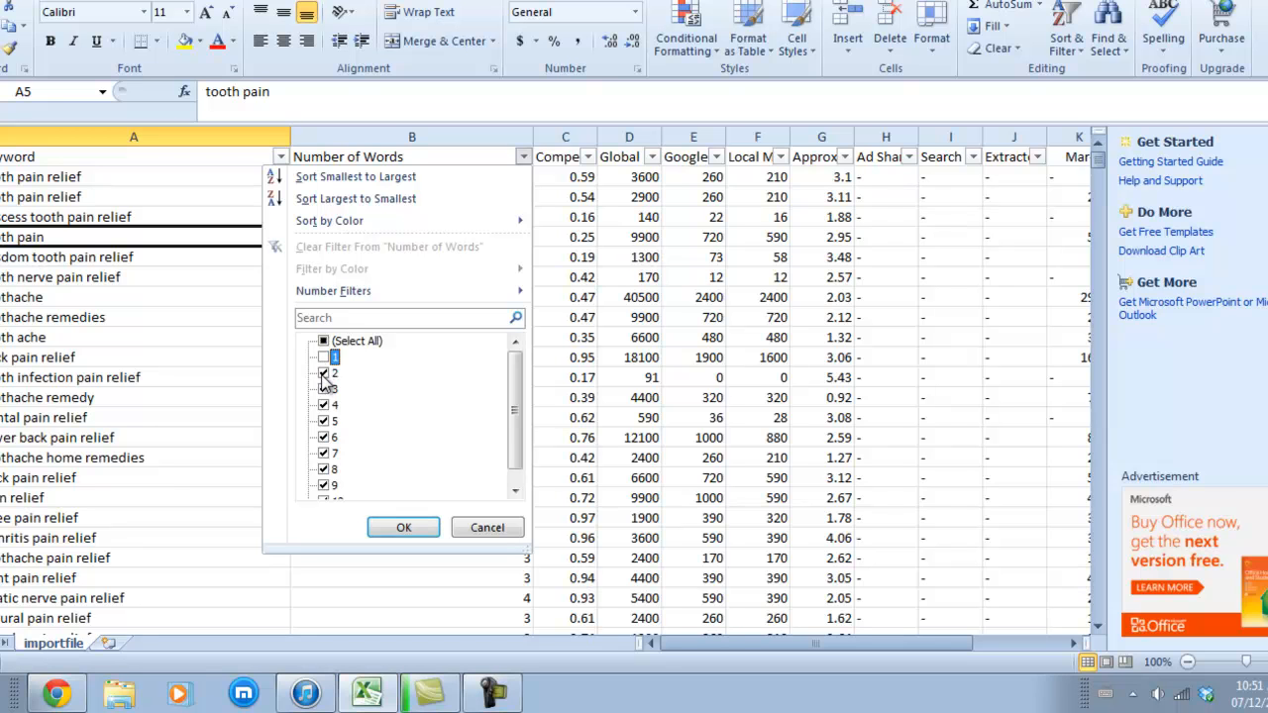
{"action": "left_click", "coordinate": [323, 389]}
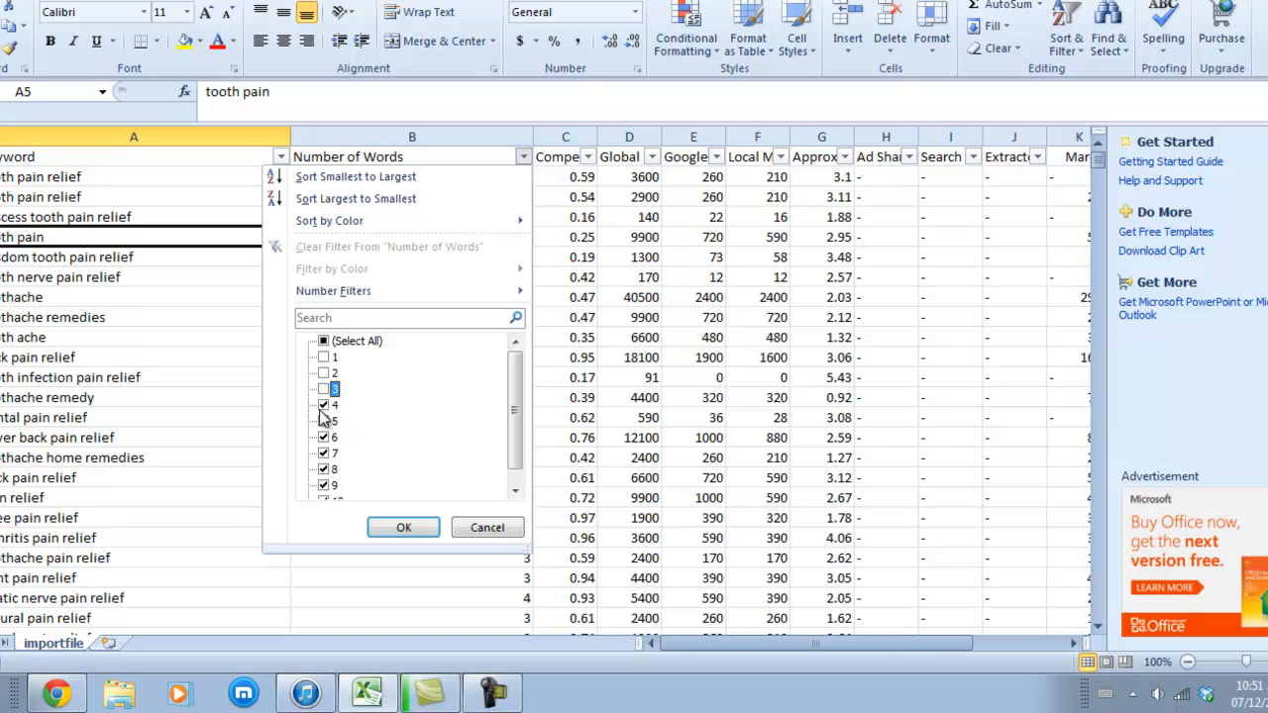
{"action": "left_click", "coordinate": [323, 404]}
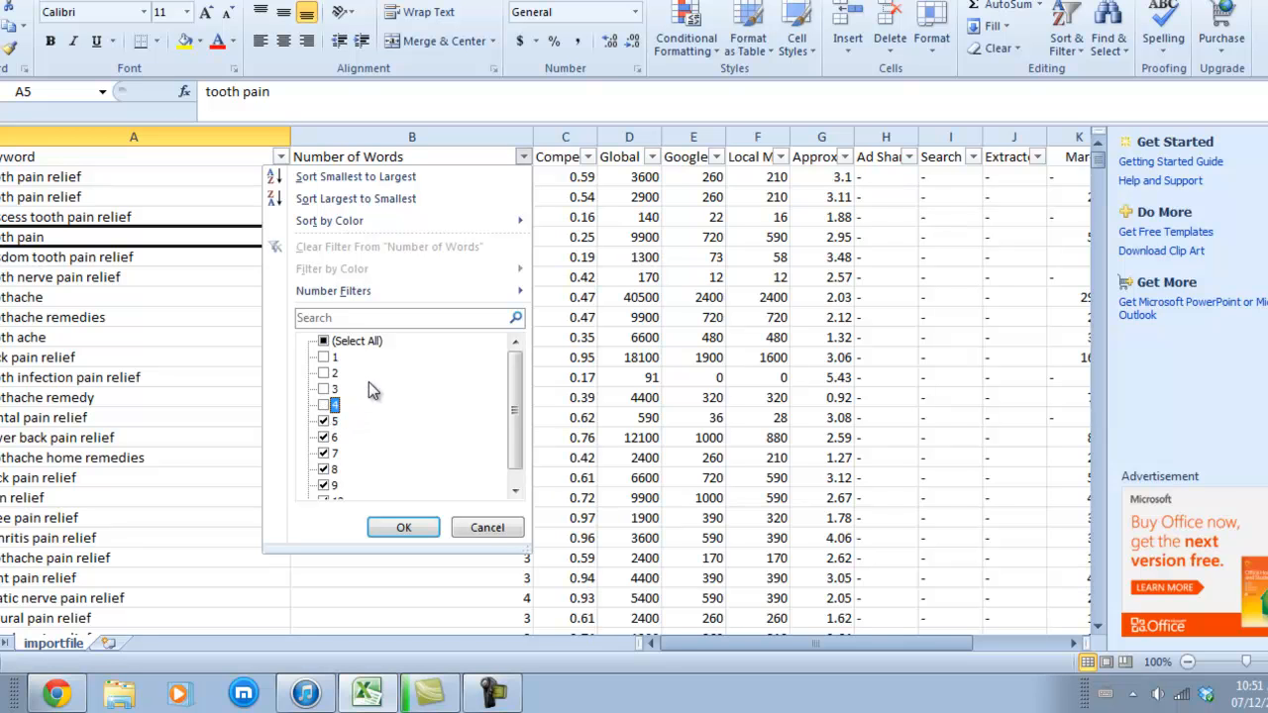
{"action": "left_click", "coordinate": [323, 404]}
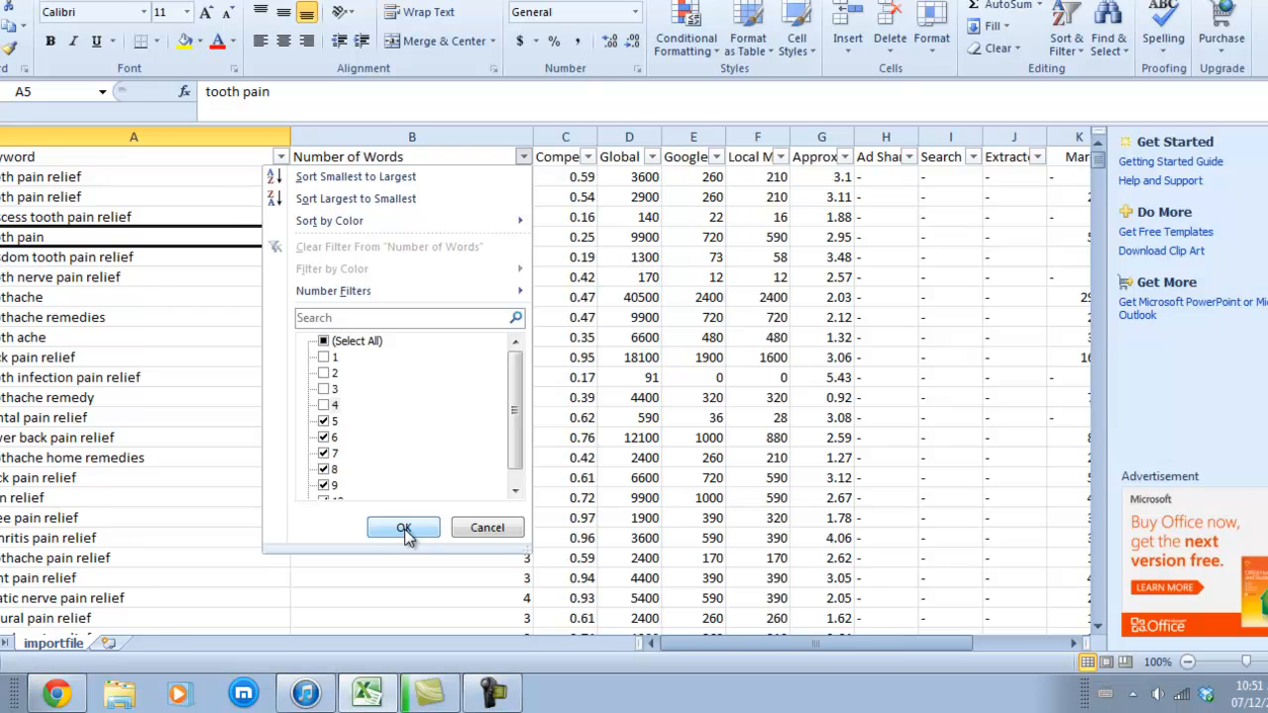
{"action": "left_click", "coordinate": [403, 527]}
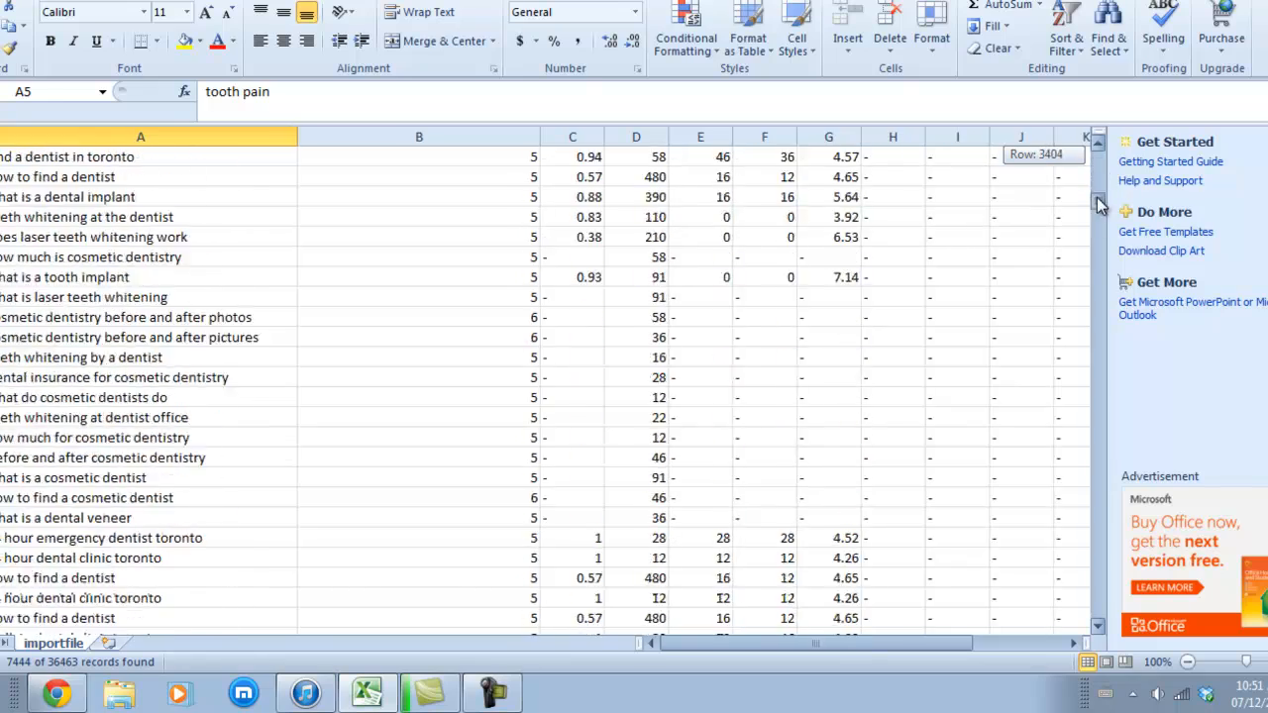
Step: Scroll the filtered rows and widen column D so the Global Monthly Searches heading shows fully
{"action": "left_click_drag", "start_coordinate": [1097, 203], "coordinate": [1097, 371]}
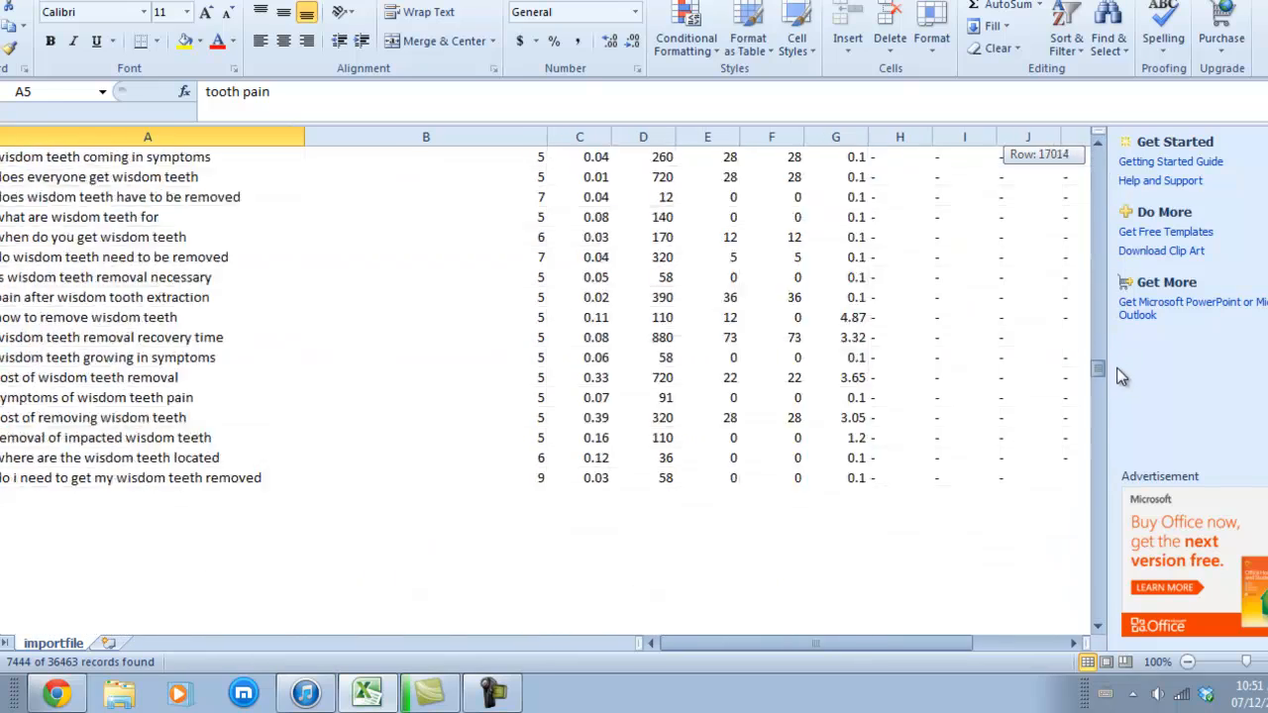
{"action": "scroll", "scroll_direction": "down", "scroll_amount": 3}
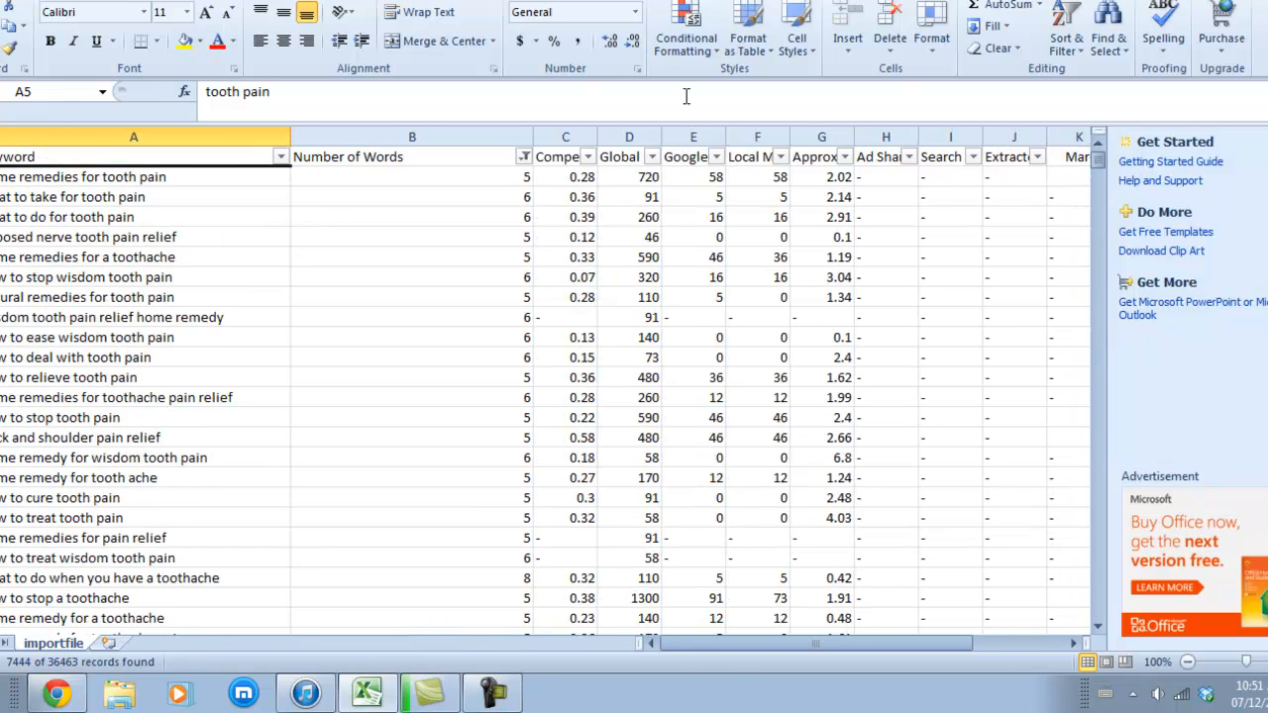
{"action": "left_click_drag", "start_coordinate": [704, 136], "coordinate": [738, 137]}
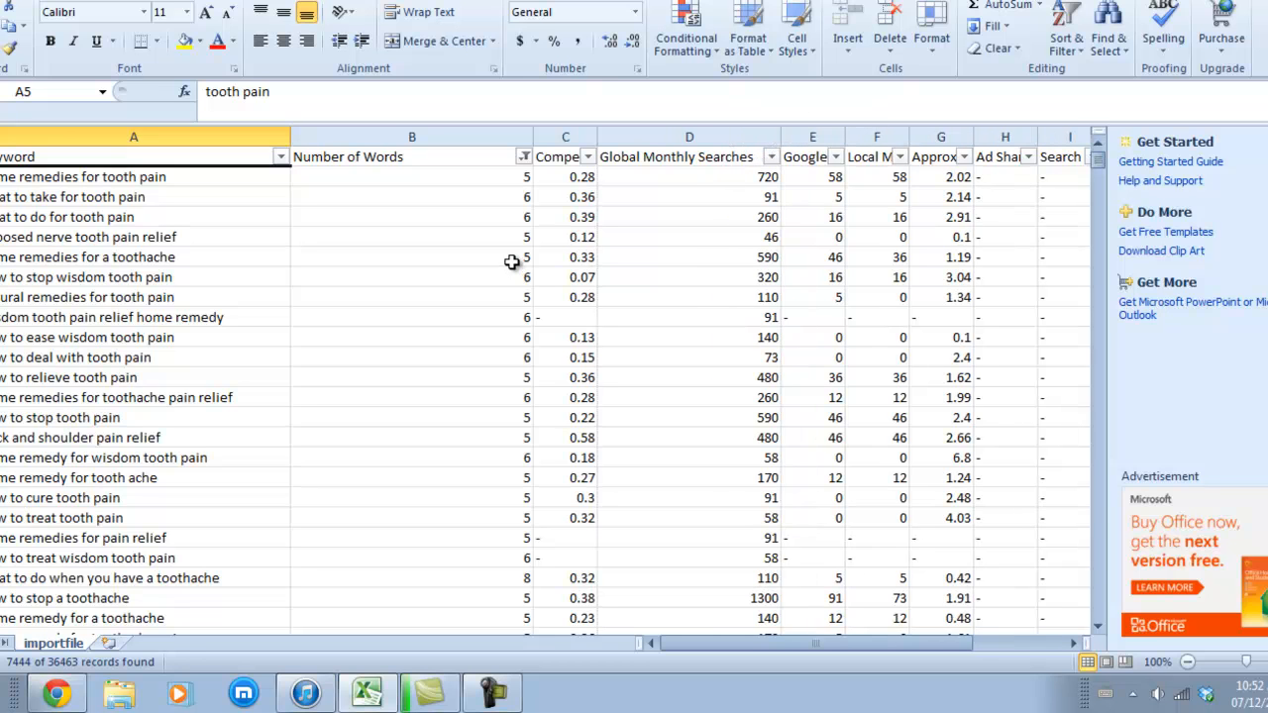
{"action": "mouse_move", "coordinate": [884, 289]}
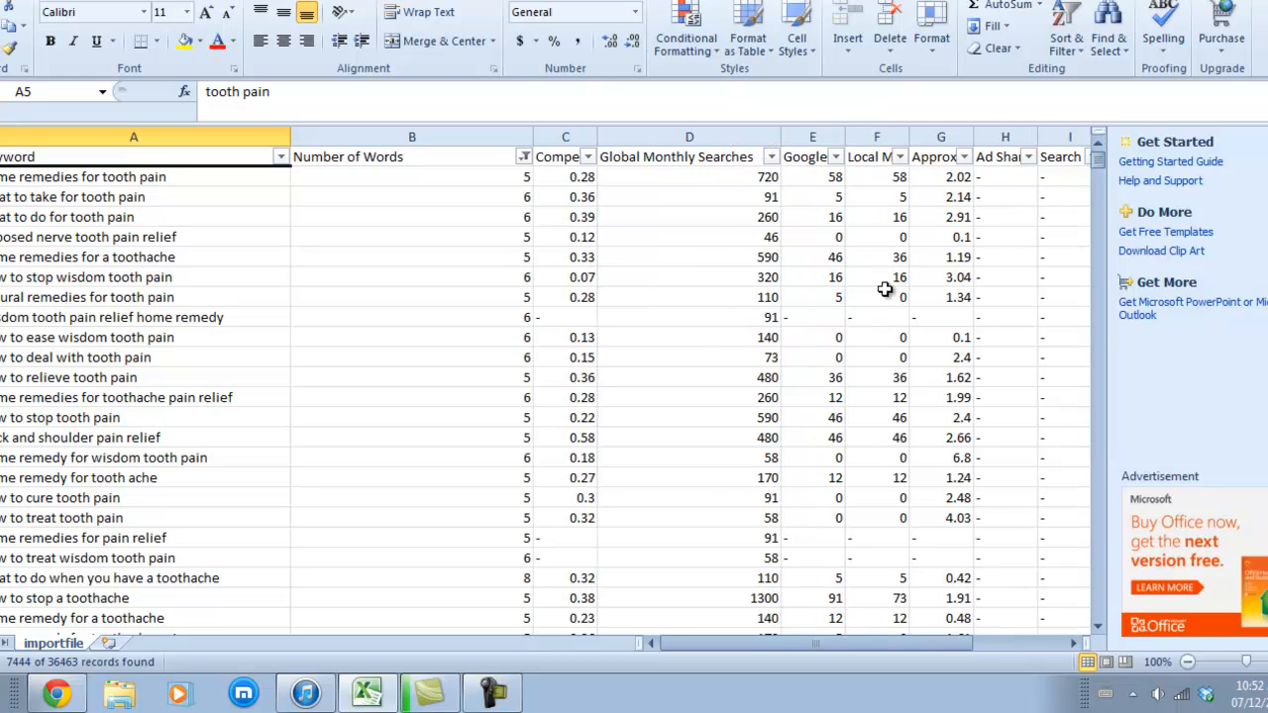
{"action": "mouse_move", "coordinate": [757, 363]}
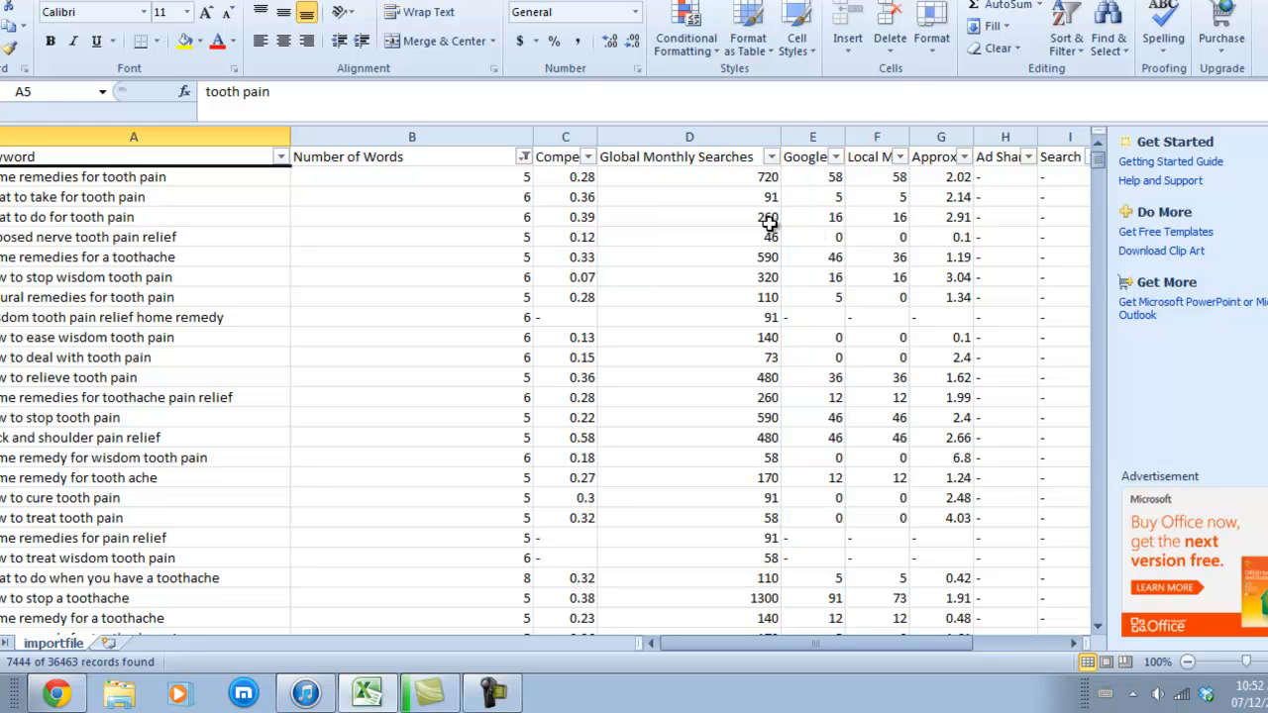
{"action": "mouse_move", "coordinate": [777, 268]}
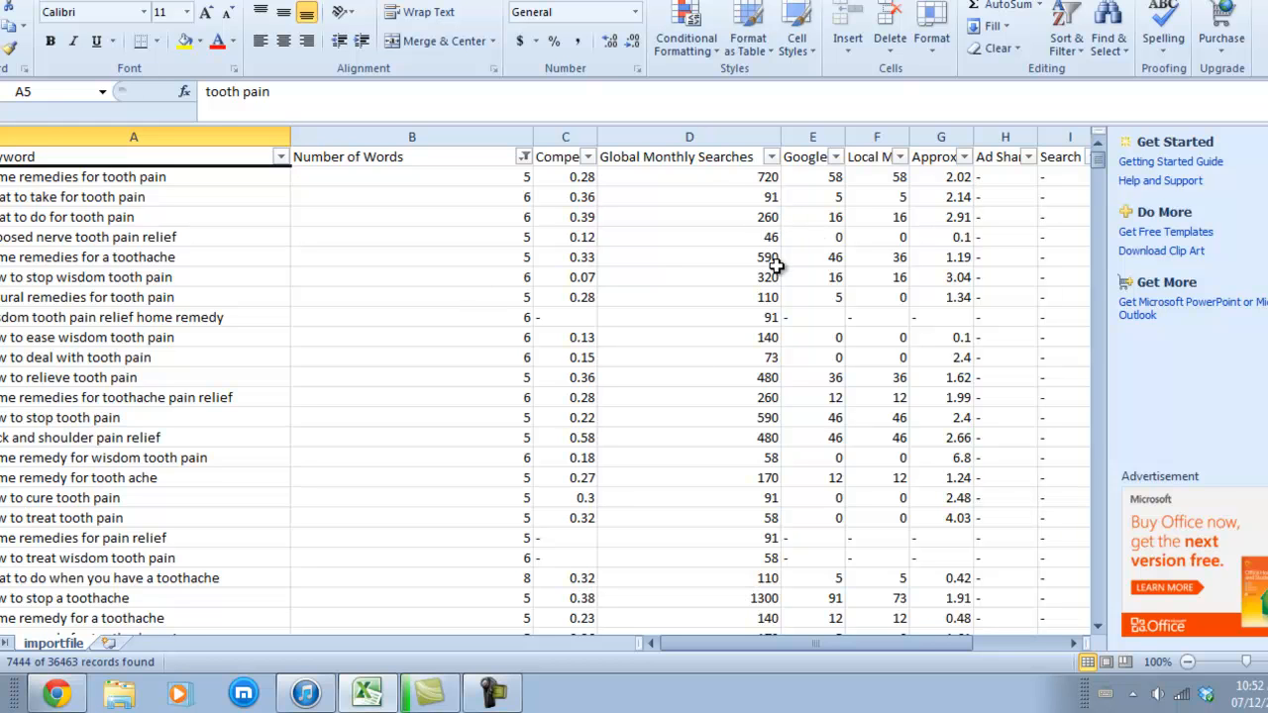
{"action": "left_click", "coordinate": [688, 217]}
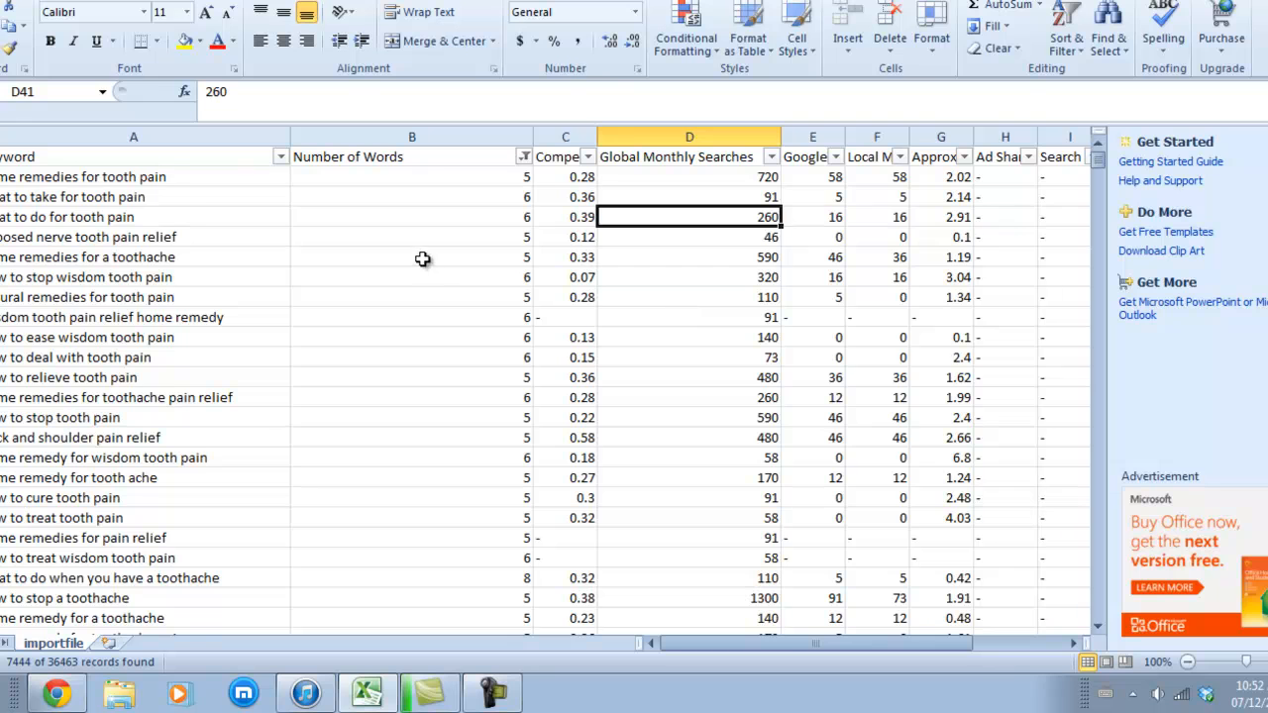
Step: Sort the keywords by Global Monthly Searches largest to smallest, topping at 12100
{"action": "left_click", "coordinate": [689, 196]}
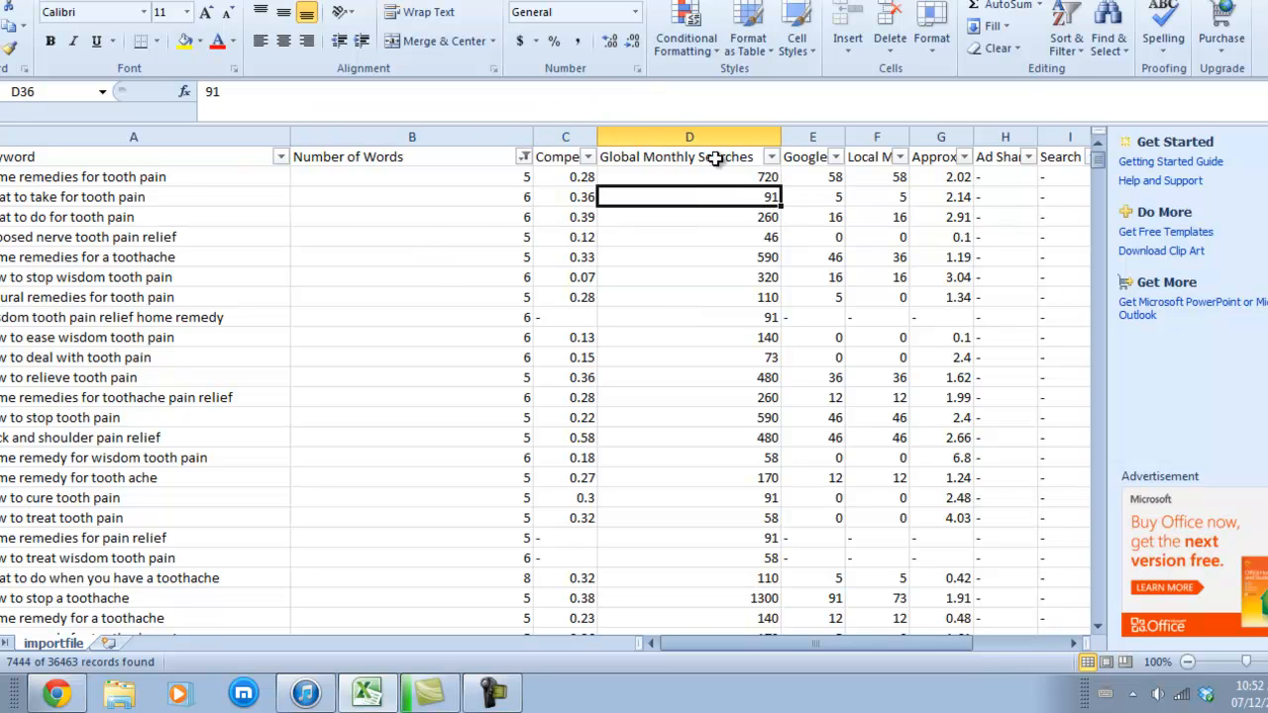
{"action": "left_click", "coordinate": [771, 156]}
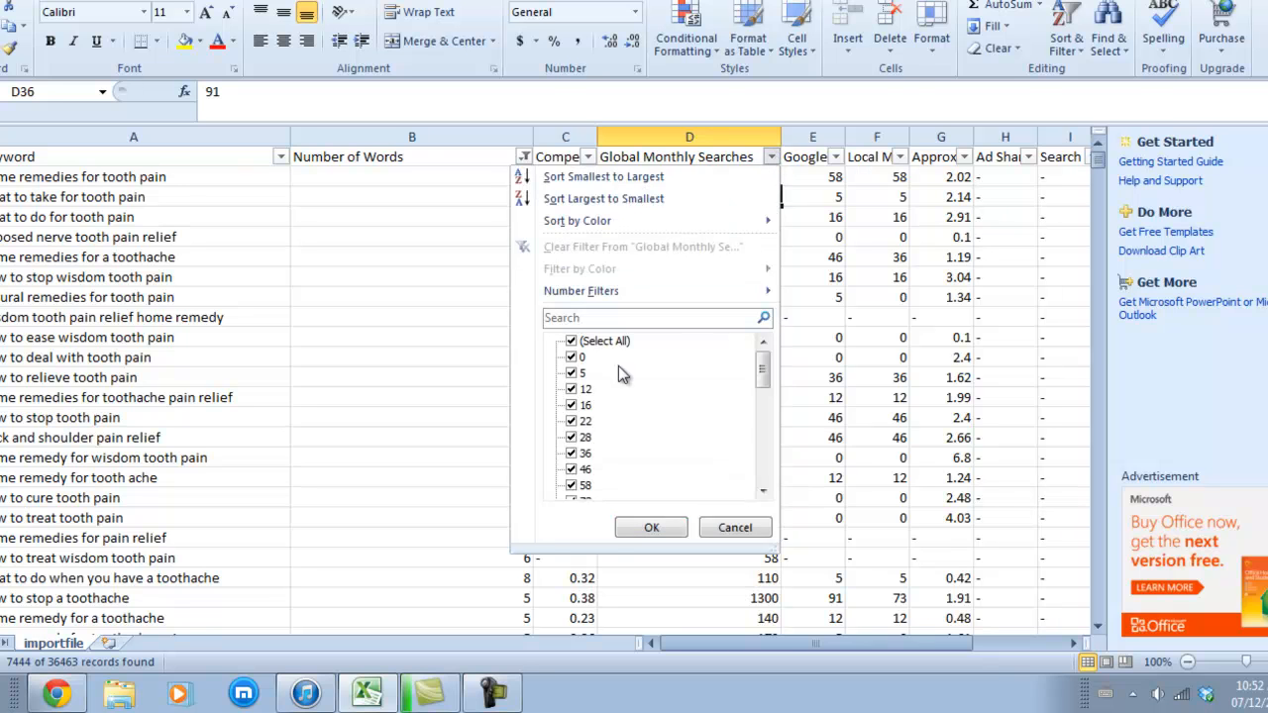
{"action": "mouse_move", "coordinate": [604, 198]}
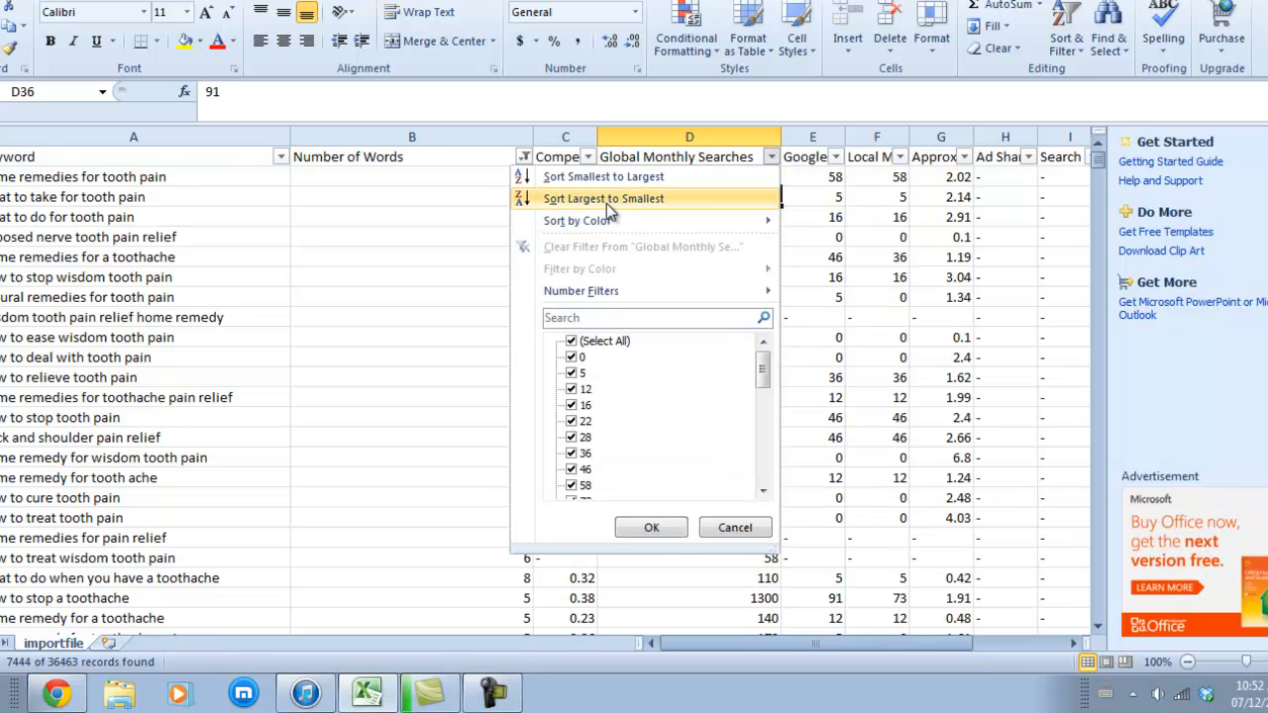
{"action": "left_click", "coordinate": [602, 198]}
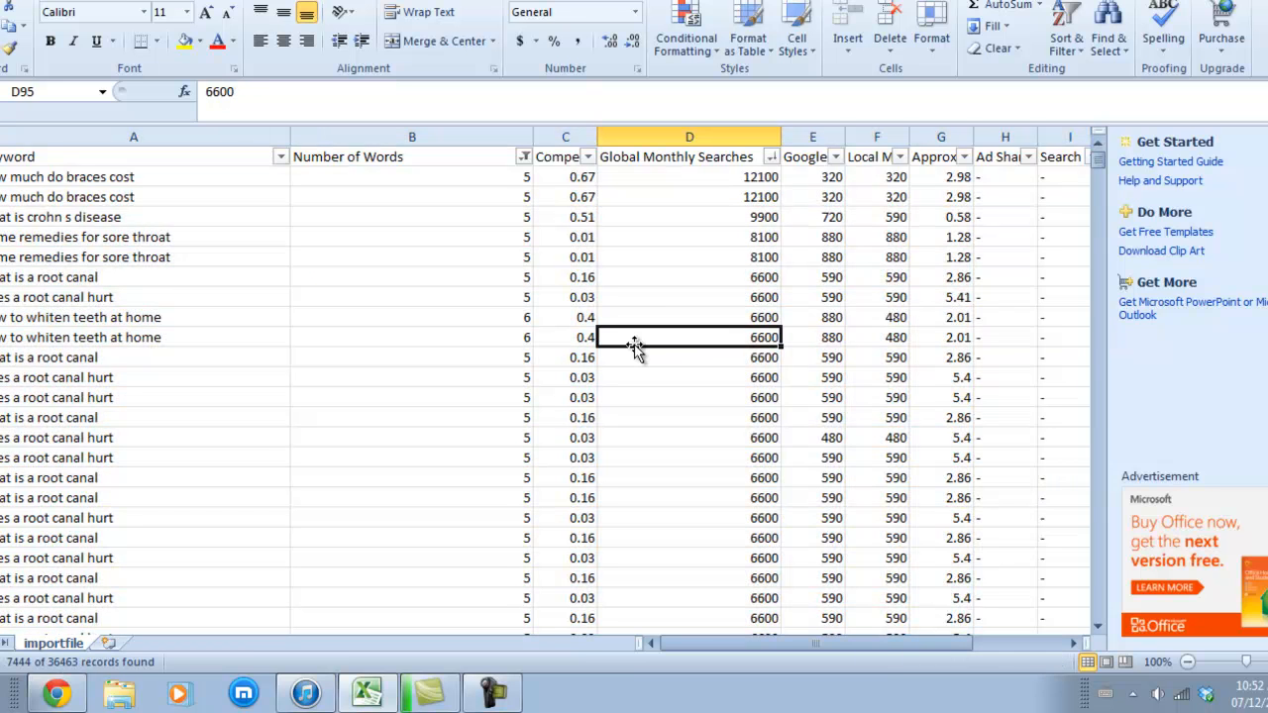
Step: Scroll the sorted list down to keywords with about 390 and 320 monthly searches, checking one word-count formula
{"action": "left_click_drag", "start_coordinate": [1098, 347], "coordinate": [1097, 173]}
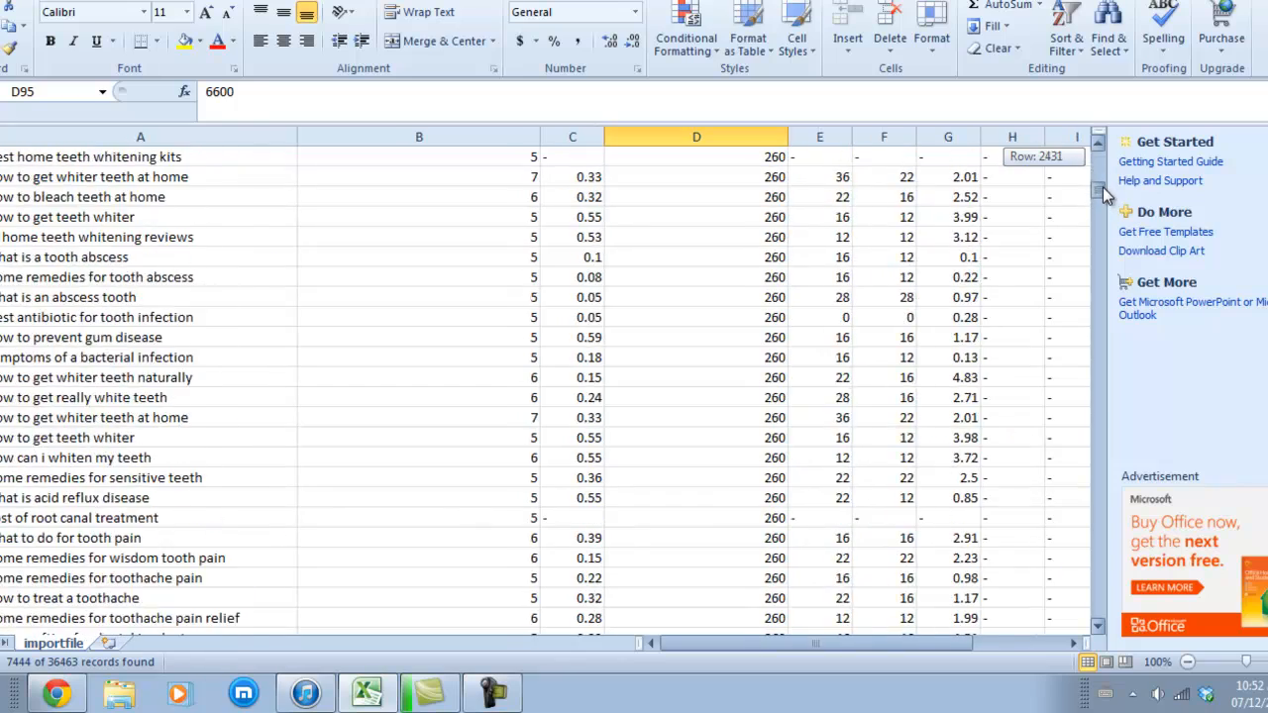
{"action": "scroll", "scroll_direction": "down", "scroll_amount": 3}
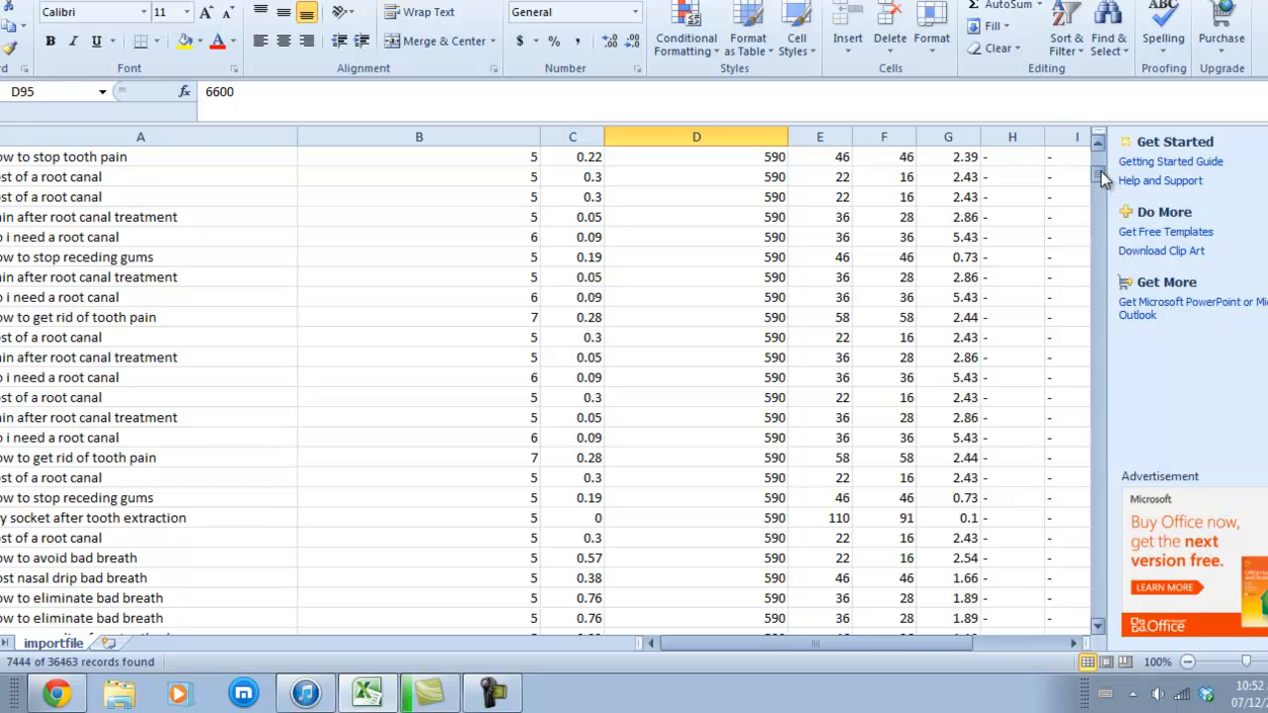
{"action": "mouse_move", "coordinate": [657, 412]}
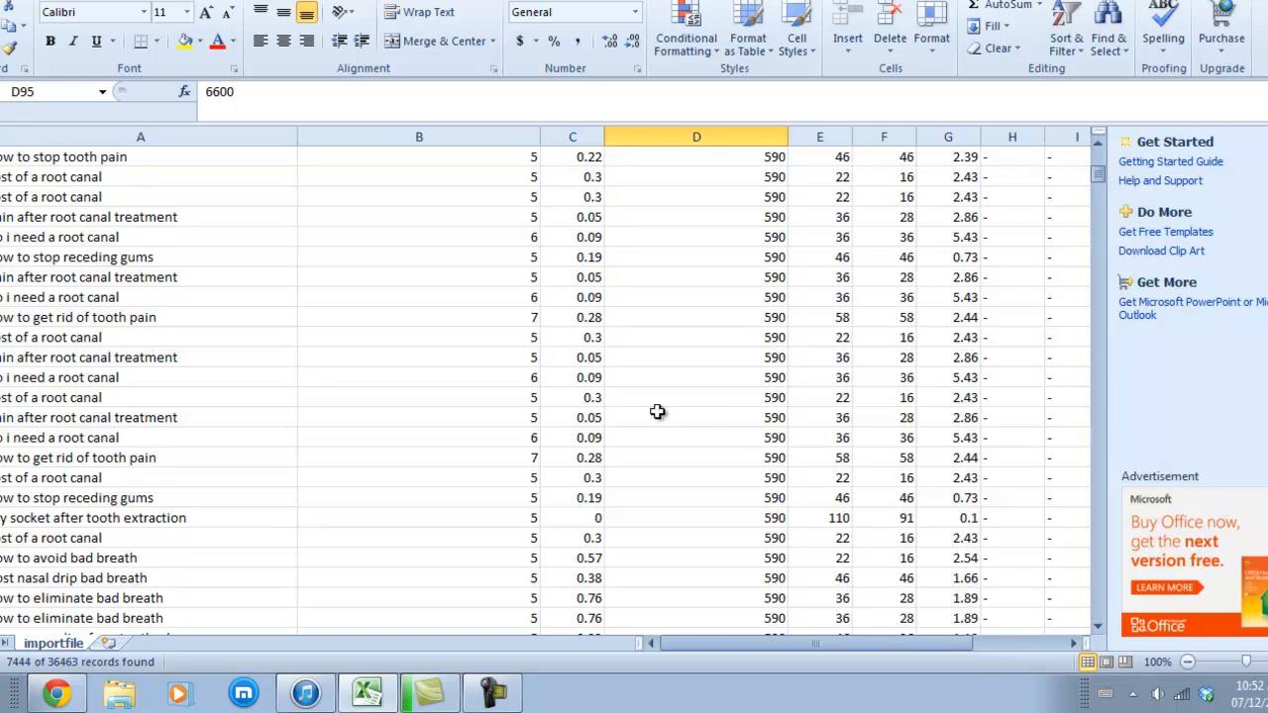
{"action": "left_click", "coordinate": [419, 376]}
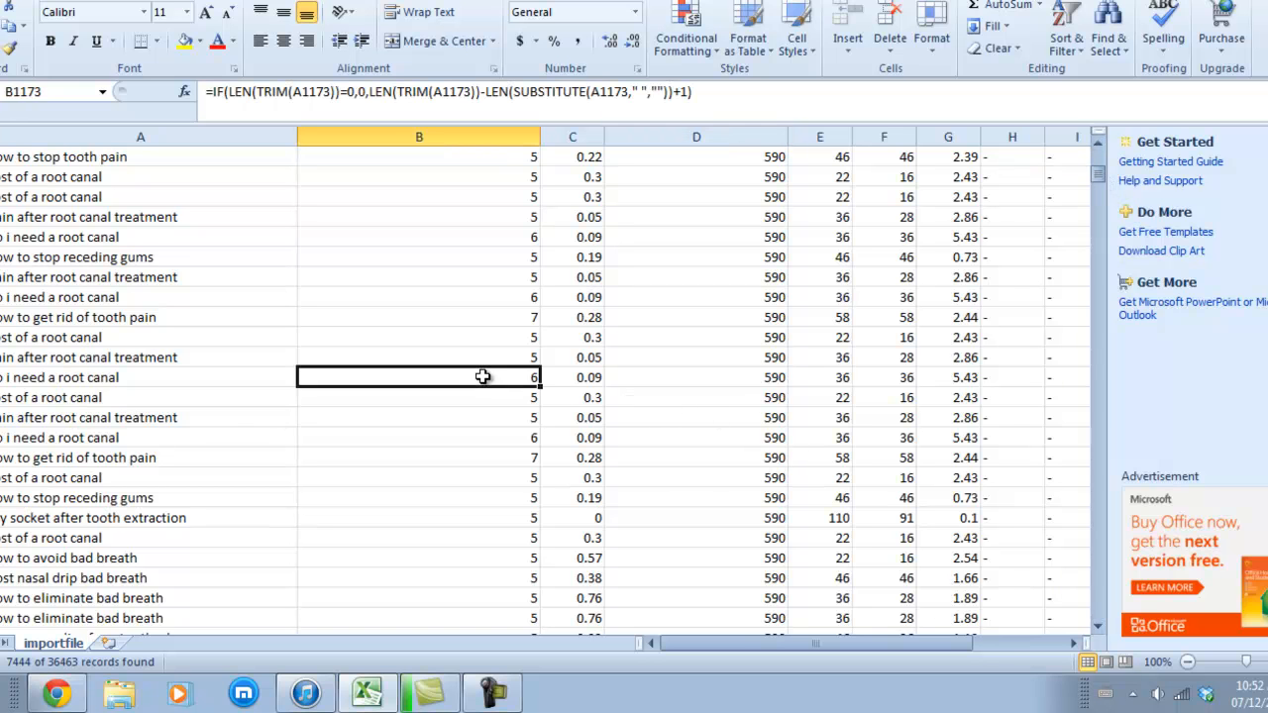
{"action": "mouse_move", "coordinate": [727, 442]}
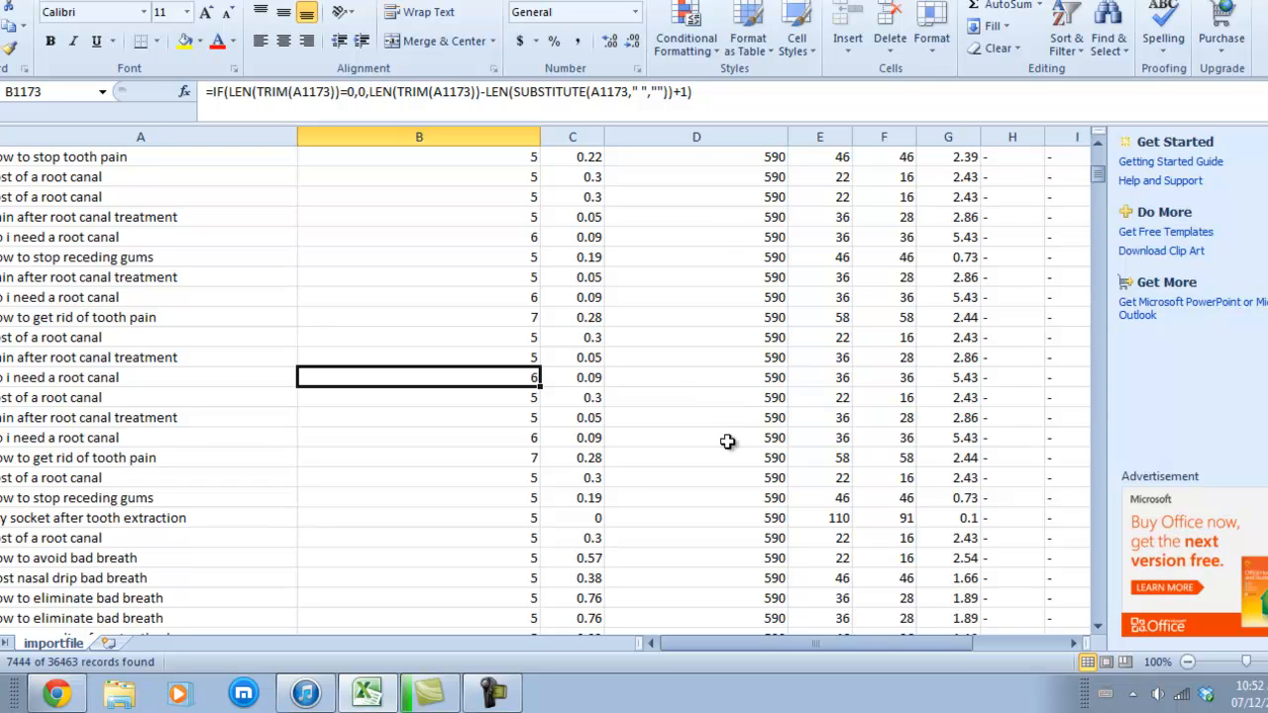
{"action": "mouse_move", "coordinate": [328, 333]}
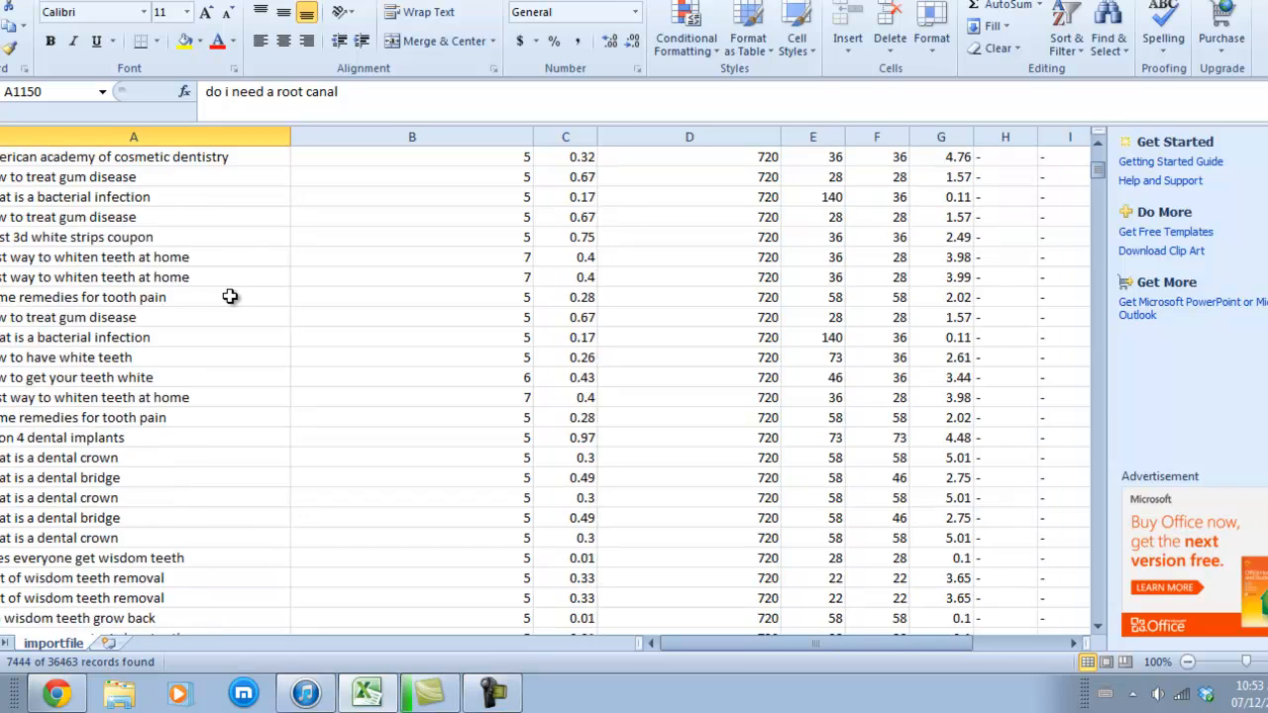
{"action": "scroll", "scroll_direction": "down", "scroll_amount": 3}
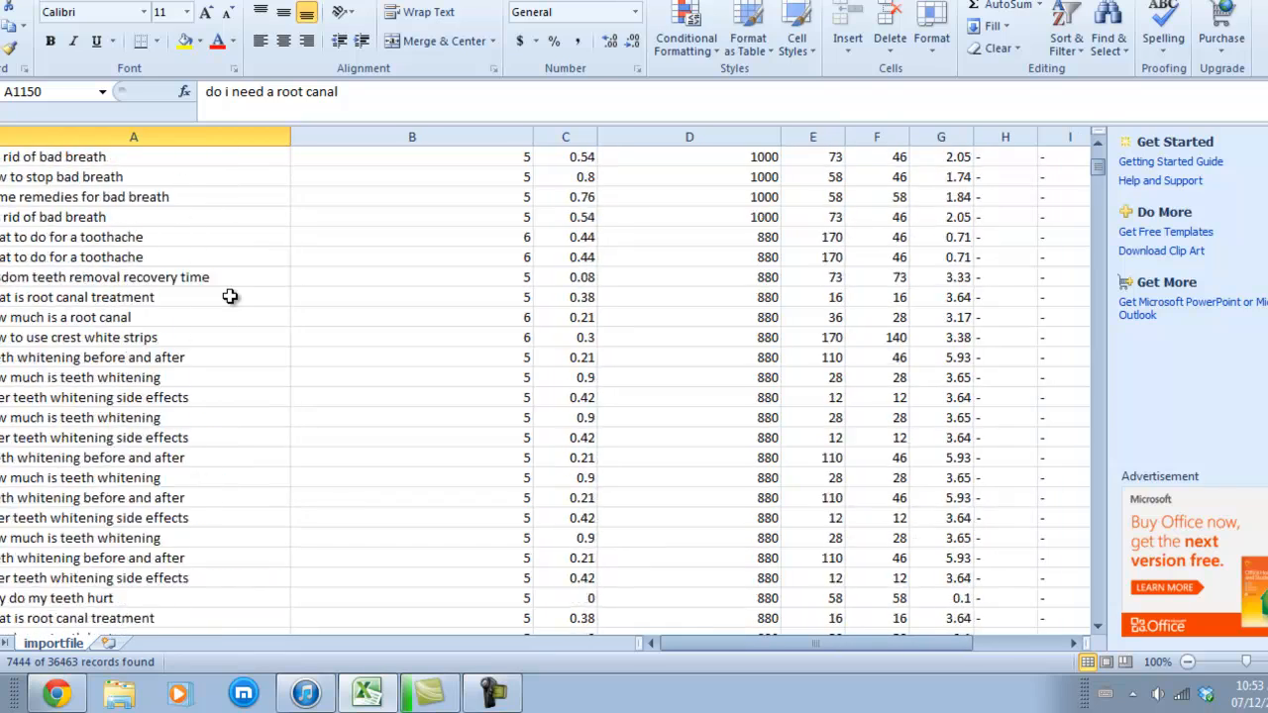
{"action": "scroll", "scroll_direction": "down", "scroll_amount": 3}
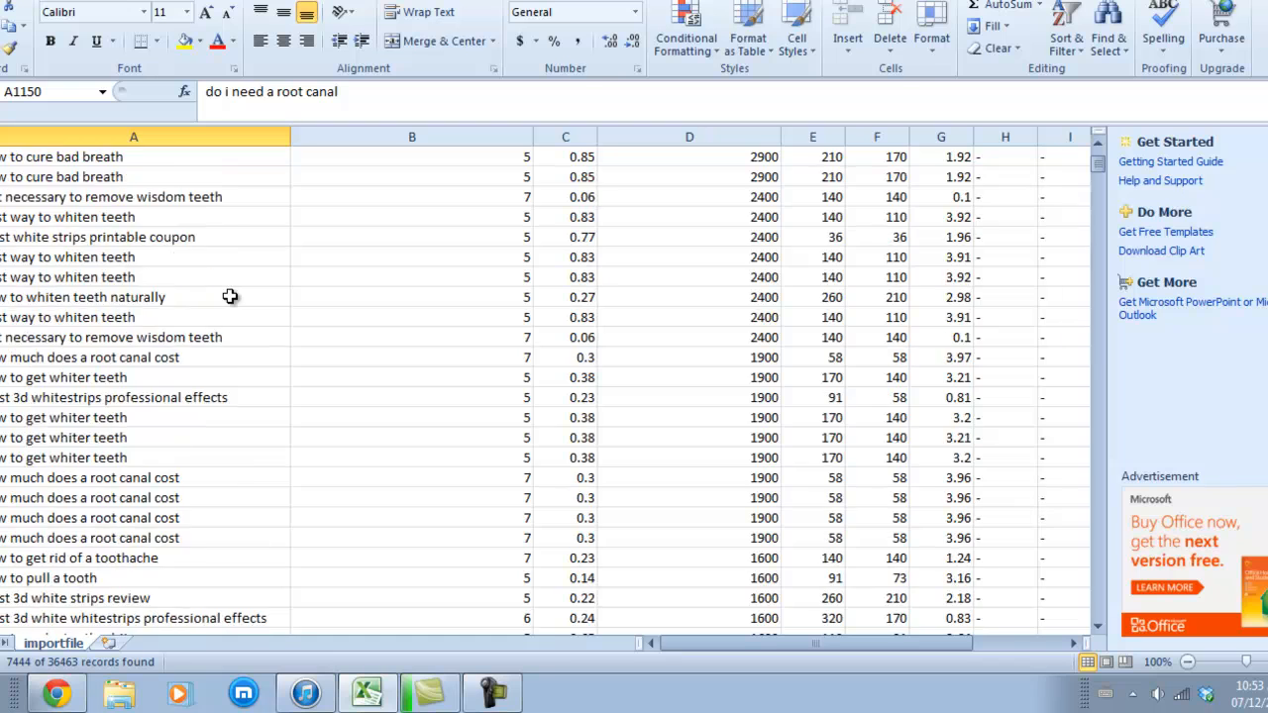
{"action": "scroll", "scroll_direction": "down", "scroll_amount": 3}
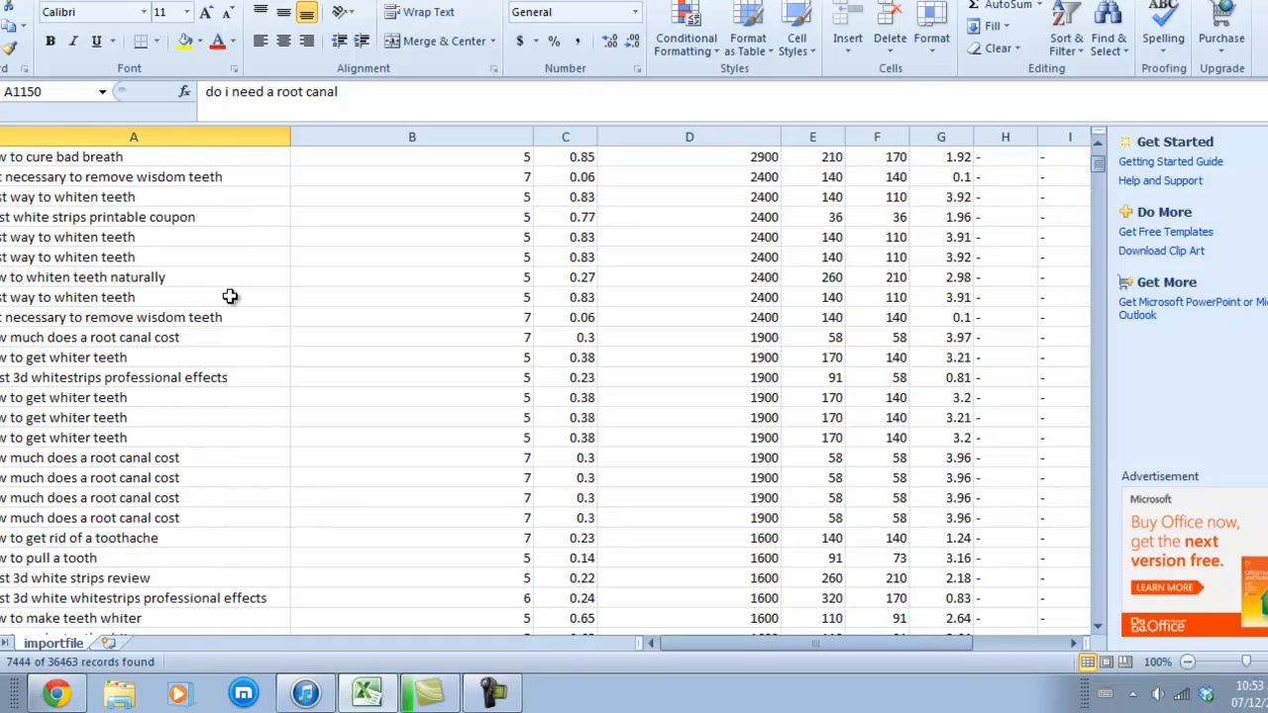
{"action": "scroll", "scroll_direction": "down", "scroll_amount": 3}
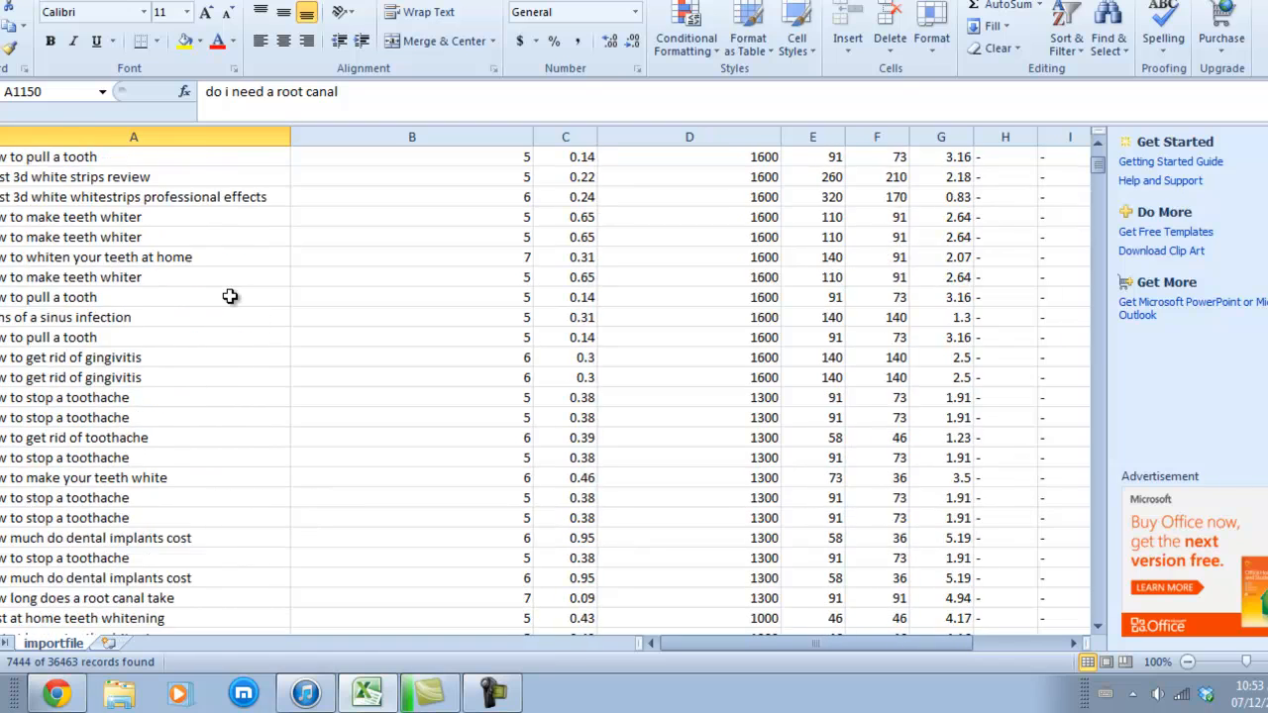
{"action": "scroll", "scroll_direction": "down", "scroll_amount": 3}
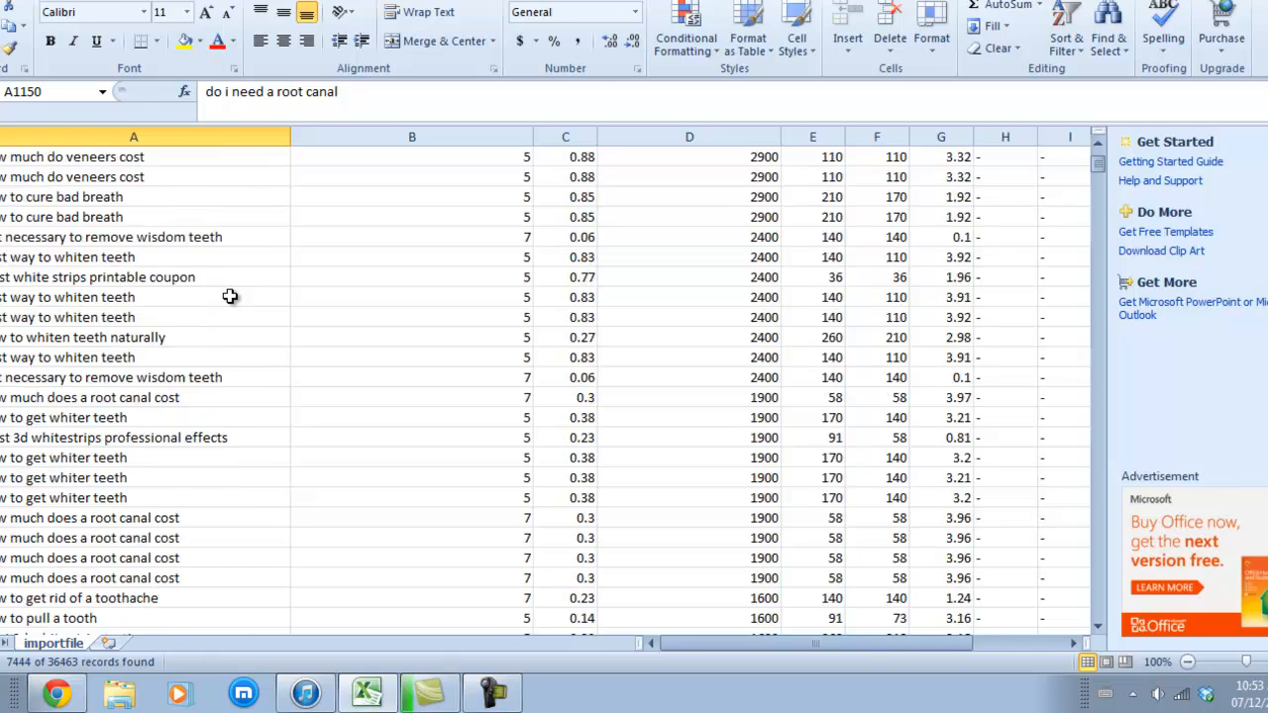
{"action": "scroll", "scroll_direction": "down", "scroll_amount": 3}
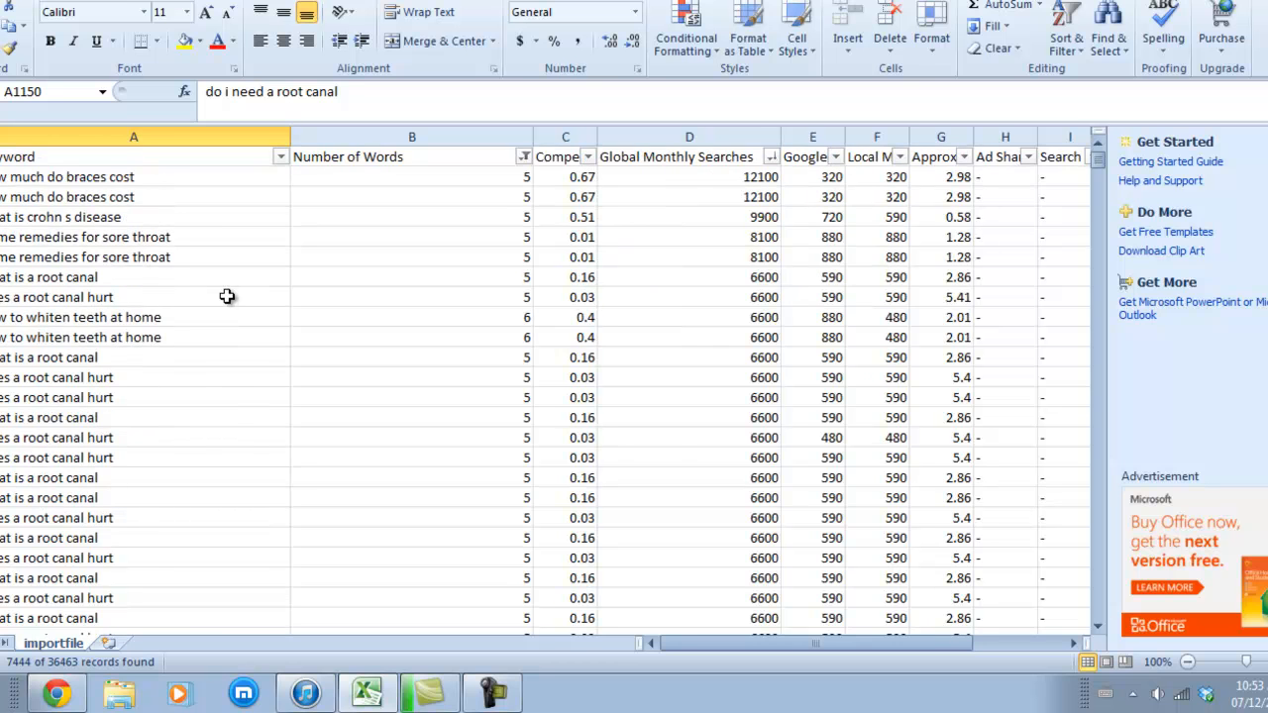
{"action": "scroll", "scroll_direction": "down", "scroll_amount": 3}
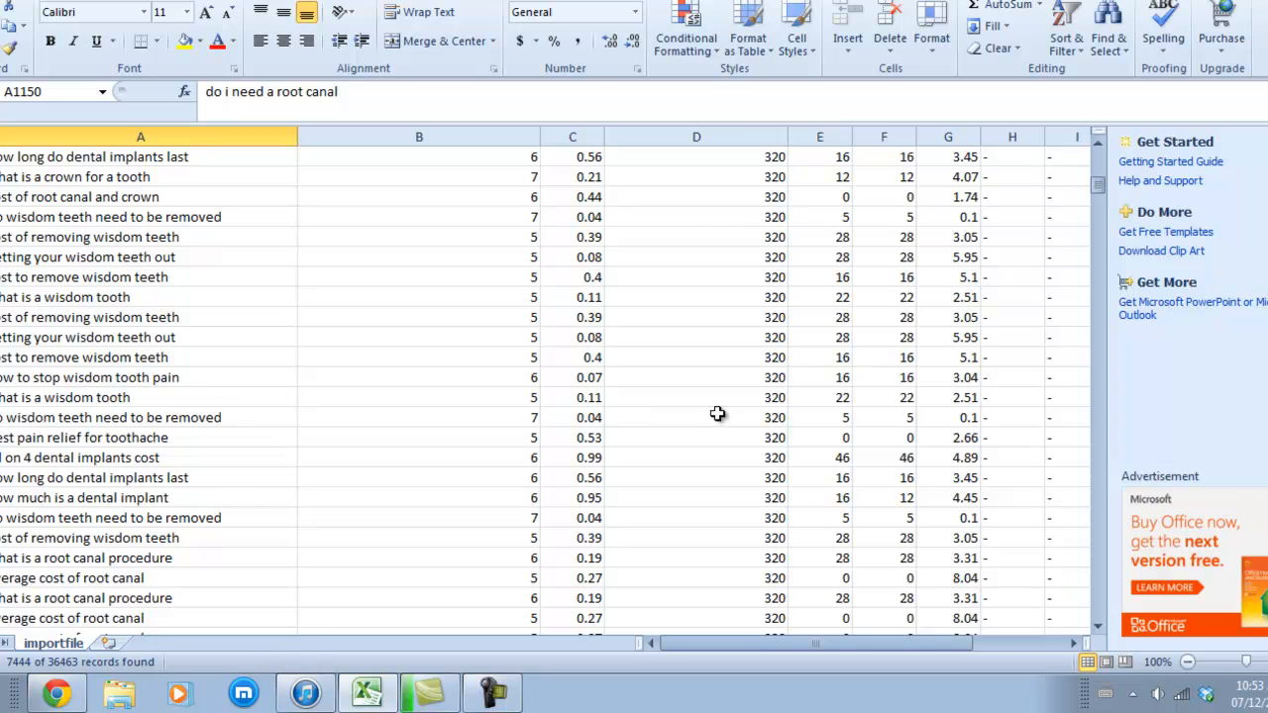
{"action": "scroll", "scroll_direction": "down", "scroll_amount": 3}
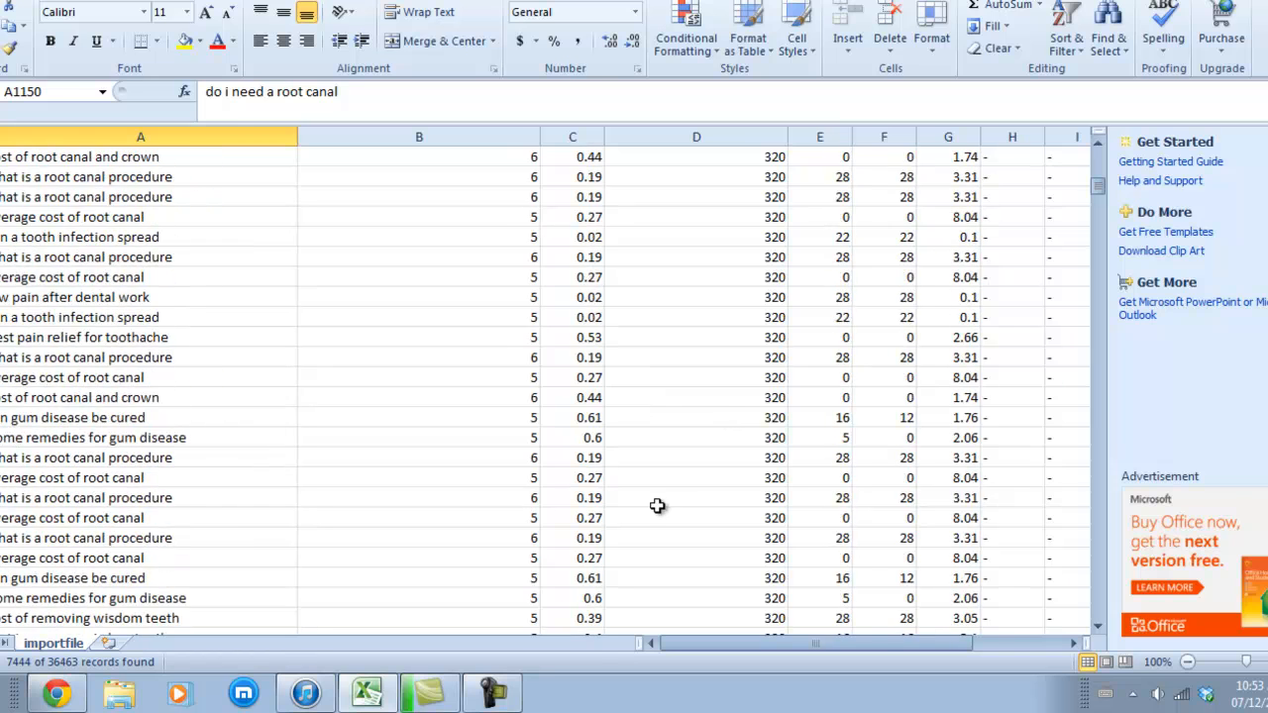
{"action": "scroll", "scroll_direction": "down", "scroll_amount": 3}
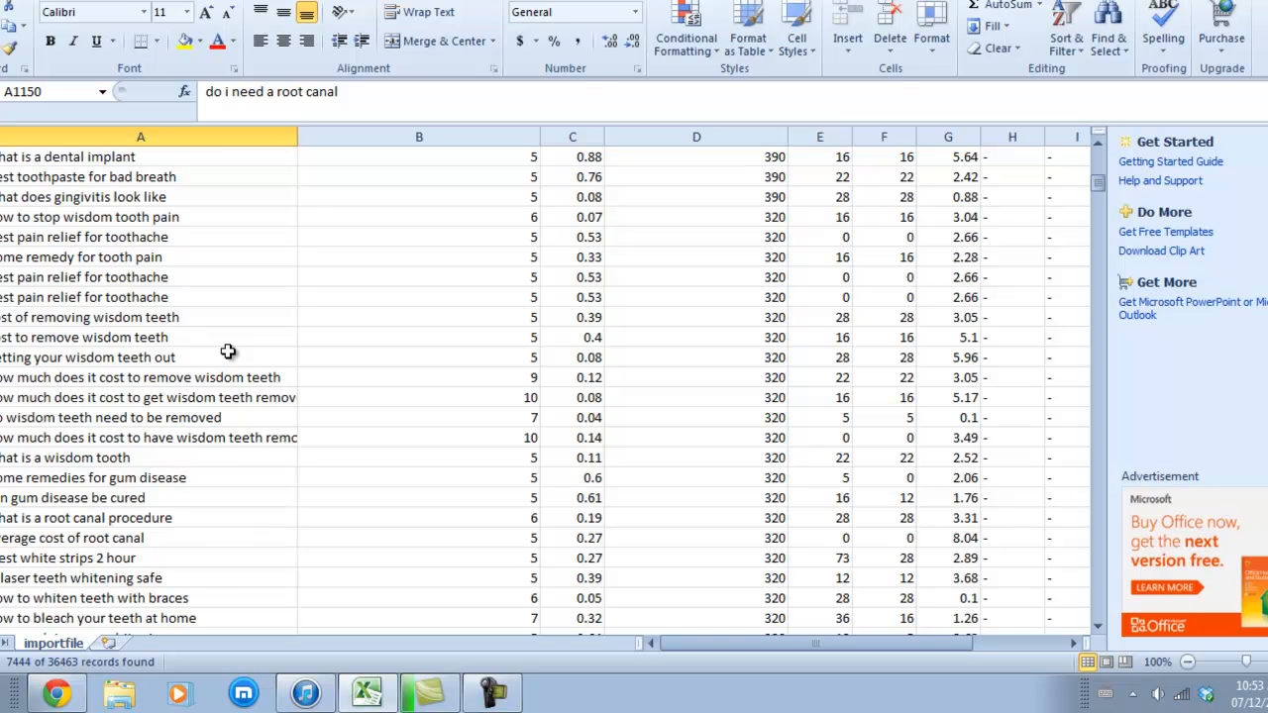
{"action": "scroll", "scroll_direction": "up", "scroll_amount": 3}
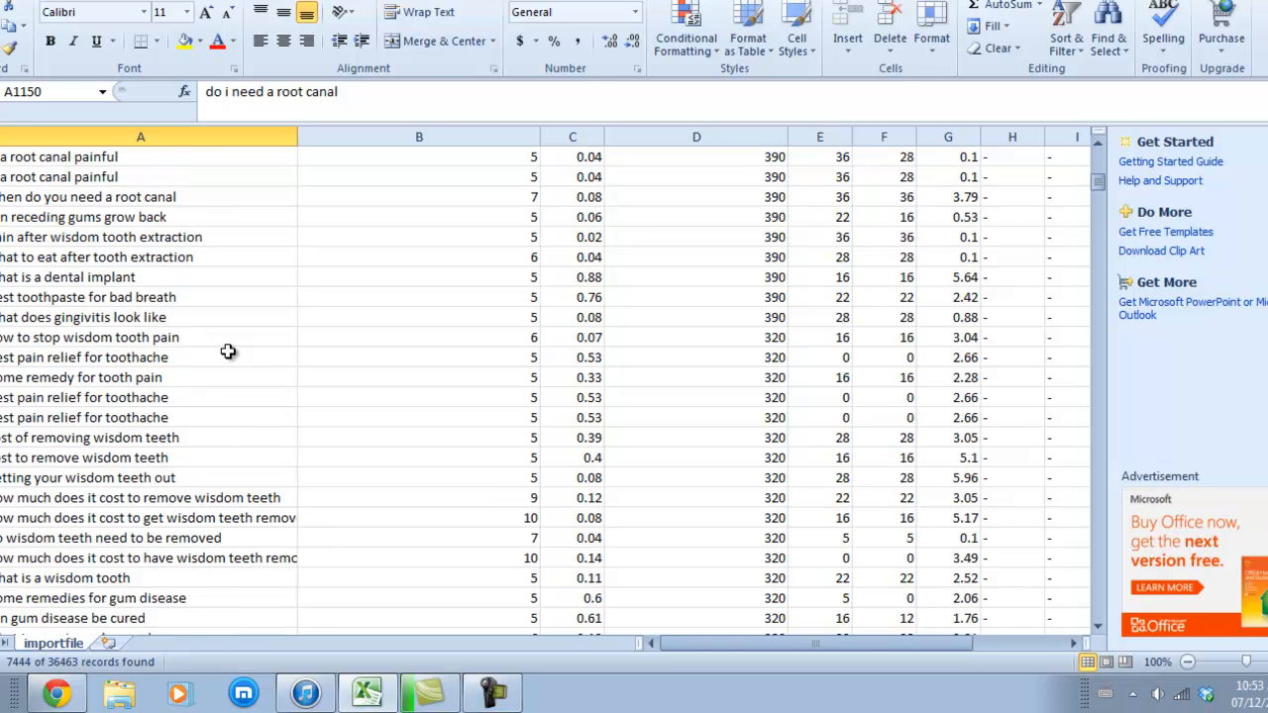
{"action": "scroll", "scroll_direction": "down", "scroll_amount": 3}
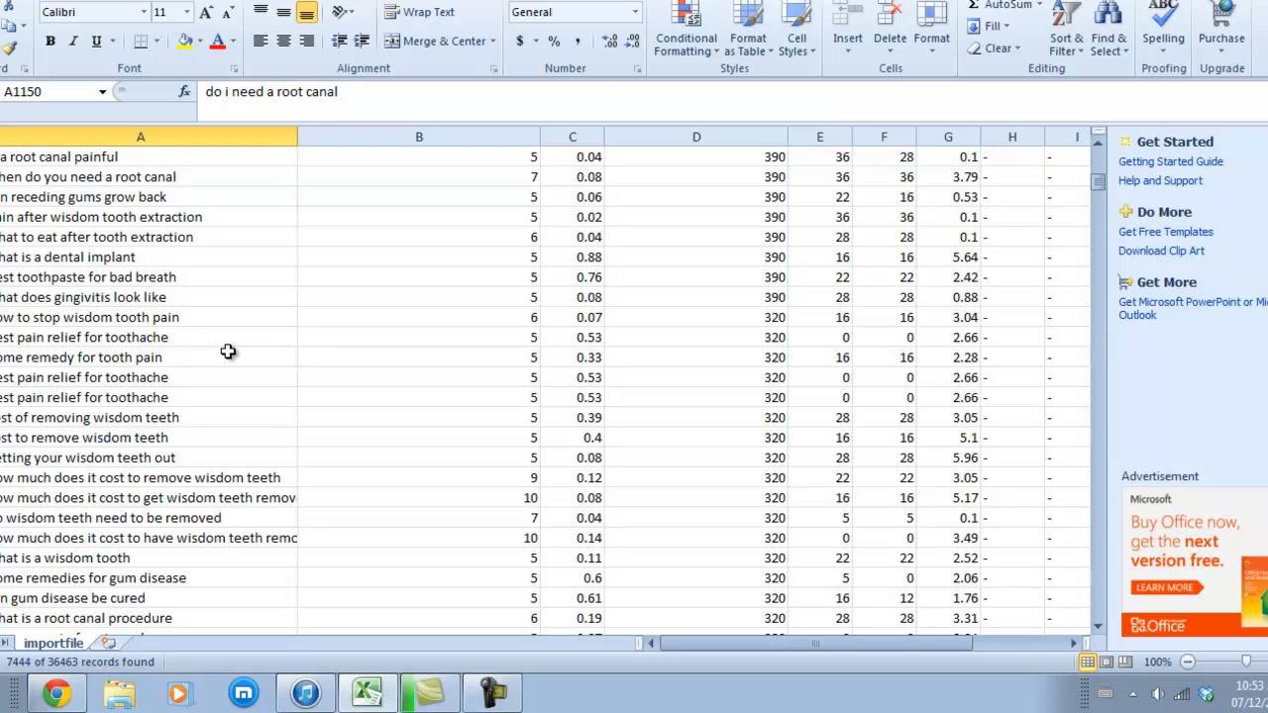
{"action": "mouse_move", "coordinate": [70, 498]}
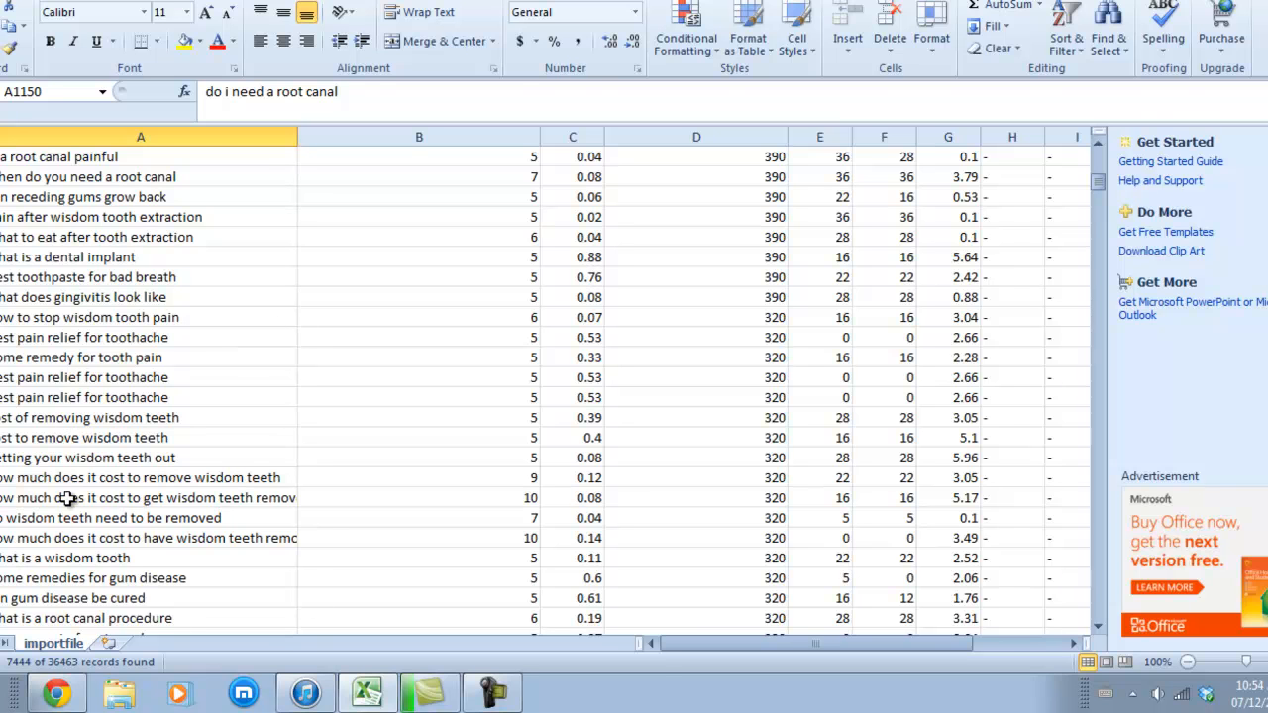
{"action": "left_click", "coordinate": [149, 497]}
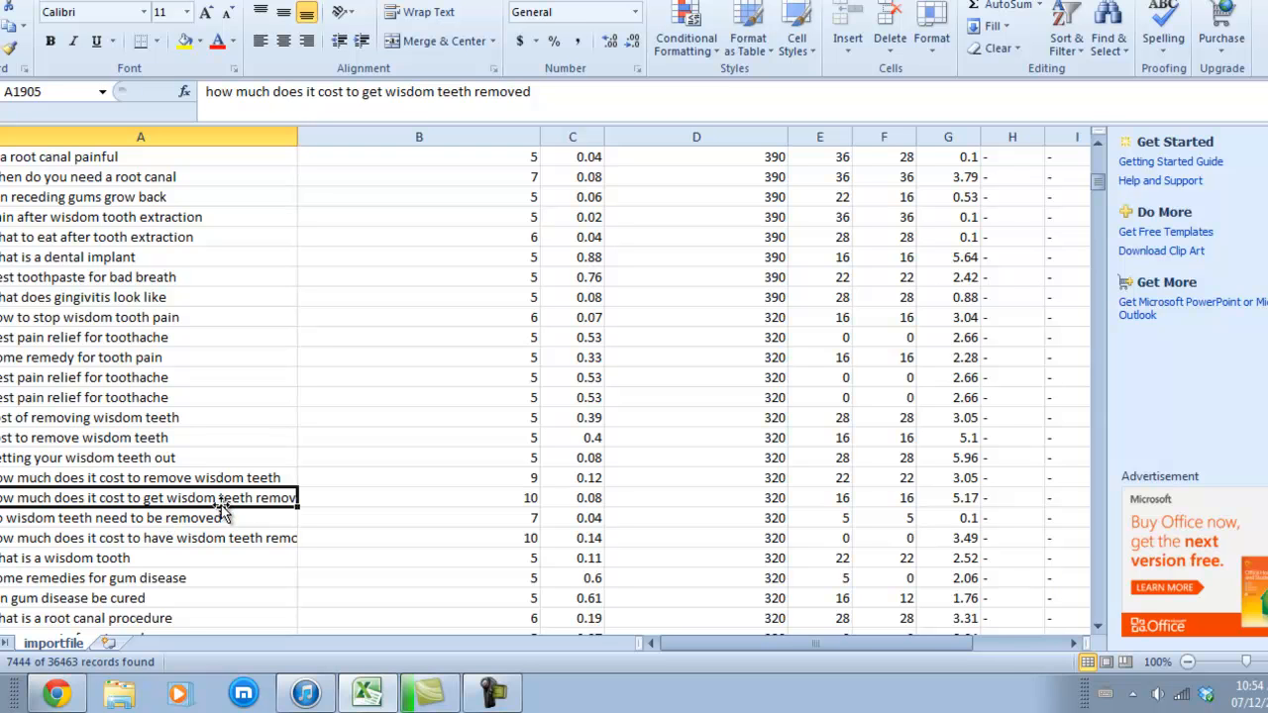
{"action": "mouse_move", "coordinate": [495, 512]}
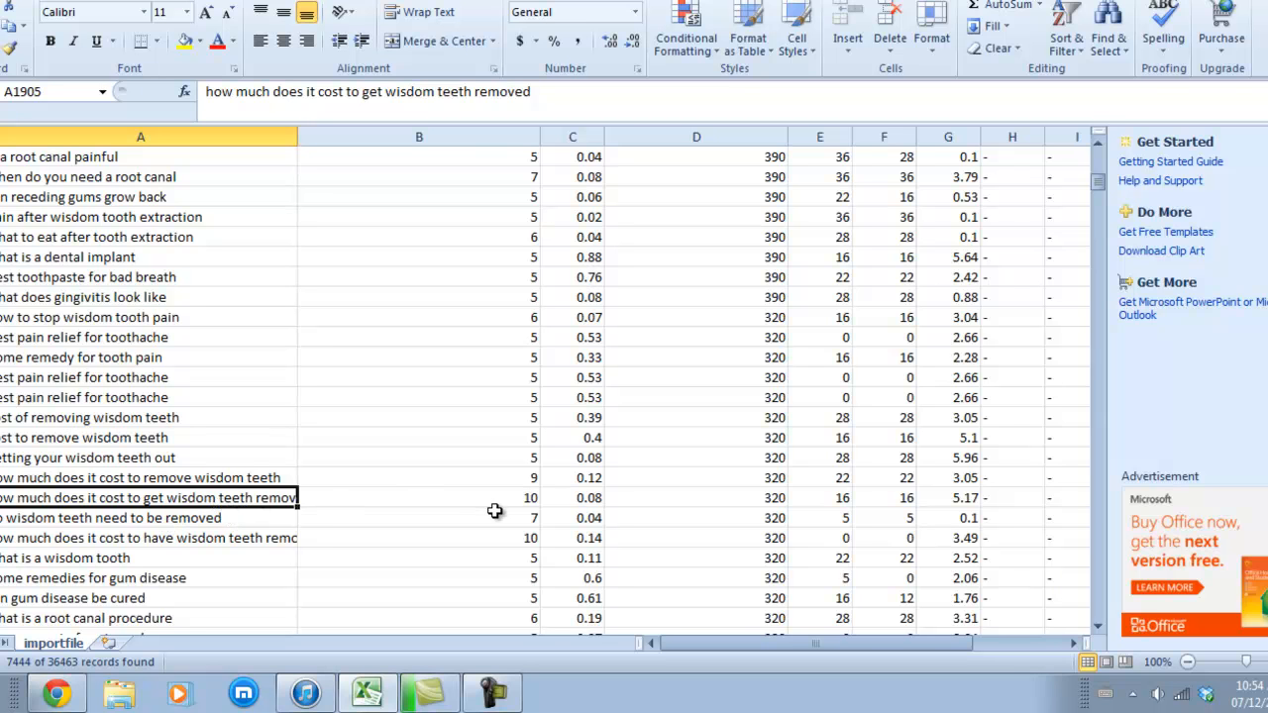
{"action": "mouse_move", "coordinate": [513, 505]}
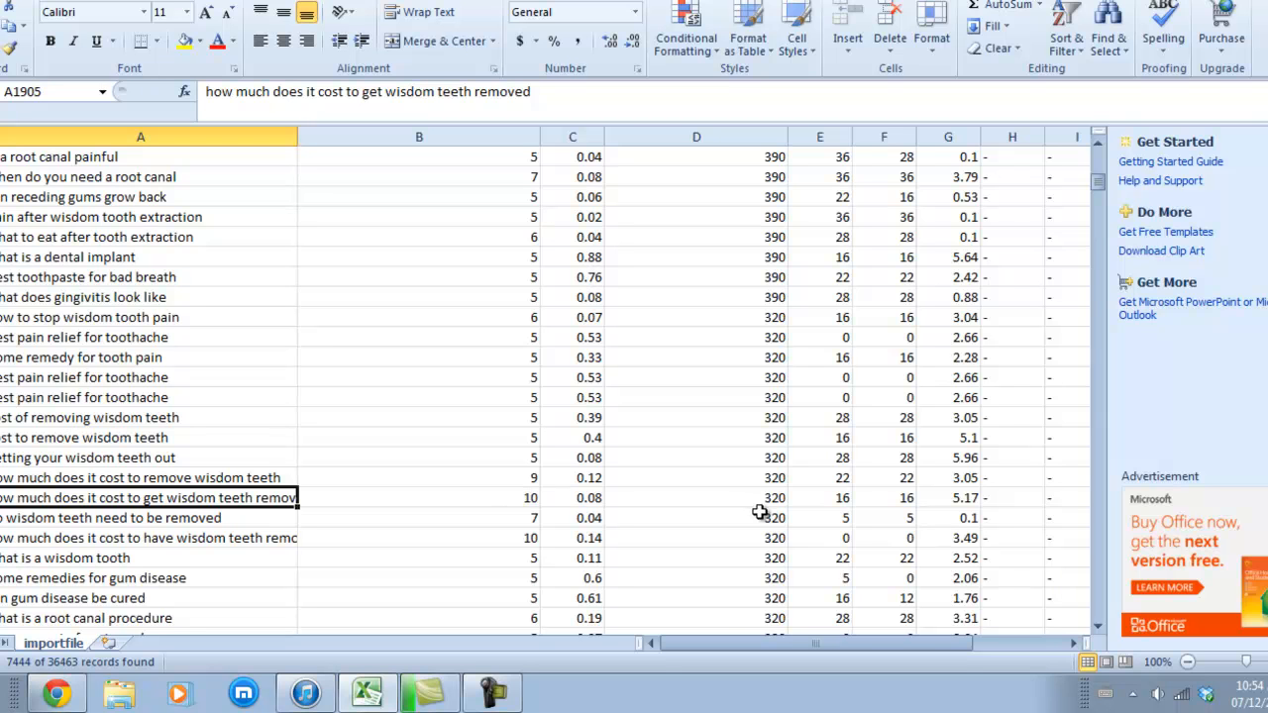
{"action": "left_click", "coordinate": [697, 498]}
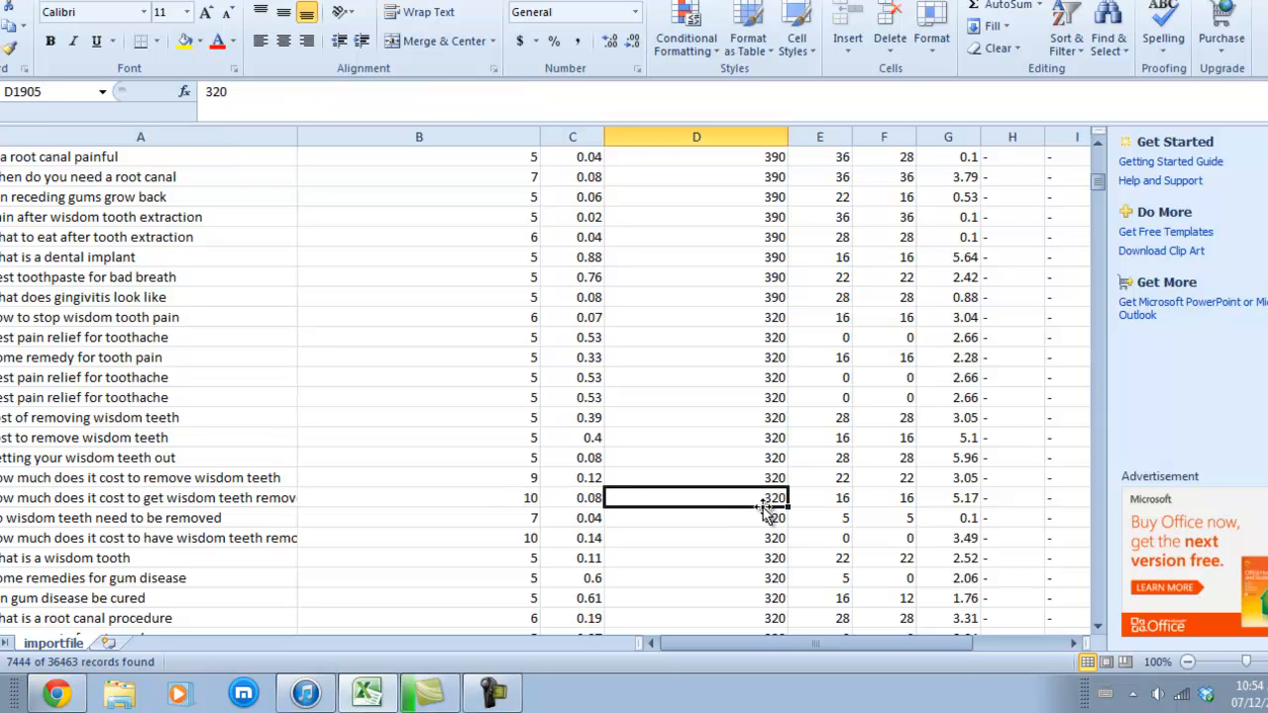
{"action": "mouse_move", "coordinate": [958, 500]}
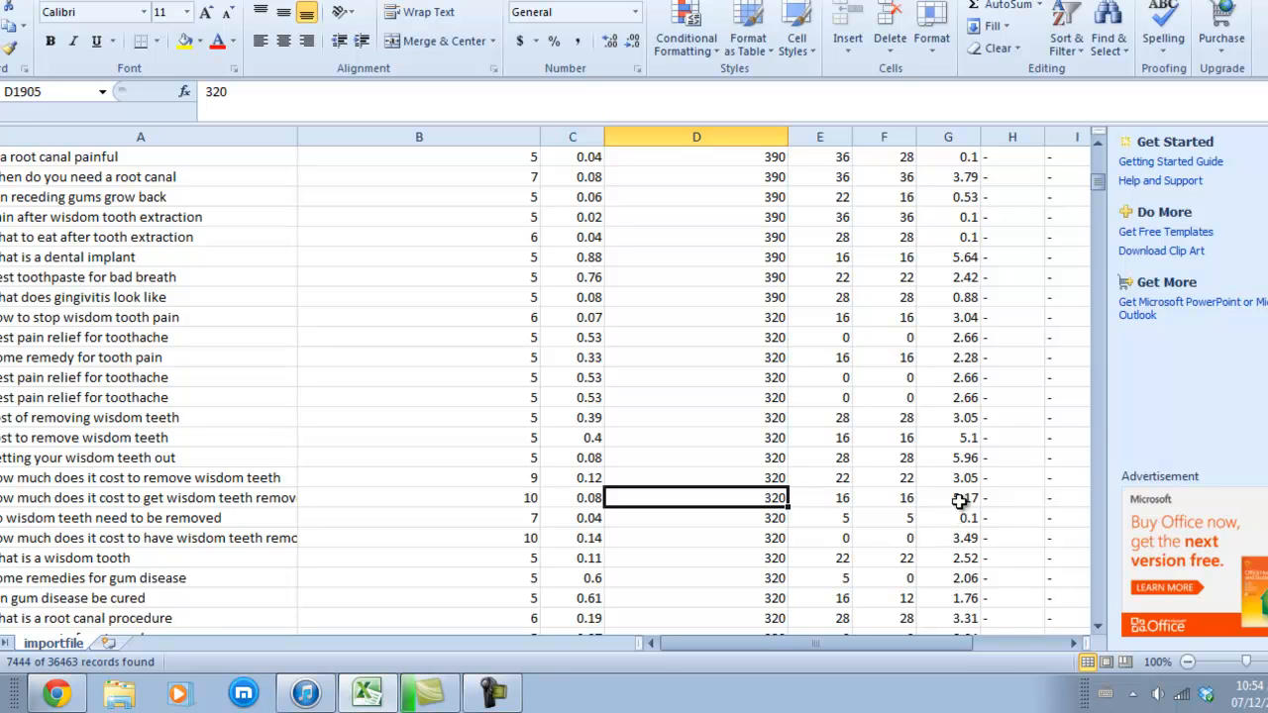
{"action": "left_click", "coordinate": [948, 498]}
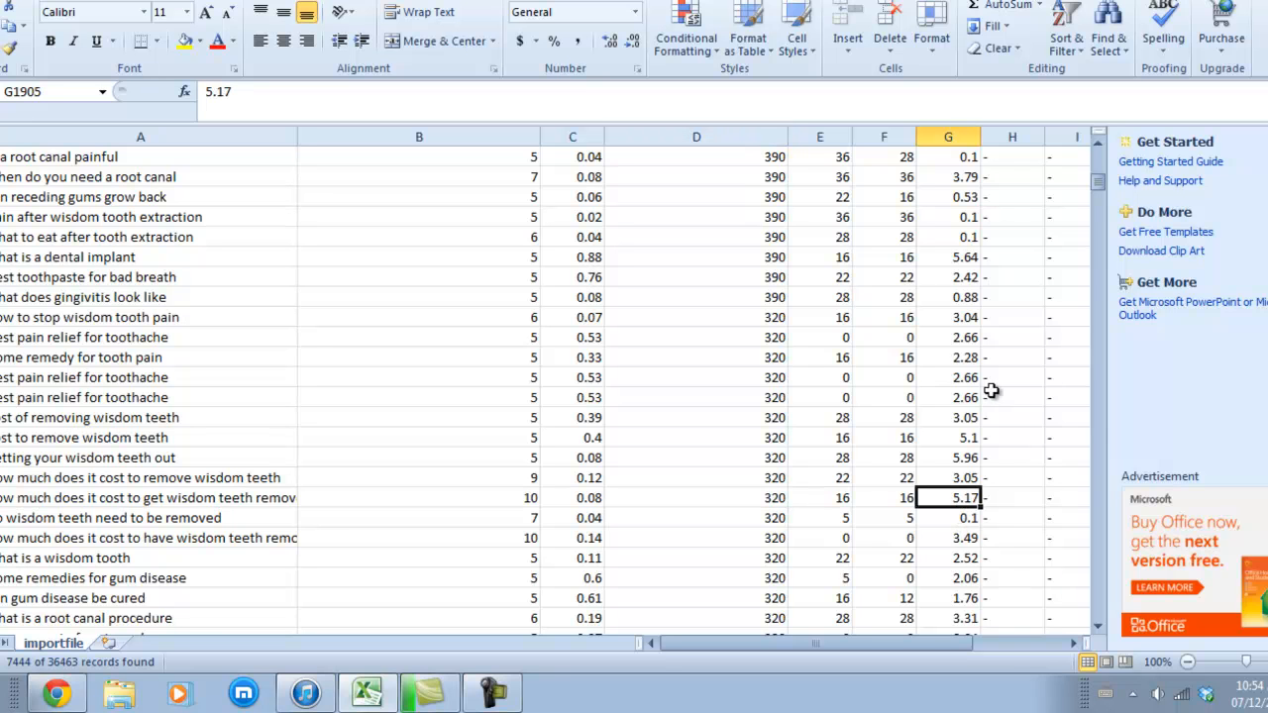
{"action": "mouse_move", "coordinate": [987, 518]}
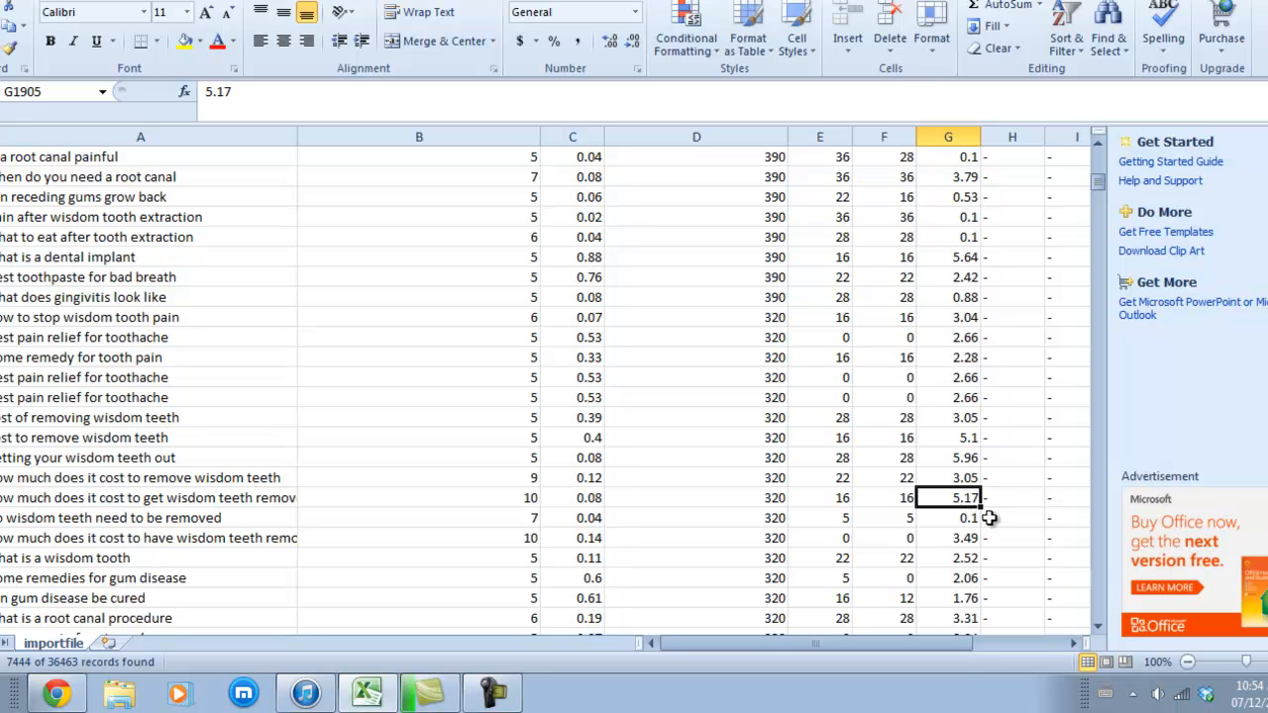
{"action": "mouse_move", "coordinate": [746, 510]}
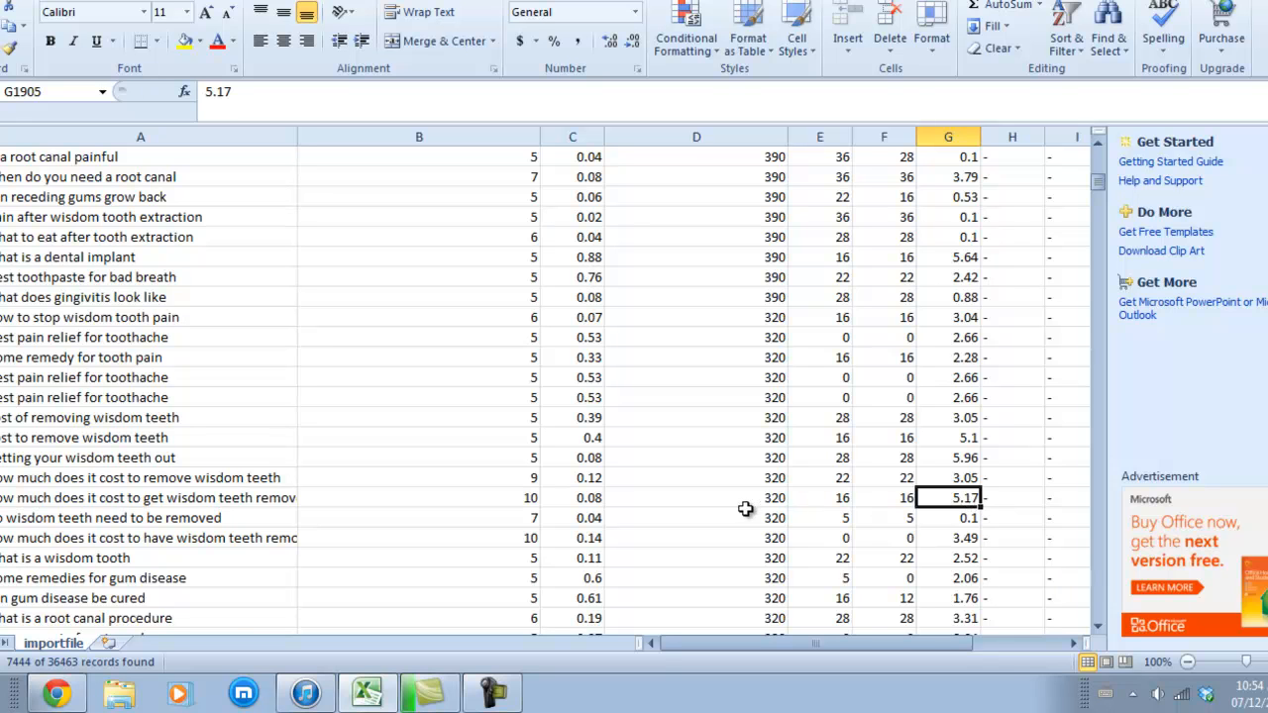
{"action": "left_click", "coordinate": [696, 497]}
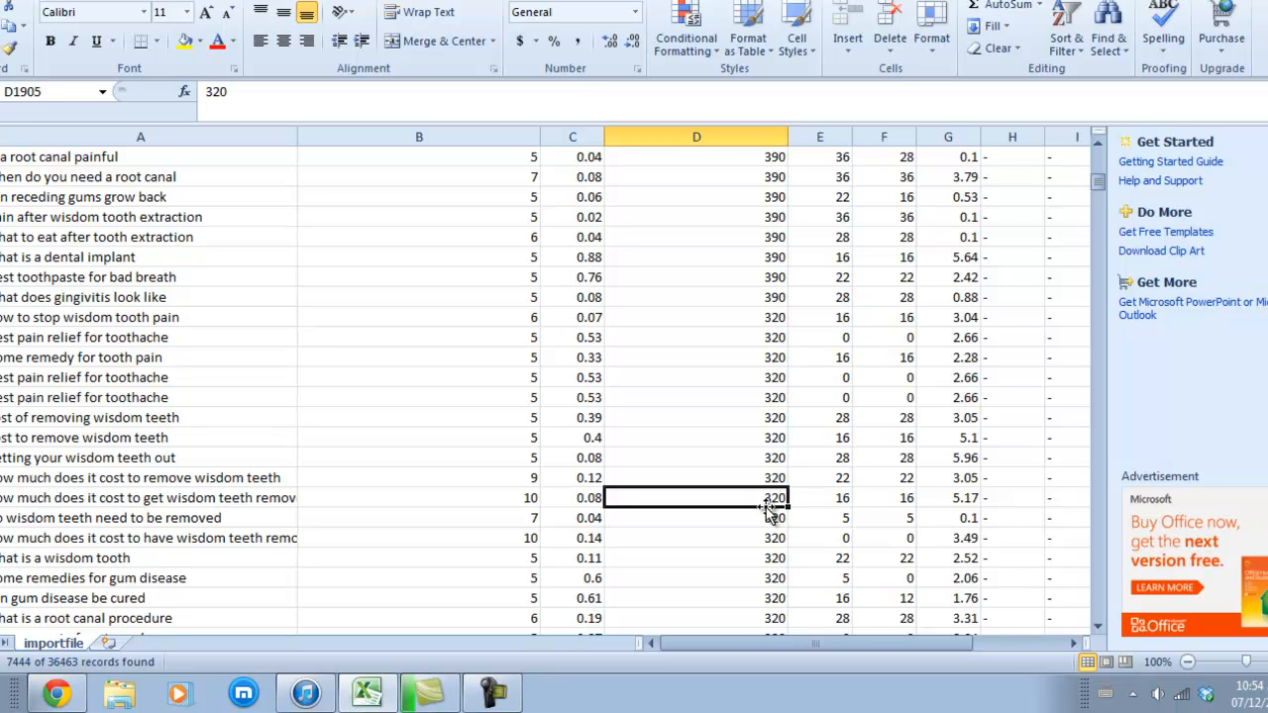
{"action": "mouse_move", "coordinate": [754, 503]}
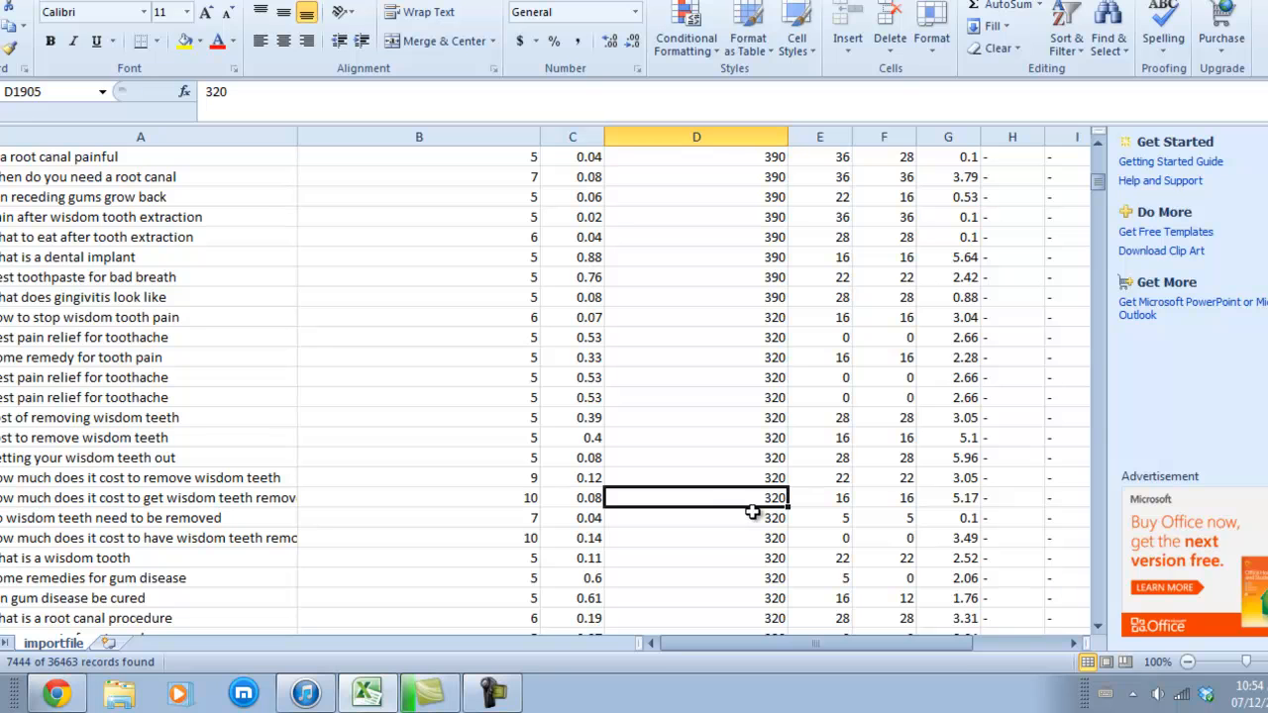
{"action": "mouse_move", "coordinate": [798, 500]}
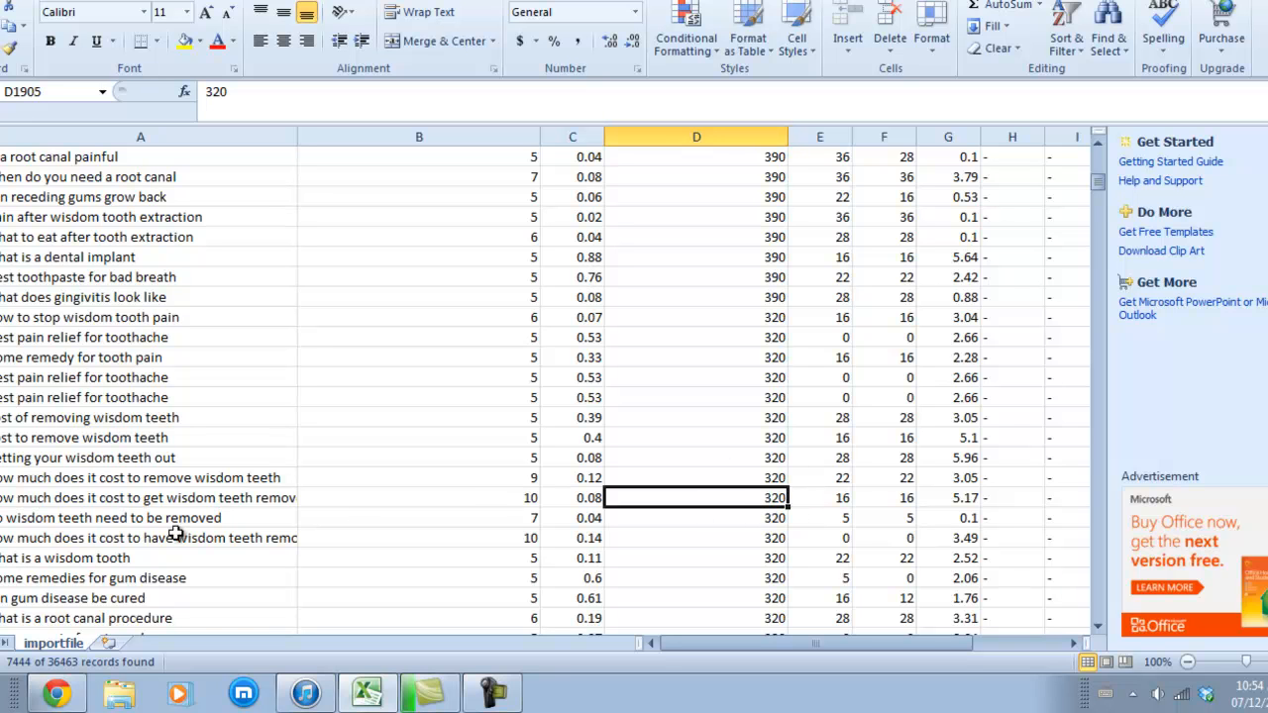
{"action": "mouse_move", "coordinate": [446, 478]}
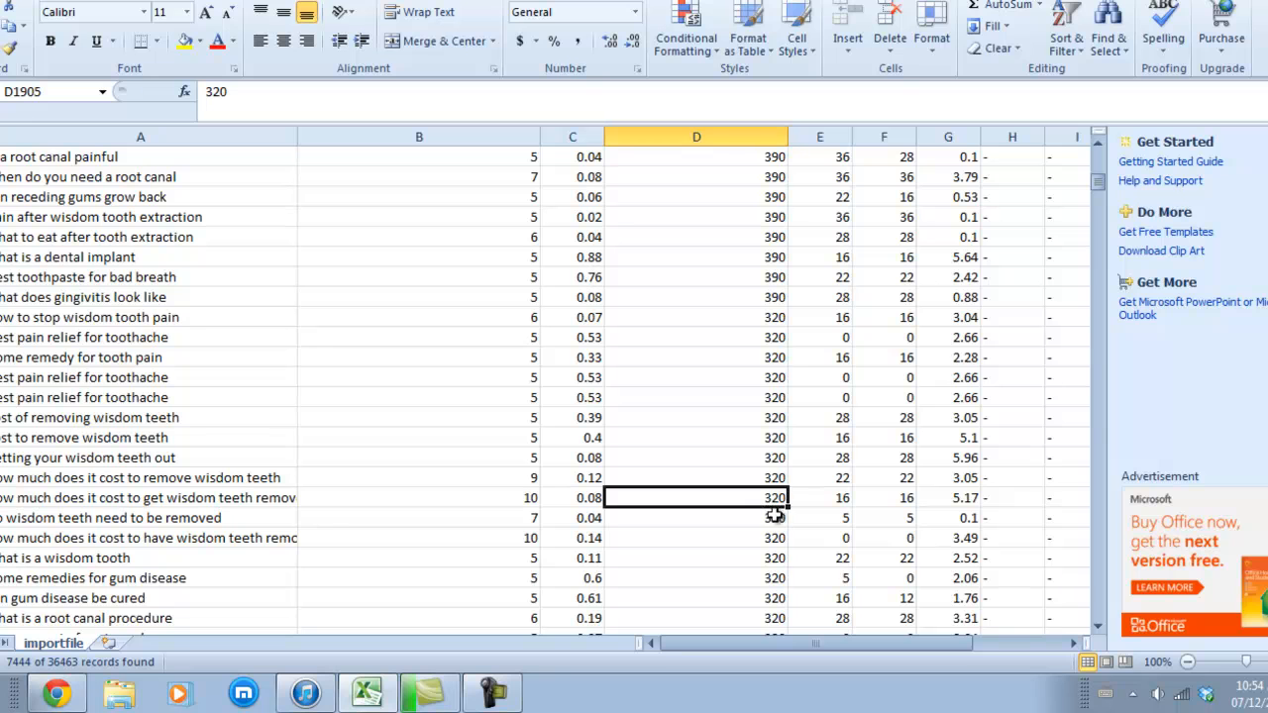
{"action": "mouse_move", "coordinate": [224, 500]}
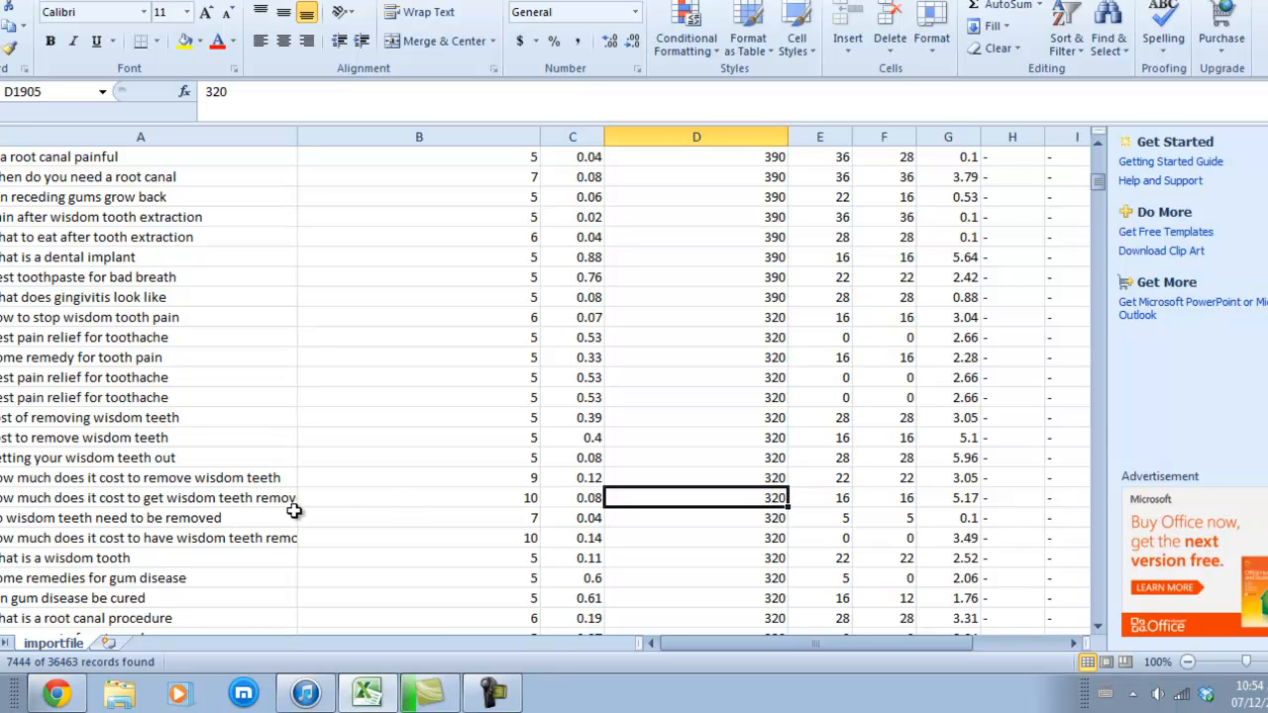
{"action": "mouse_move", "coordinate": [811, 508]}
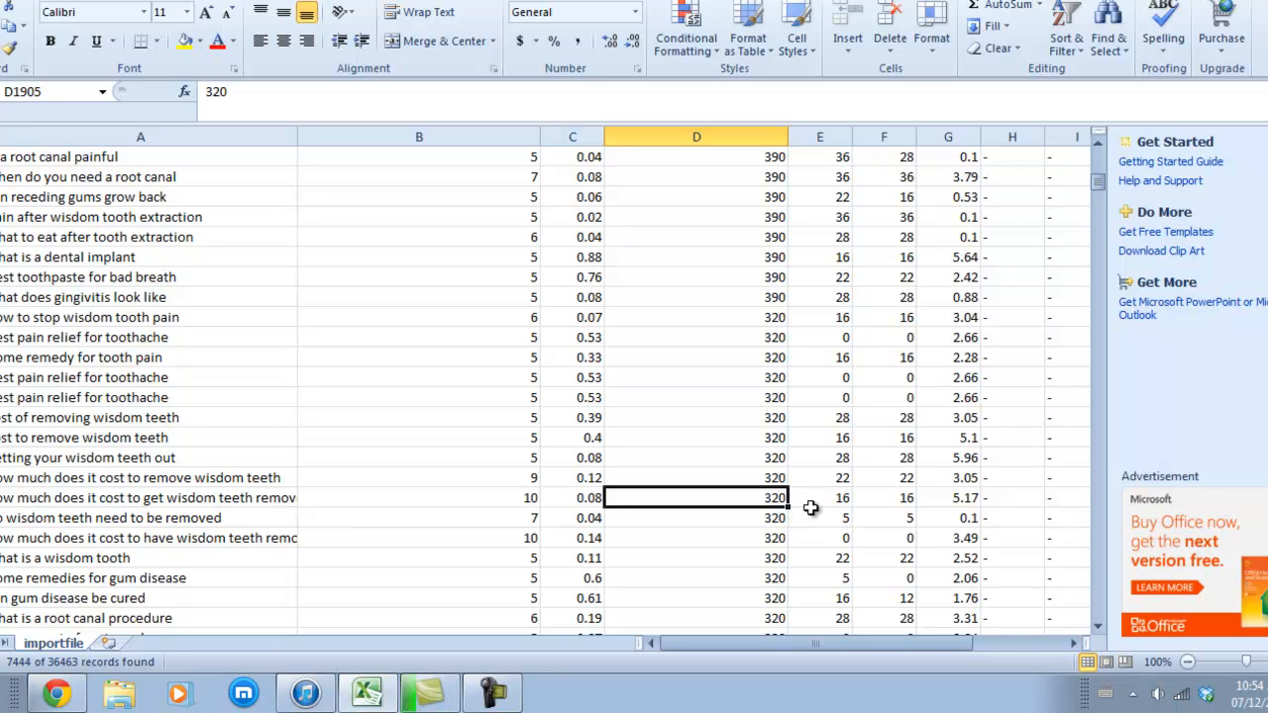
{"action": "mouse_move", "coordinate": [964, 513]}
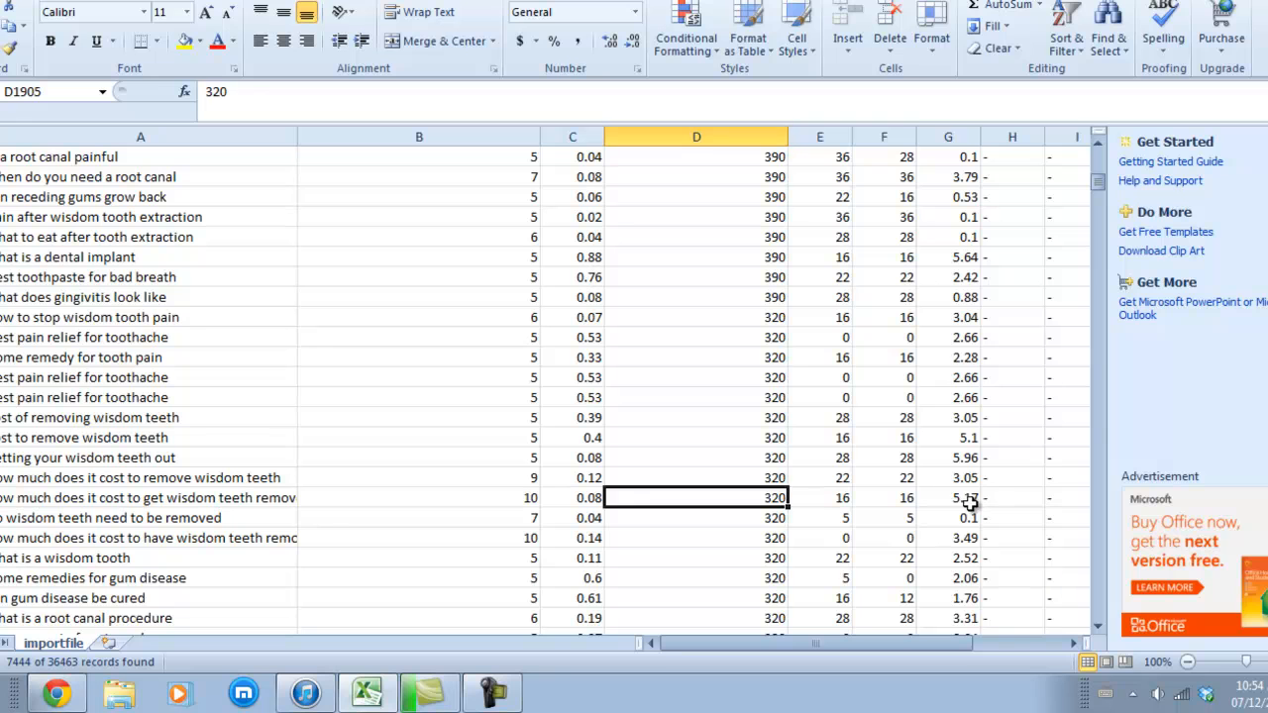
{"action": "left_click", "coordinate": [948, 497]}
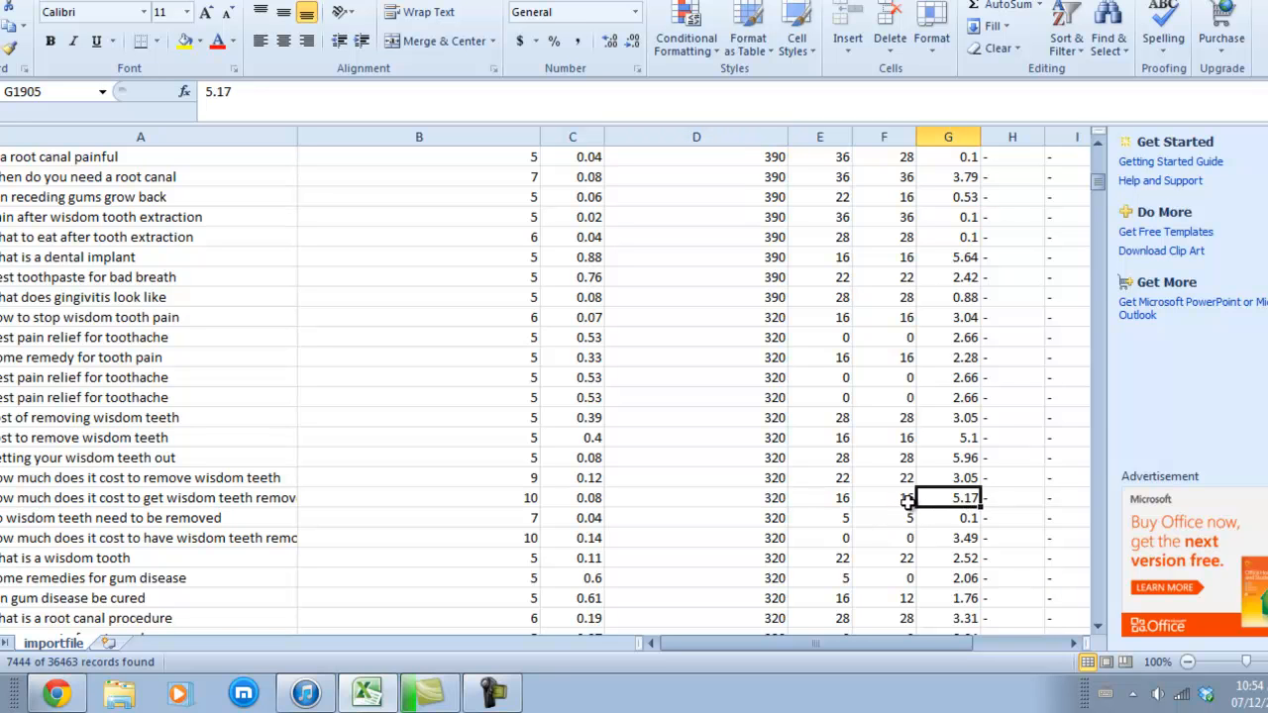
{"action": "mouse_move", "coordinate": [945, 506]}
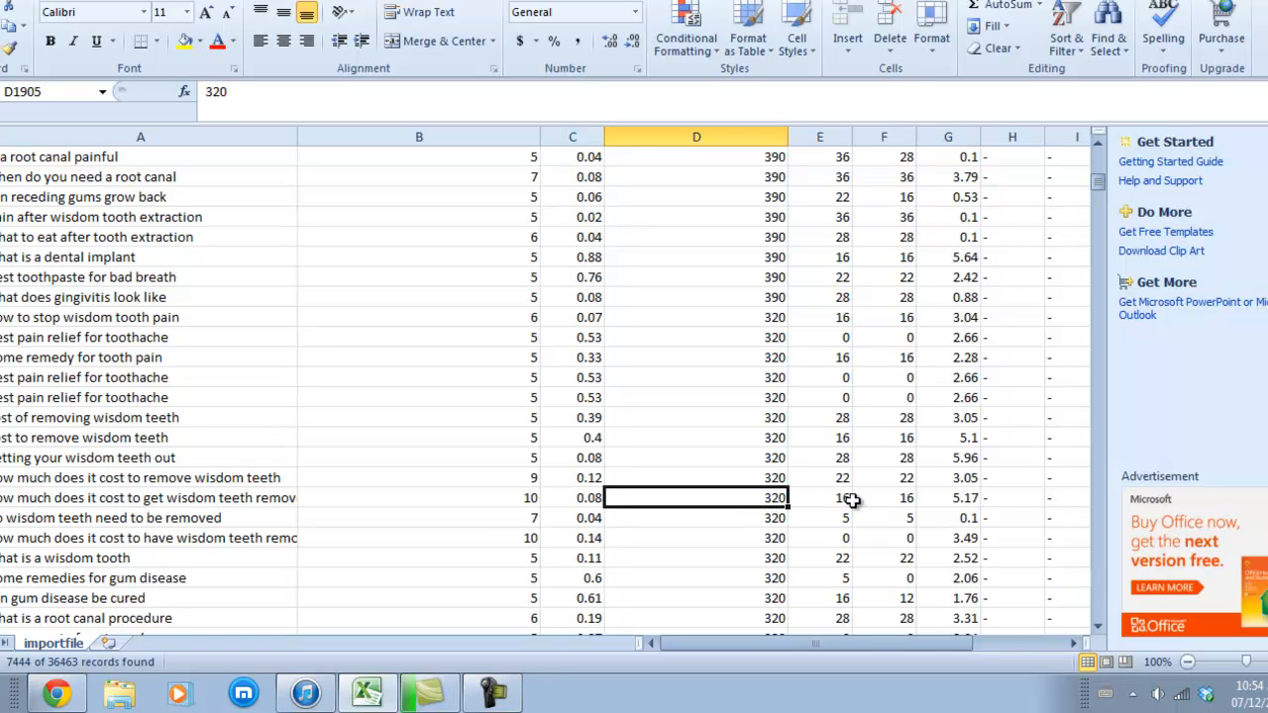
{"action": "left_click", "coordinate": [149, 497]}
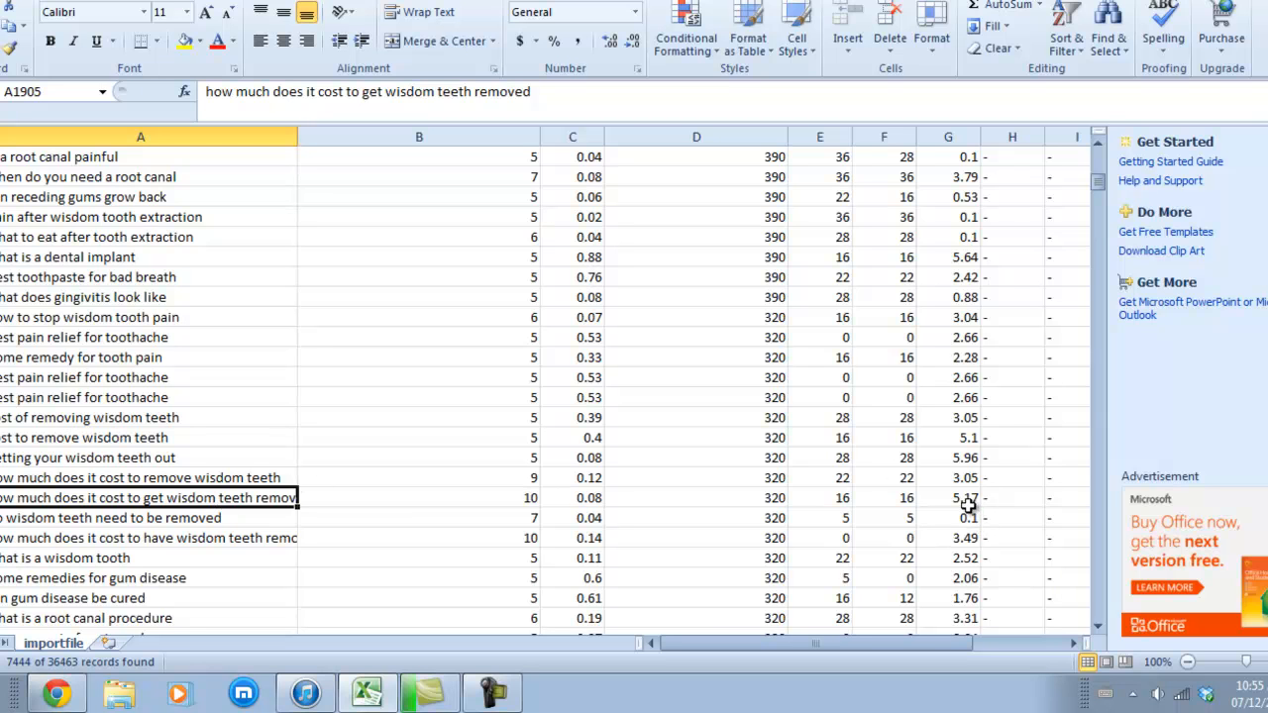
{"action": "left_click", "coordinate": [948, 497]}
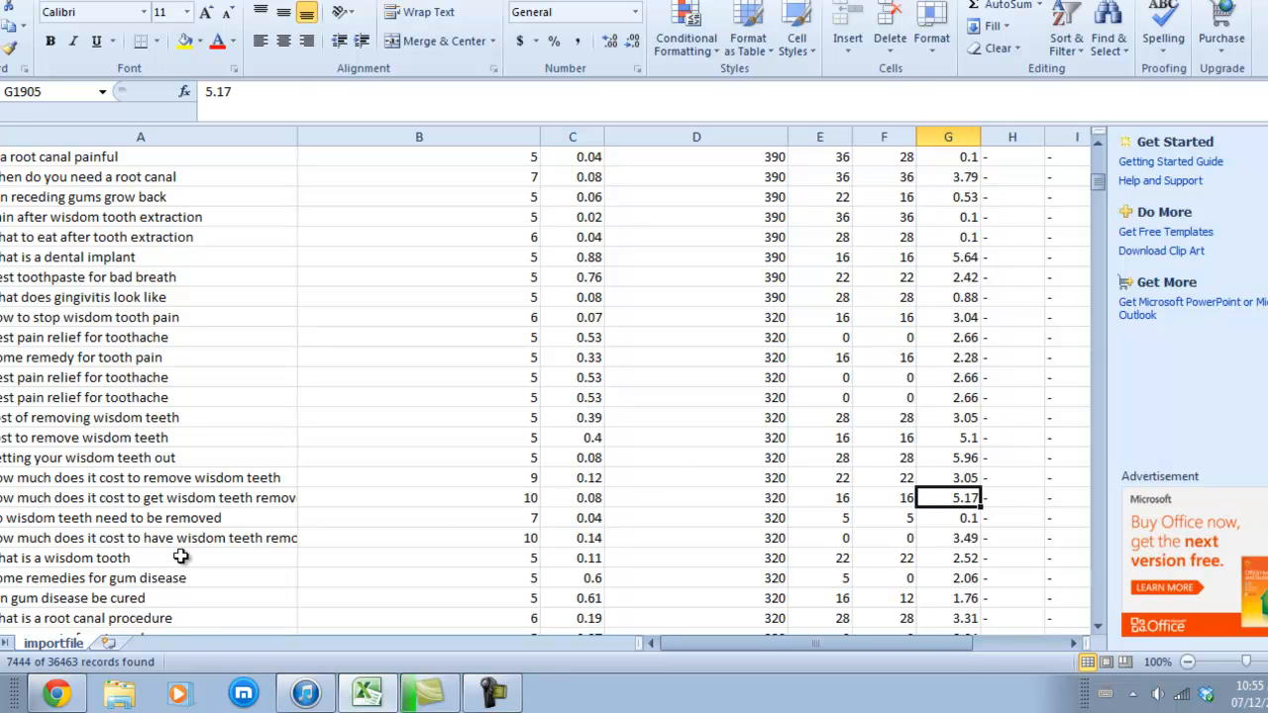
{"action": "left_click", "coordinate": [149, 497]}
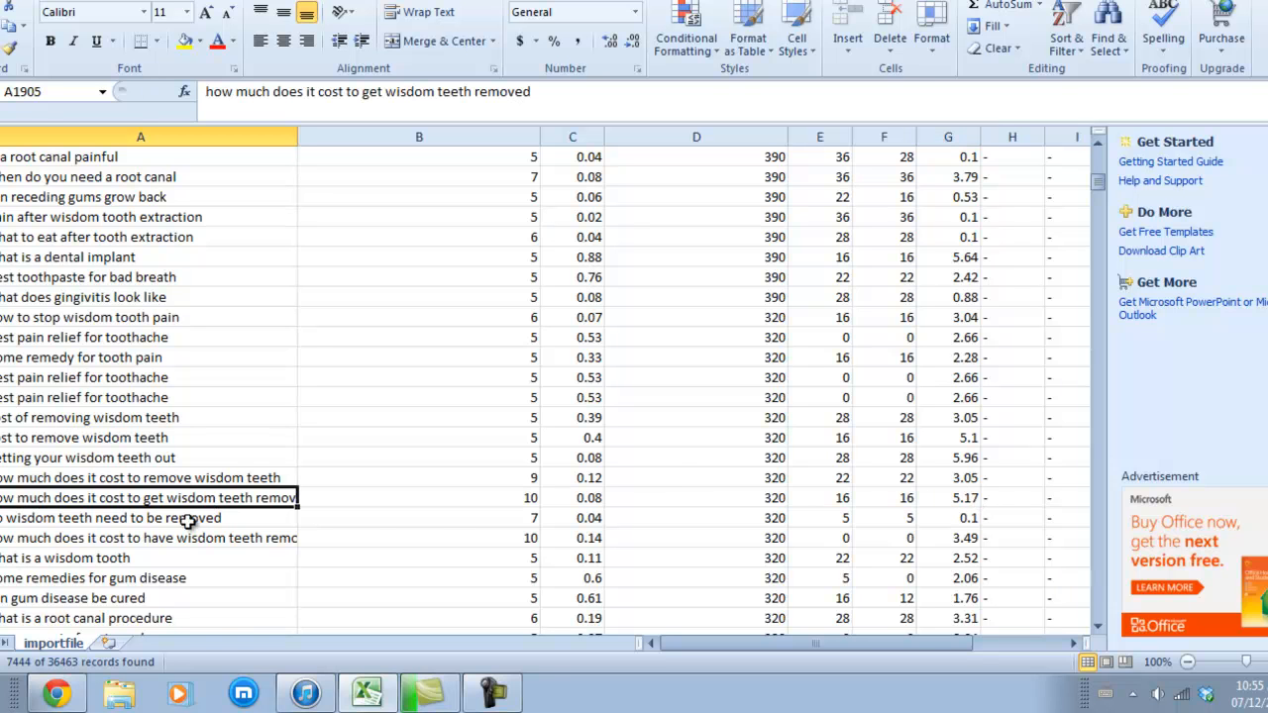
{"action": "mouse_move", "coordinate": [271, 386]}
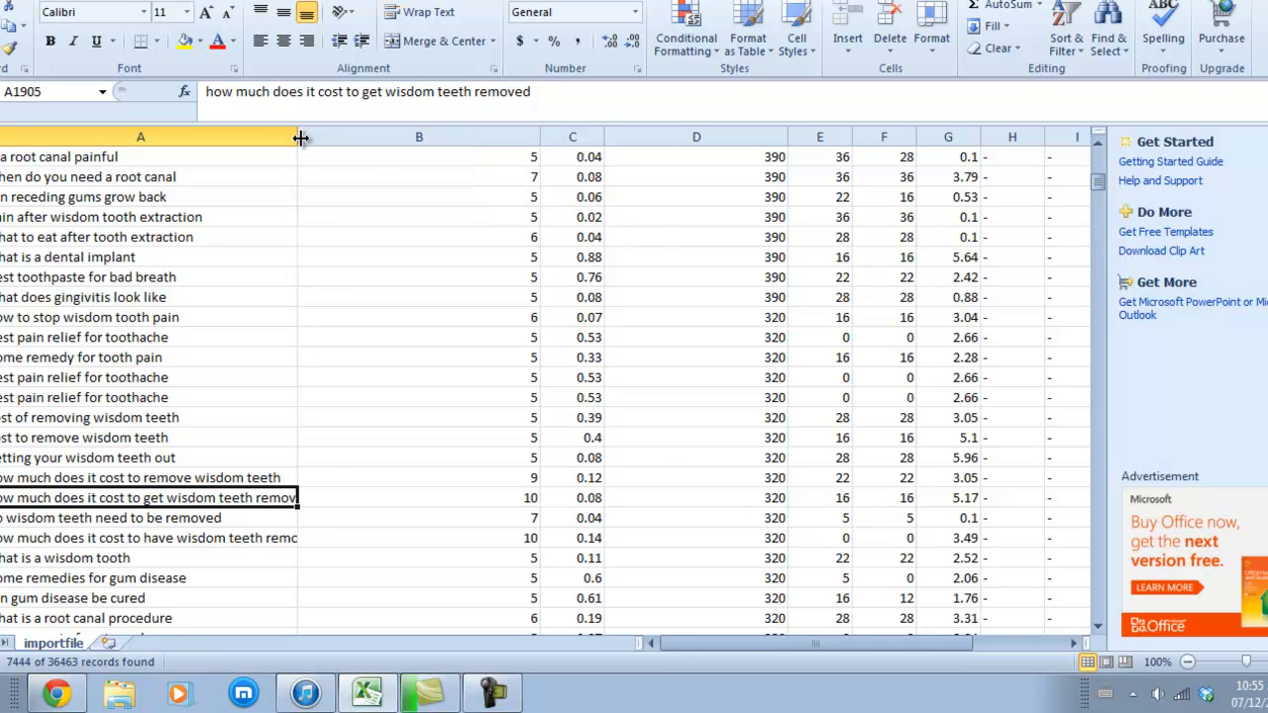
Step: Widen column A to show full keywords and return to the 5400 and 2900-search rows near the top
{"action": "left_click_drag", "start_coordinate": [301, 137], "coordinate": [365, 136]}
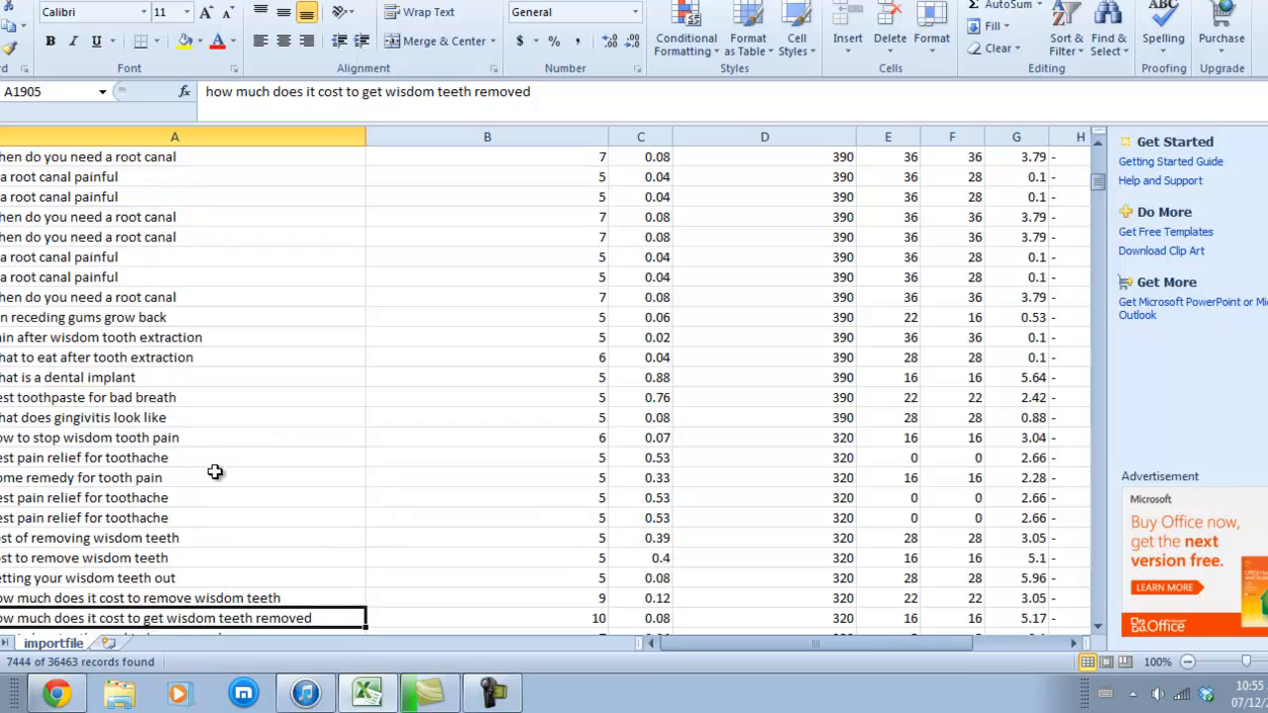
{"action": "scroll", "scroll_direction": "down", "scroll_amount": 3}
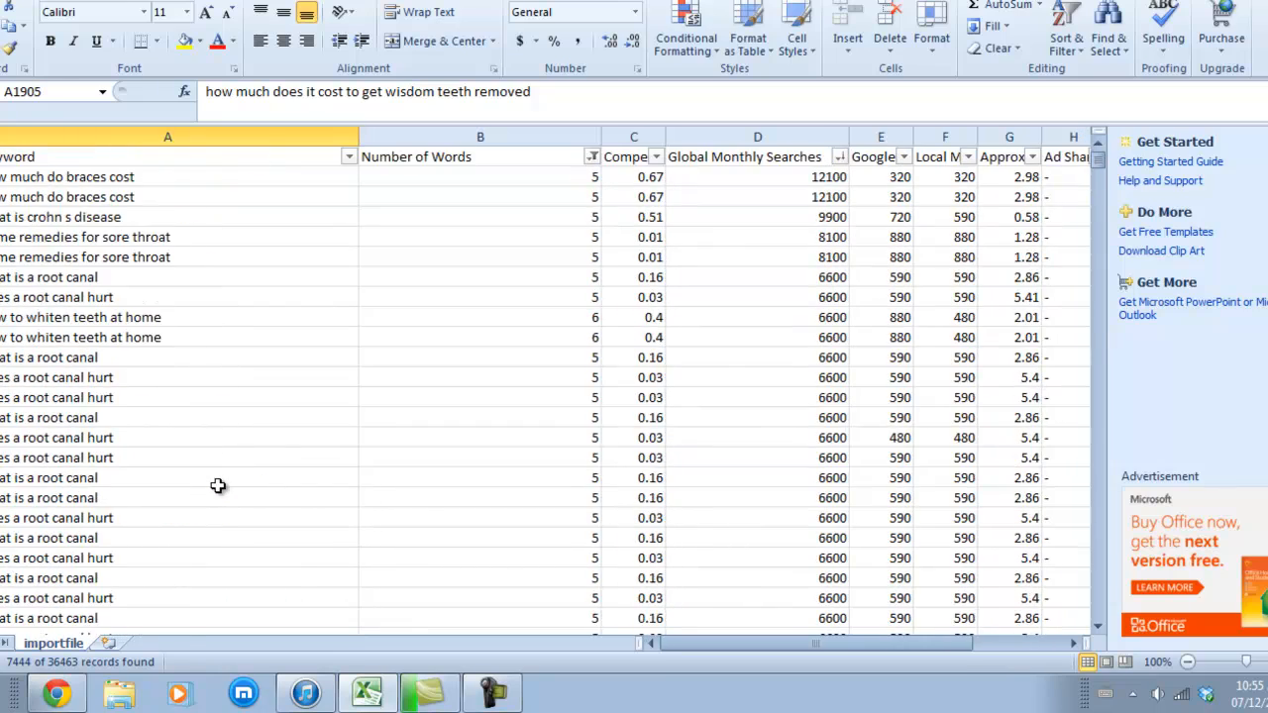
{"action": "scroll", "scroll_direction": "down", "scroll_amount": 3}
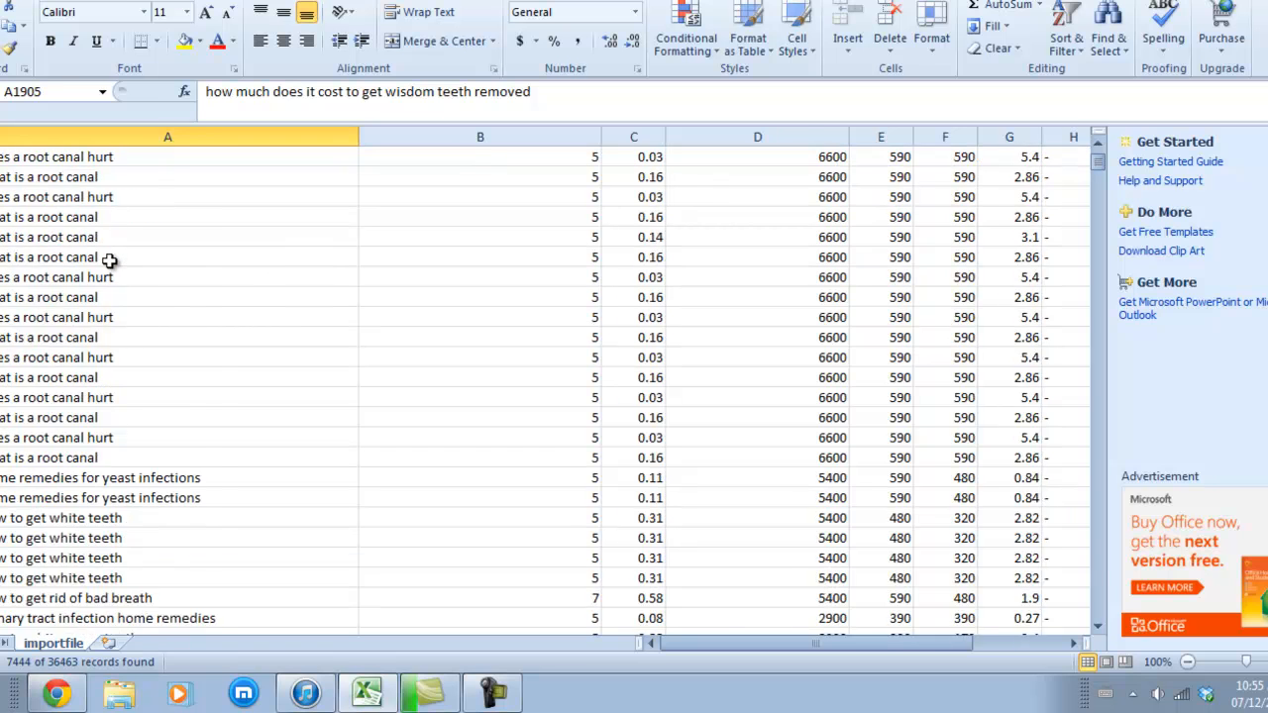
{"action": "scroll", "scroll_direction": "down", "scroll_amount": 3}
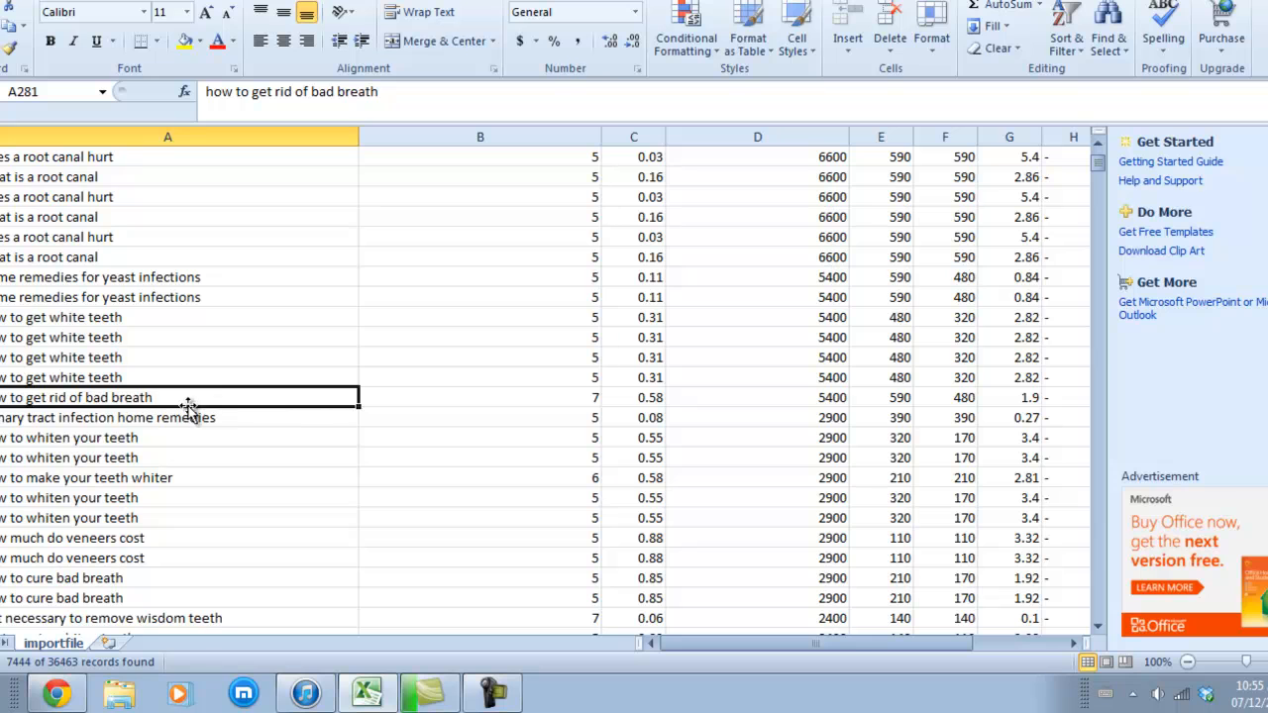
{"action": "mouse_move", "coordinate": [779, 407]}
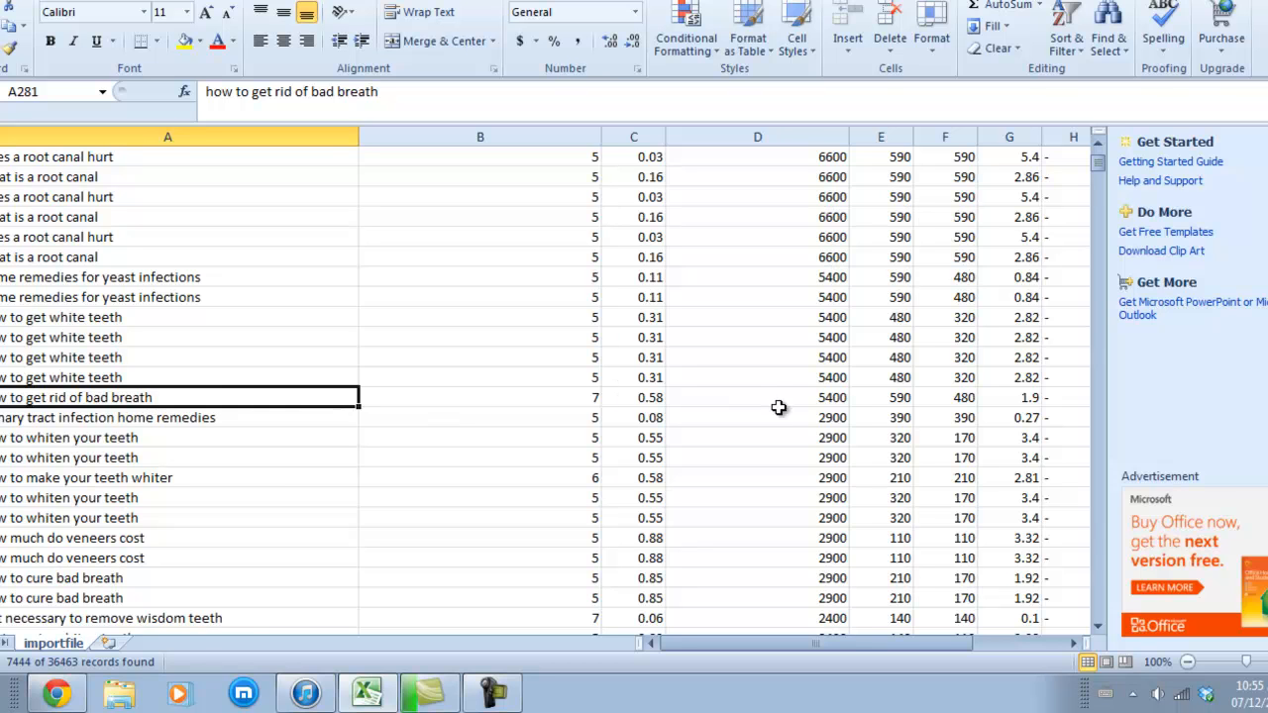
{"action": "mouse_move", "coordinate": [1037, 409]}
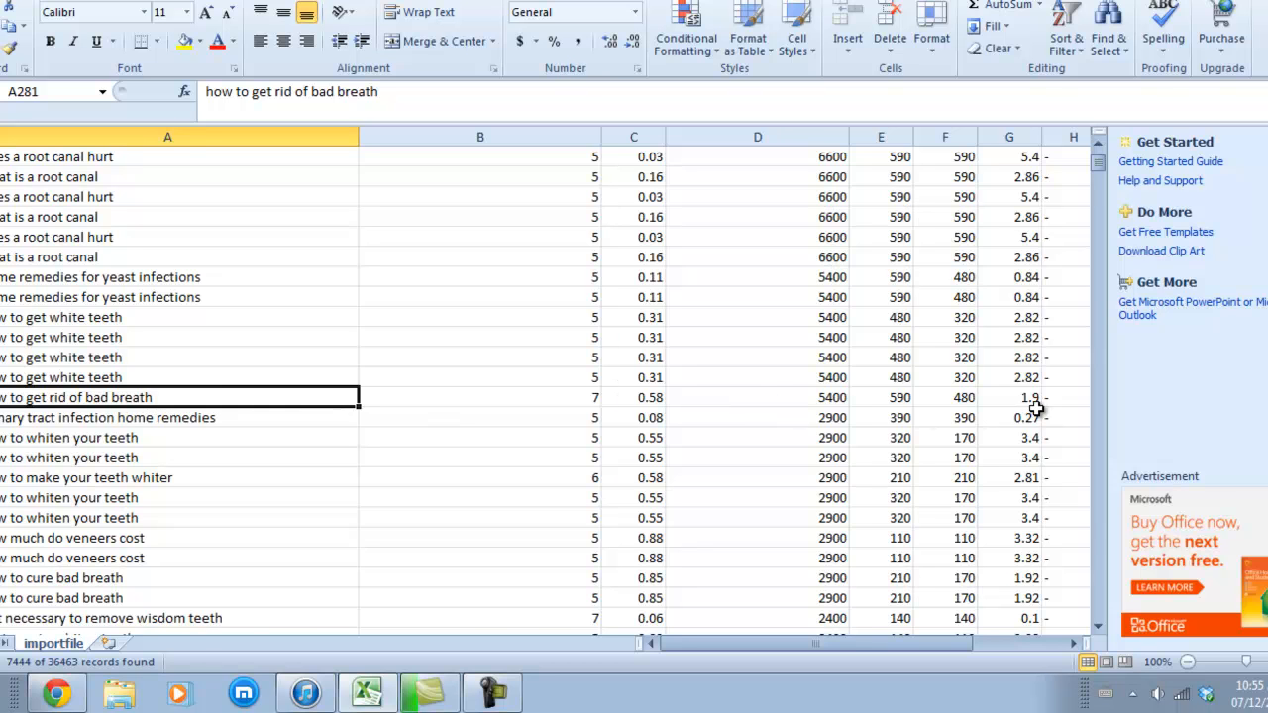
{"action": "mouse_move", "coordinate": [833, 407]}
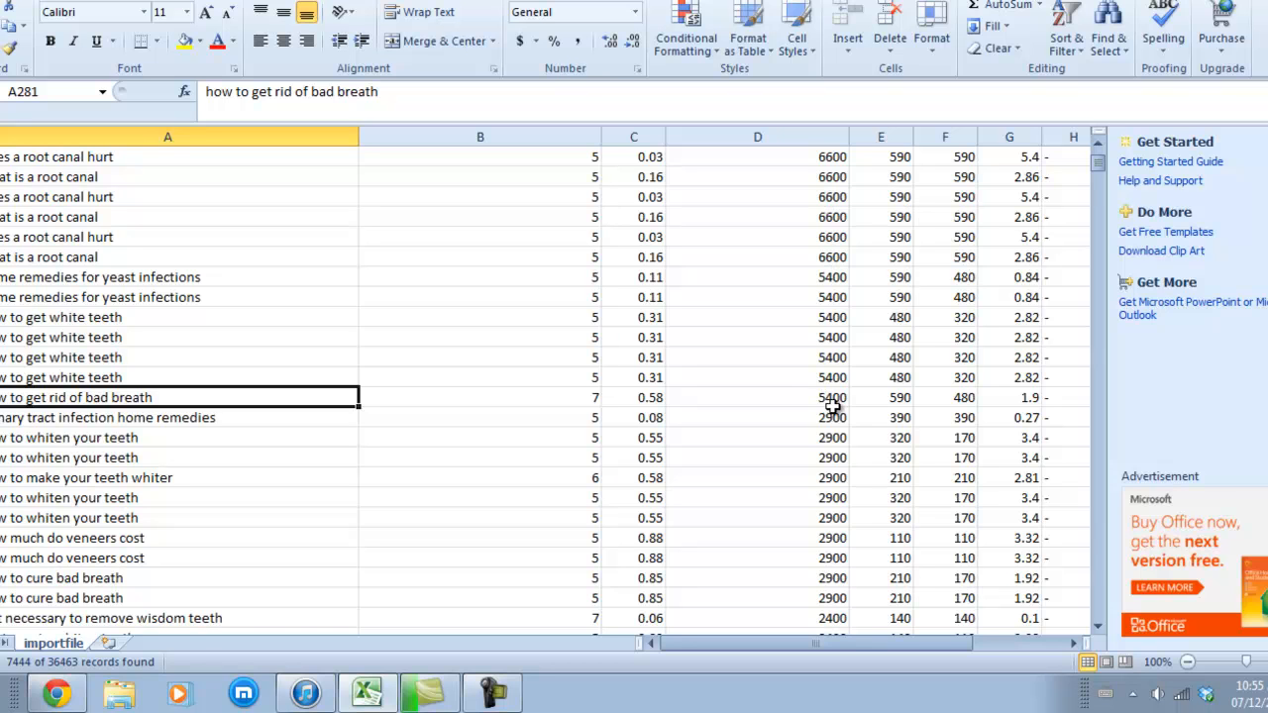
{"action": "mouse_move", "coordinate": [580, 405]}
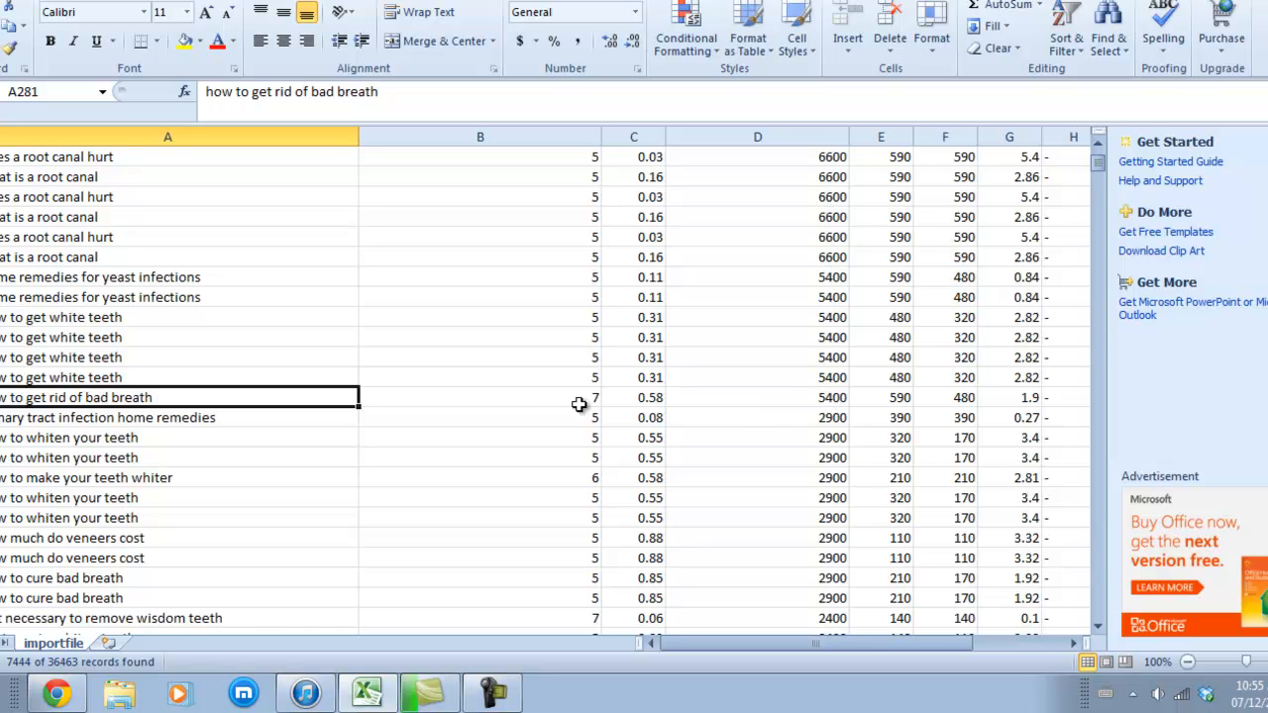
{"action": "mouse_move", "coordinate": [691, 436]}
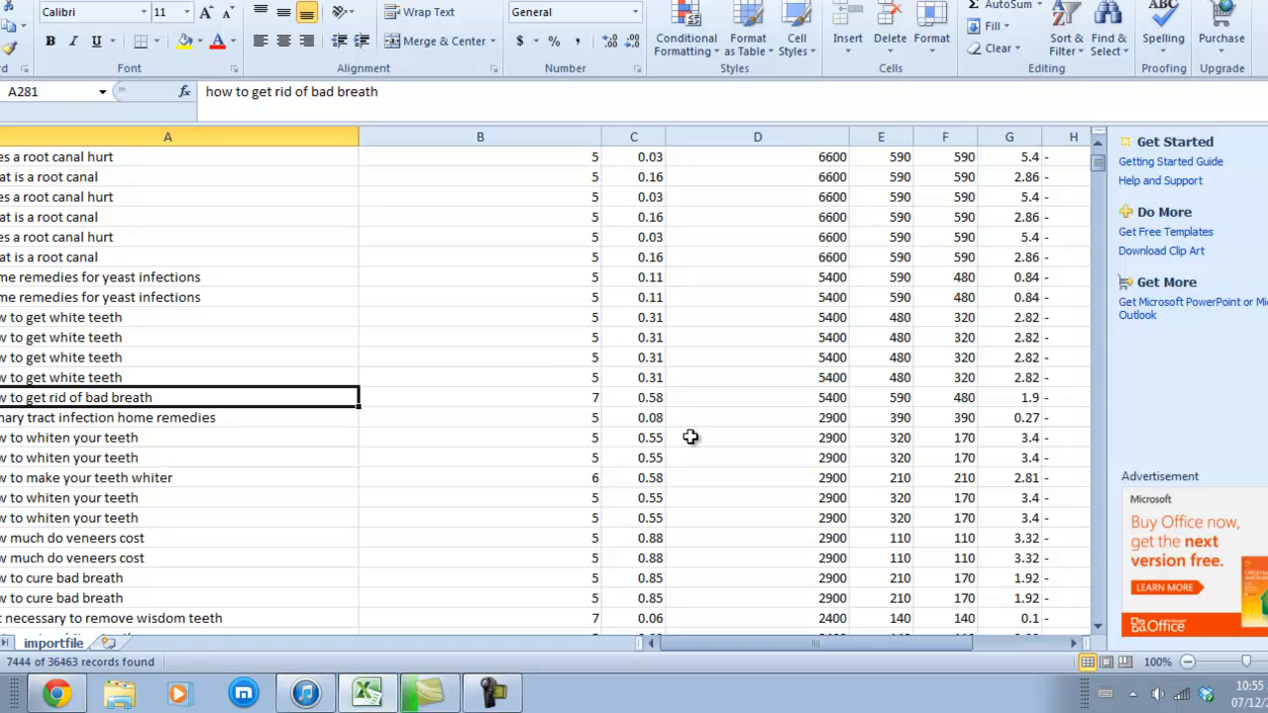
{"action": "left_click", "coordinate": [480, 397]}
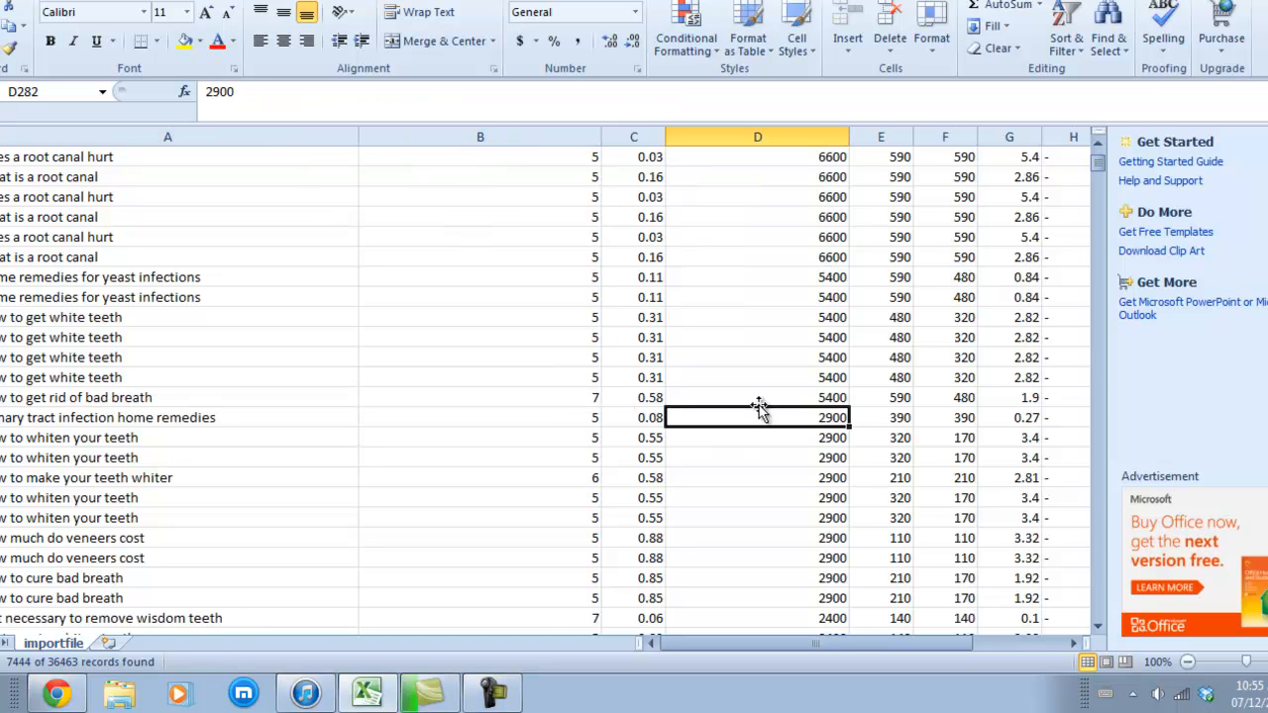
{"action": "left_click", "coordinate": [758, 397]}
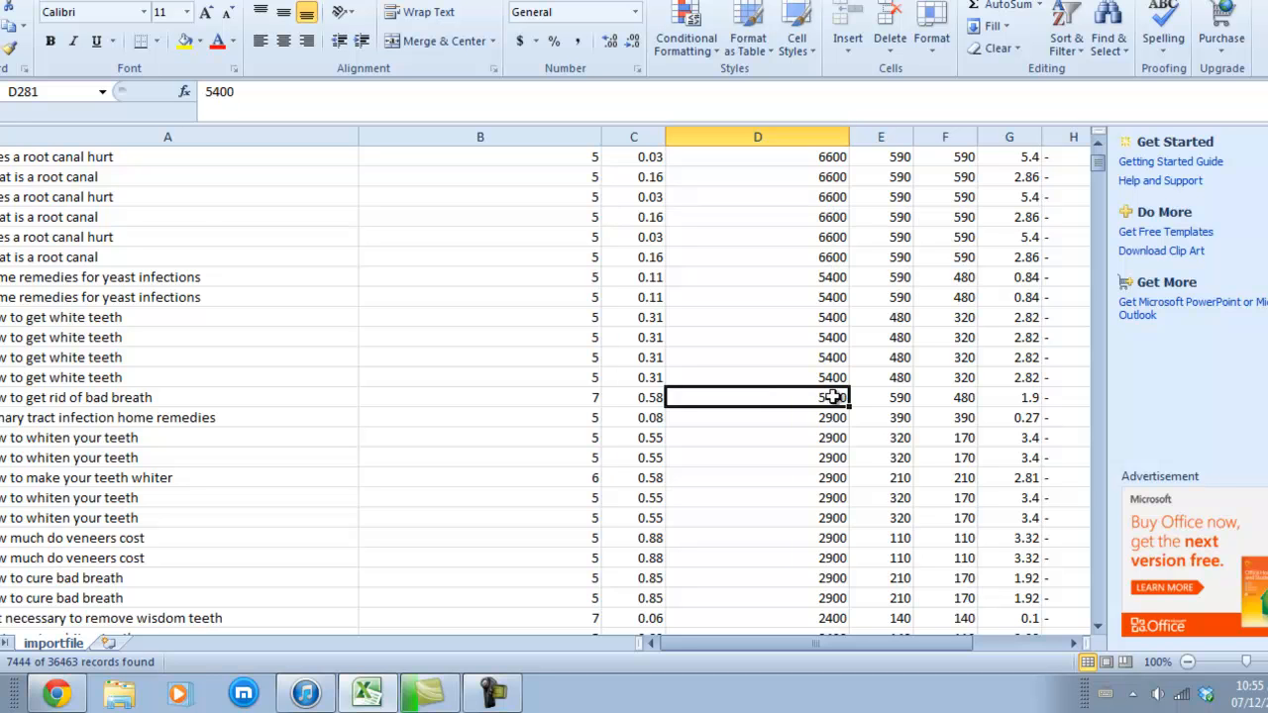
{"action": "mouse_move", "coordinate": [1031, 396]}
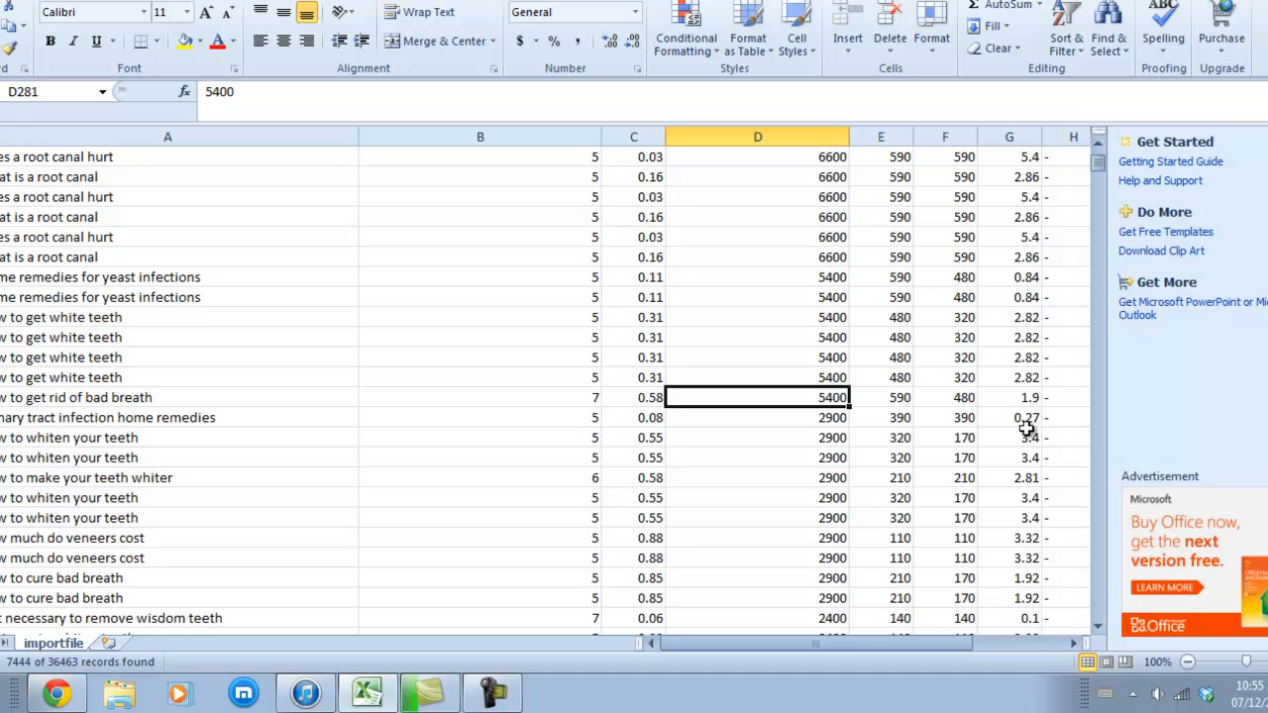
{"action": "mouse_move", "coordinate": [1023, 399]}
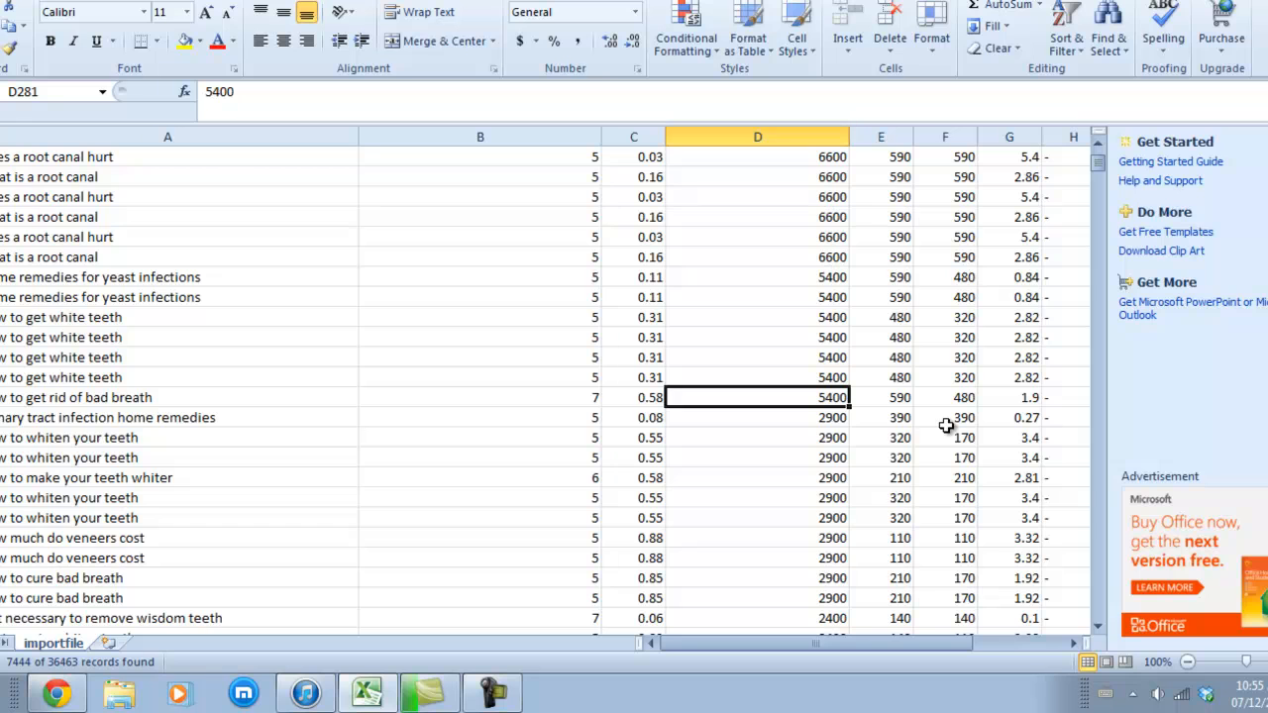
{"action": "mouse_move", "coordinate": [114, 394]}
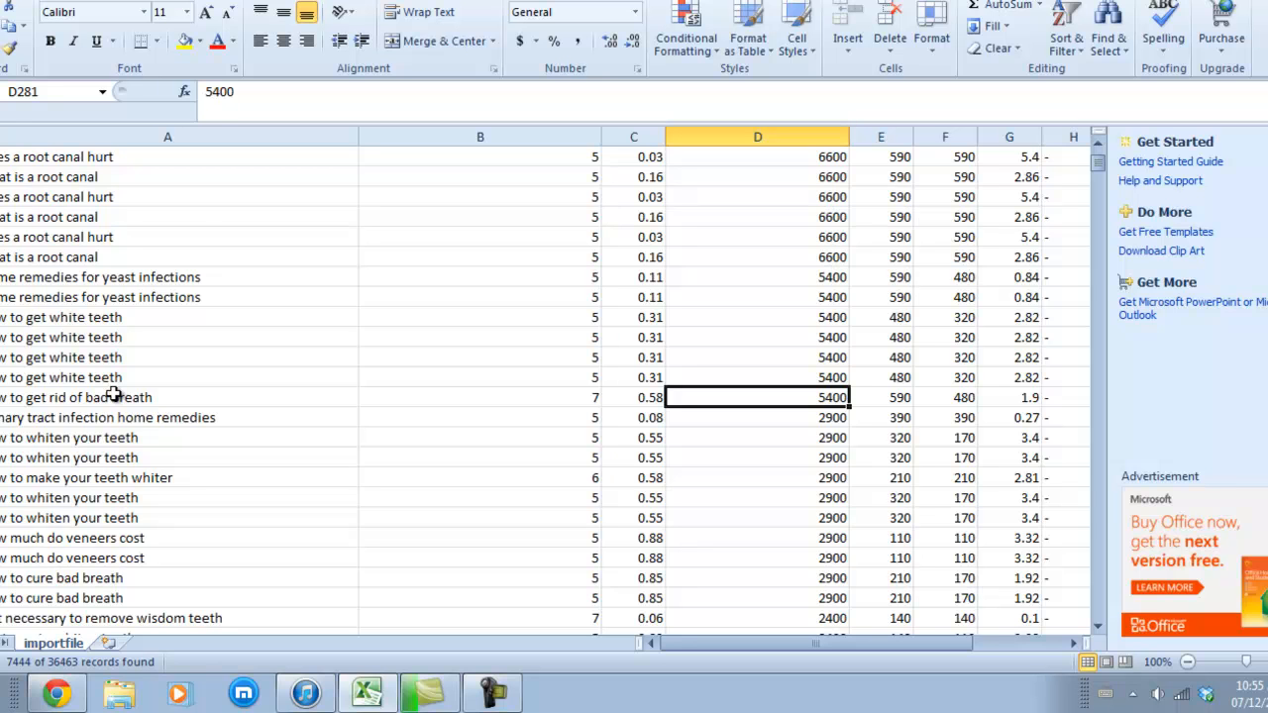
{"action": "mouse_move", "coordinate": [134, 397]}
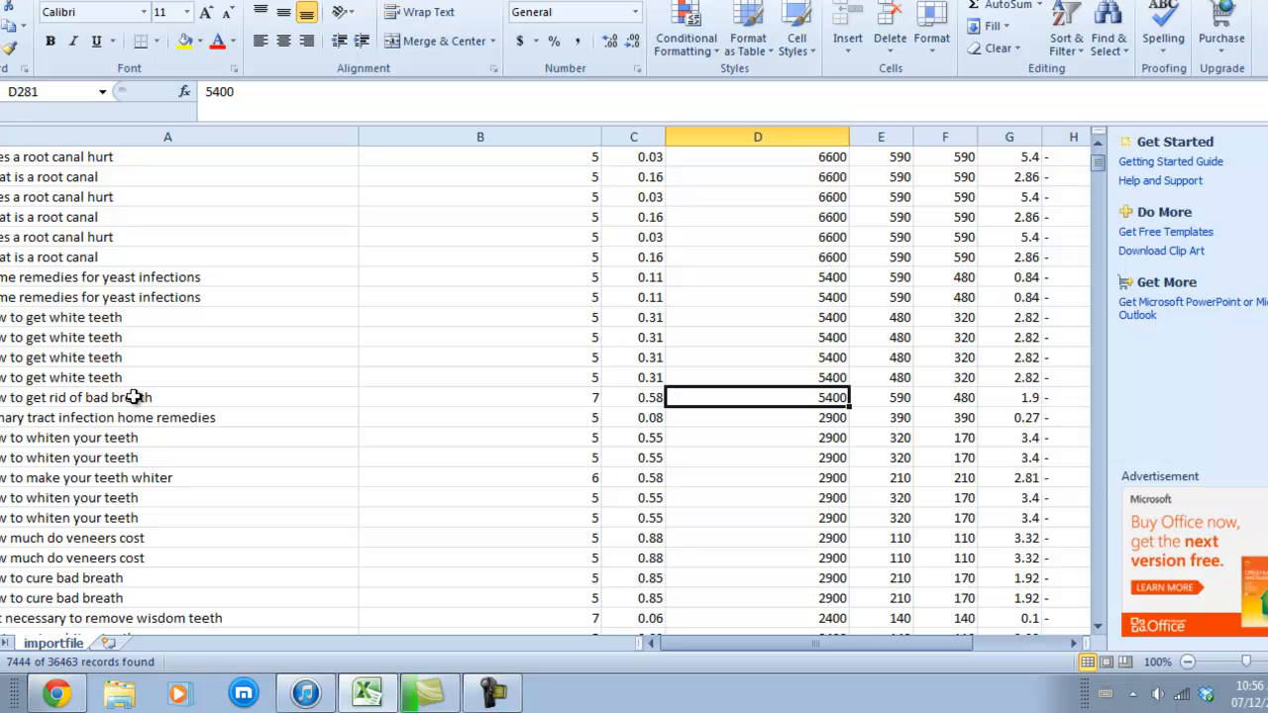
{"action": "mouse_move", "coordinate": [86, 317]}
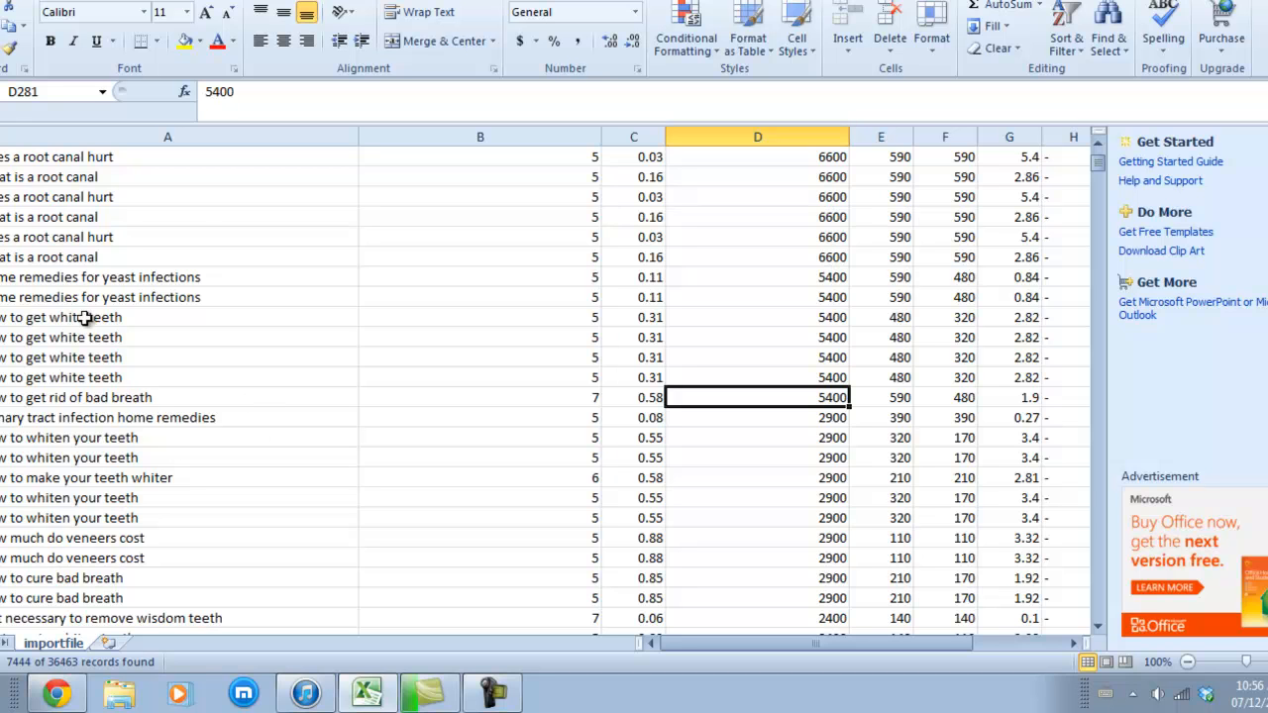
{"action": "mouse_move", "coordinate": [92, 256]}
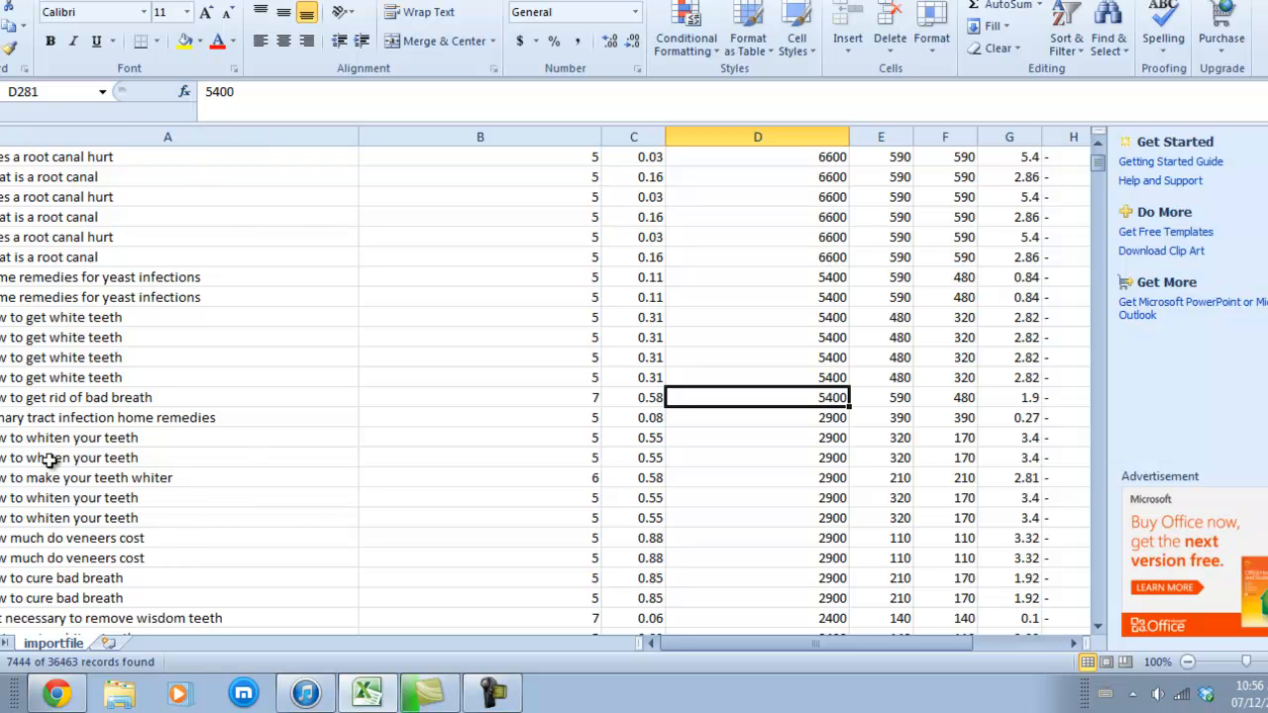
{"action": "mouse_move", "coordinate": [77, 358]}
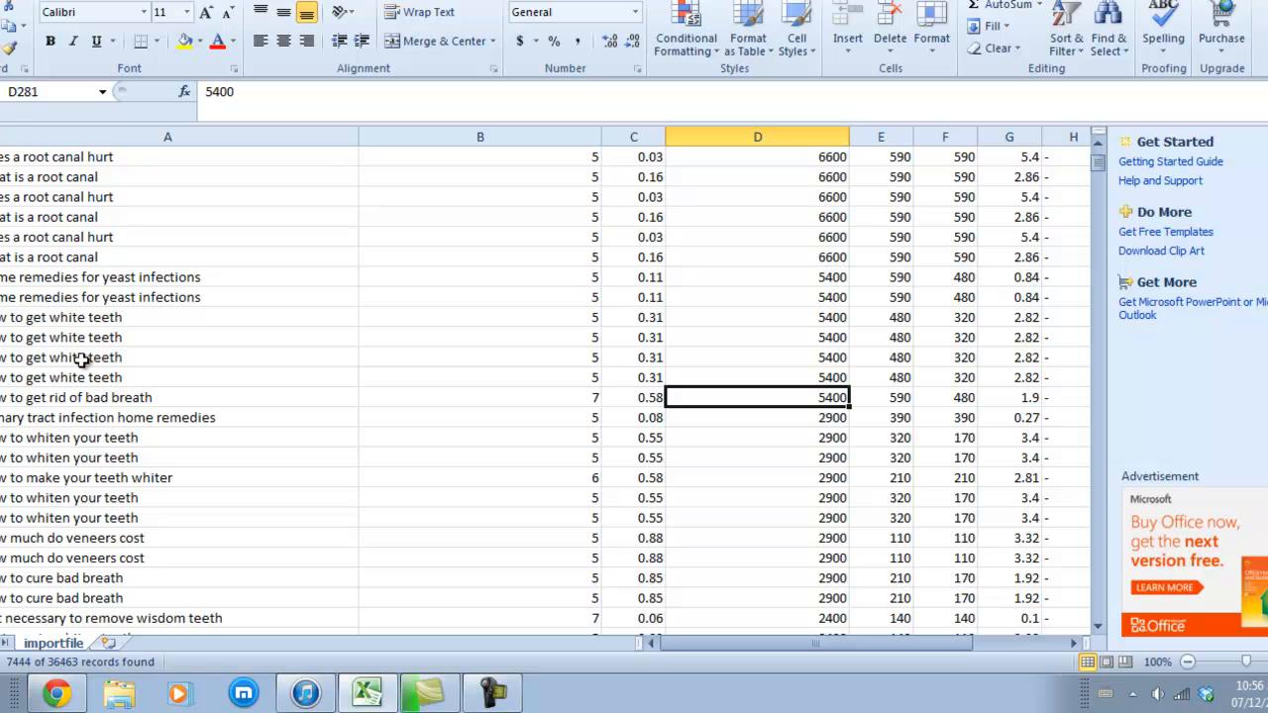
{"action": "mouse_move", "coordinate": [383, 438]}
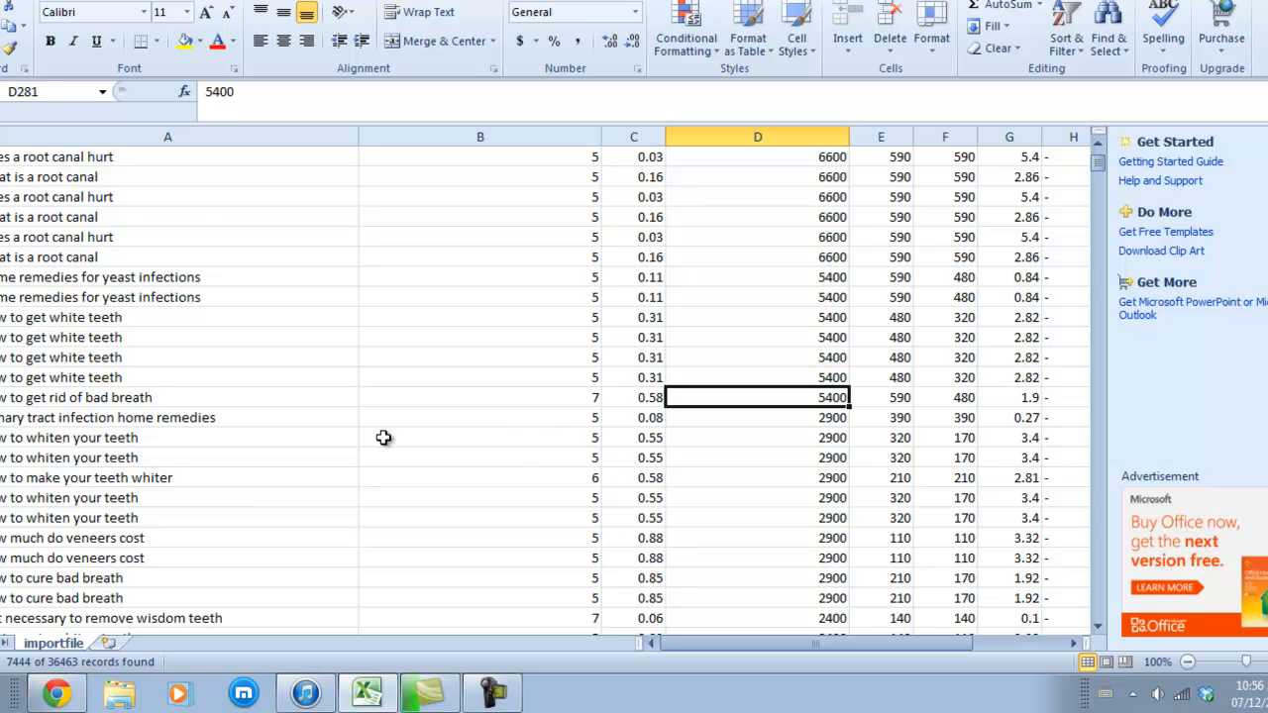
{"action": "mouse_move", "coordinate": [228, 387]}
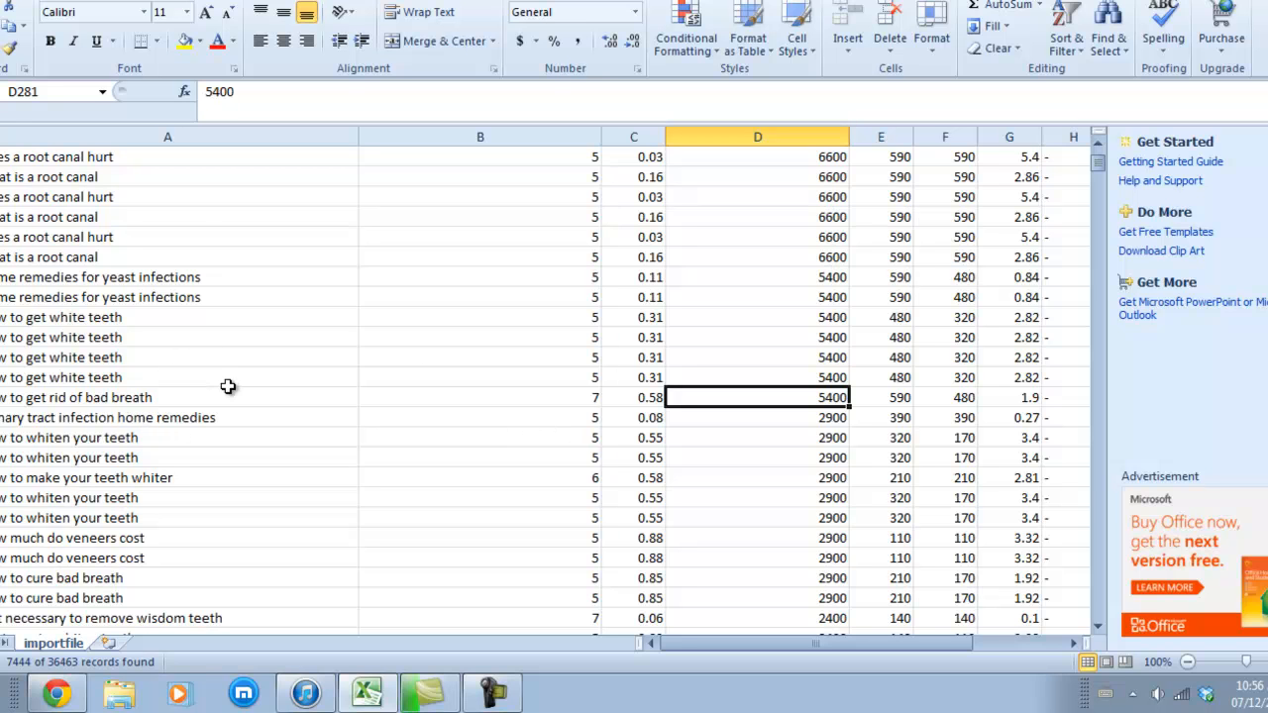